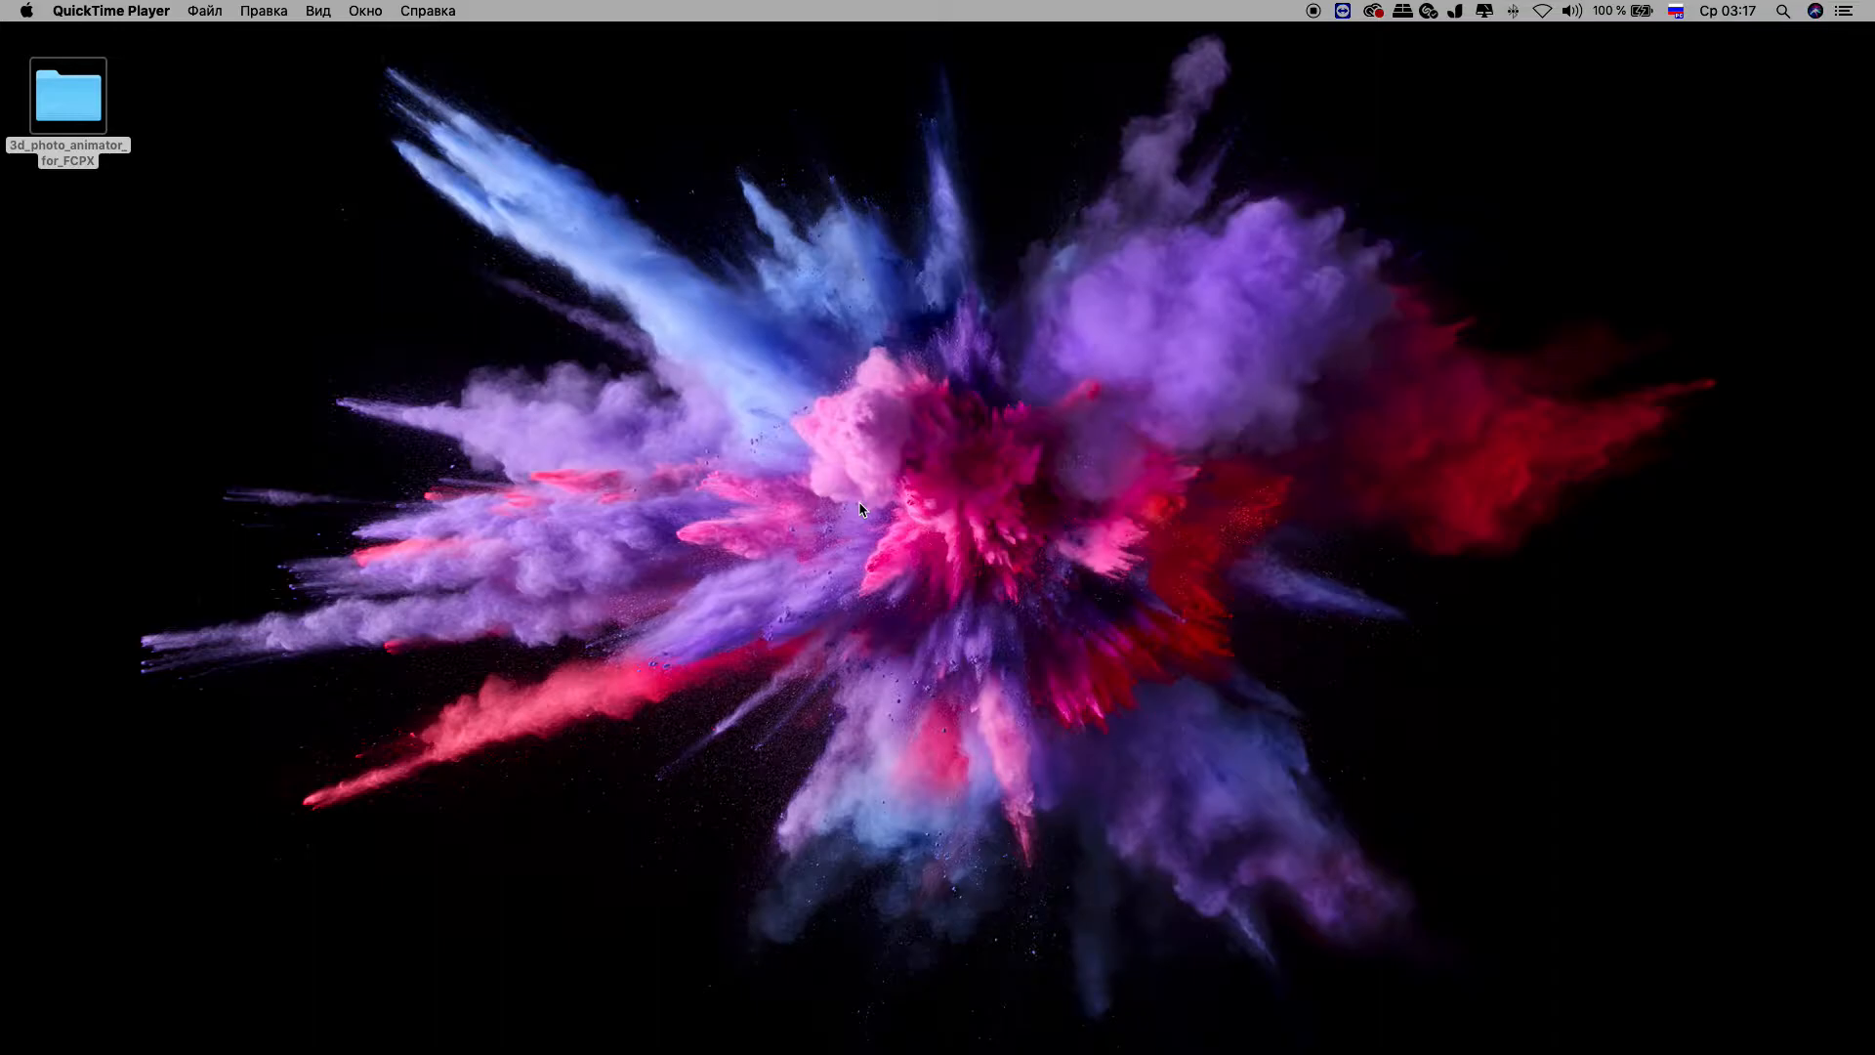
mouse_move(787, 359)
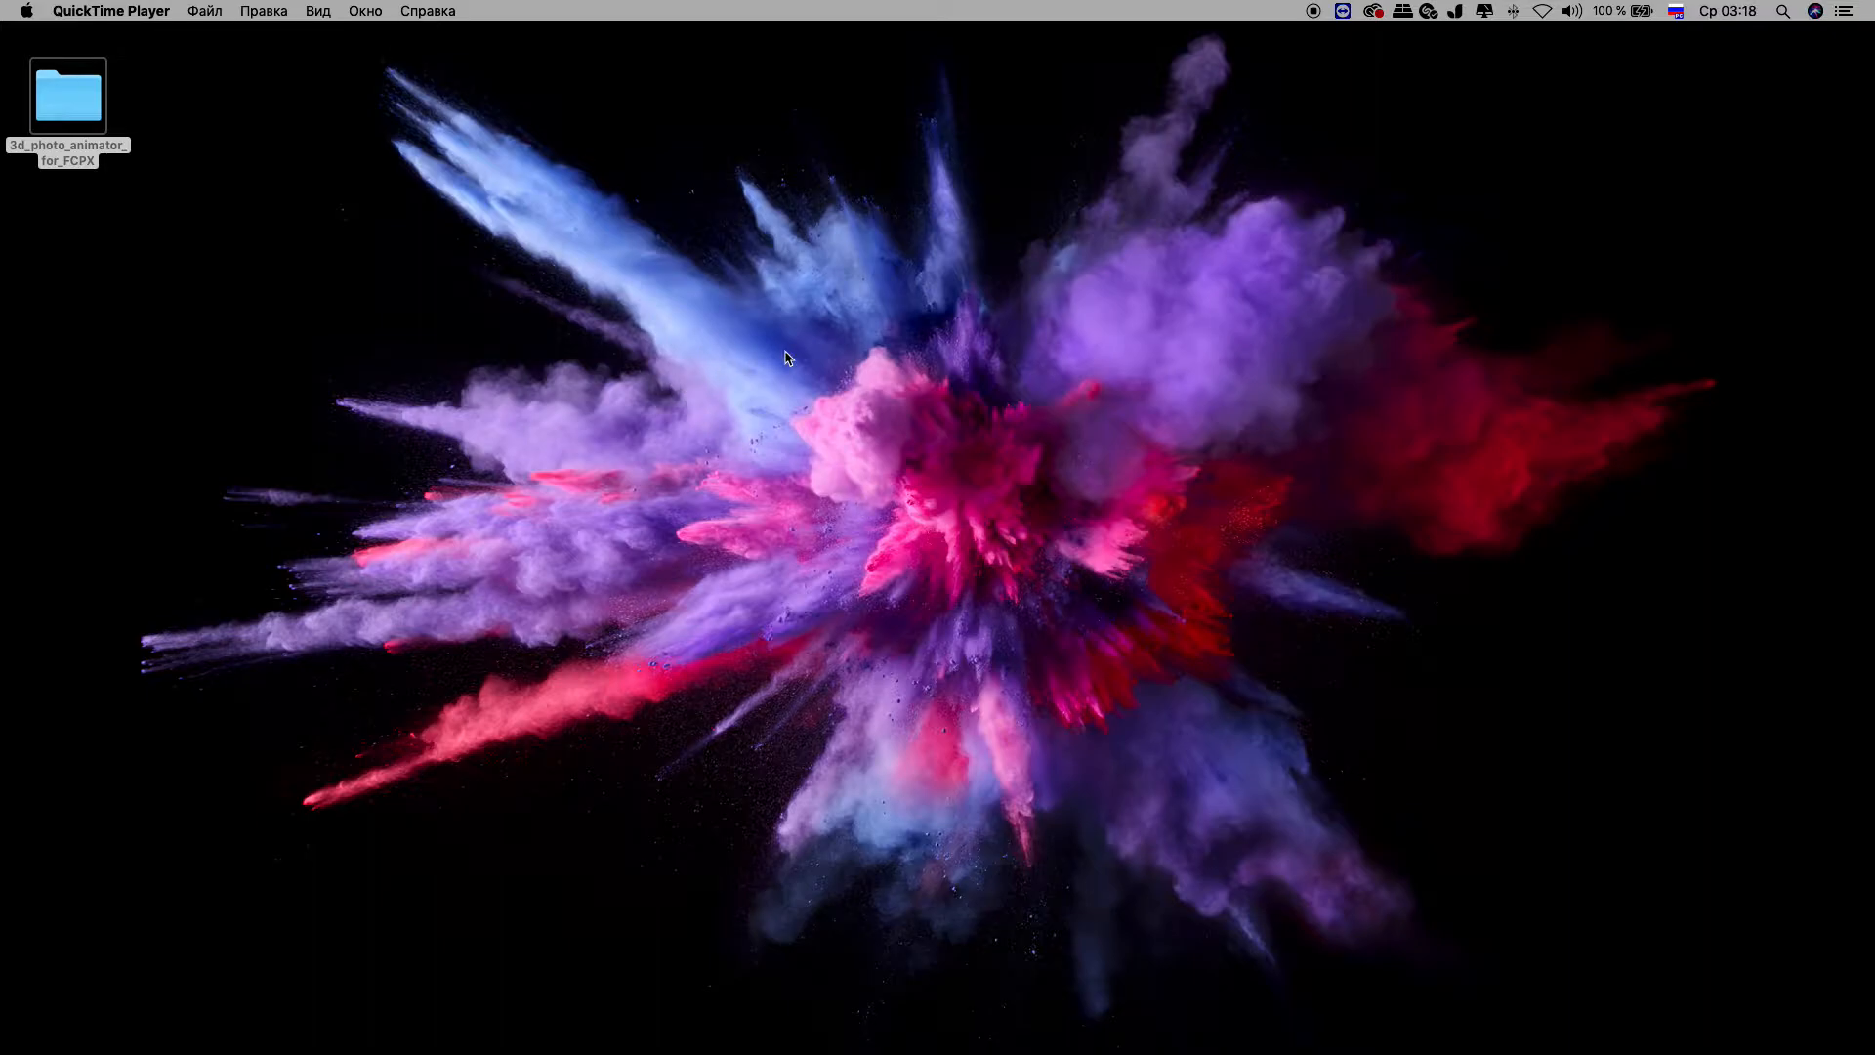
mouse_move(279, 111)
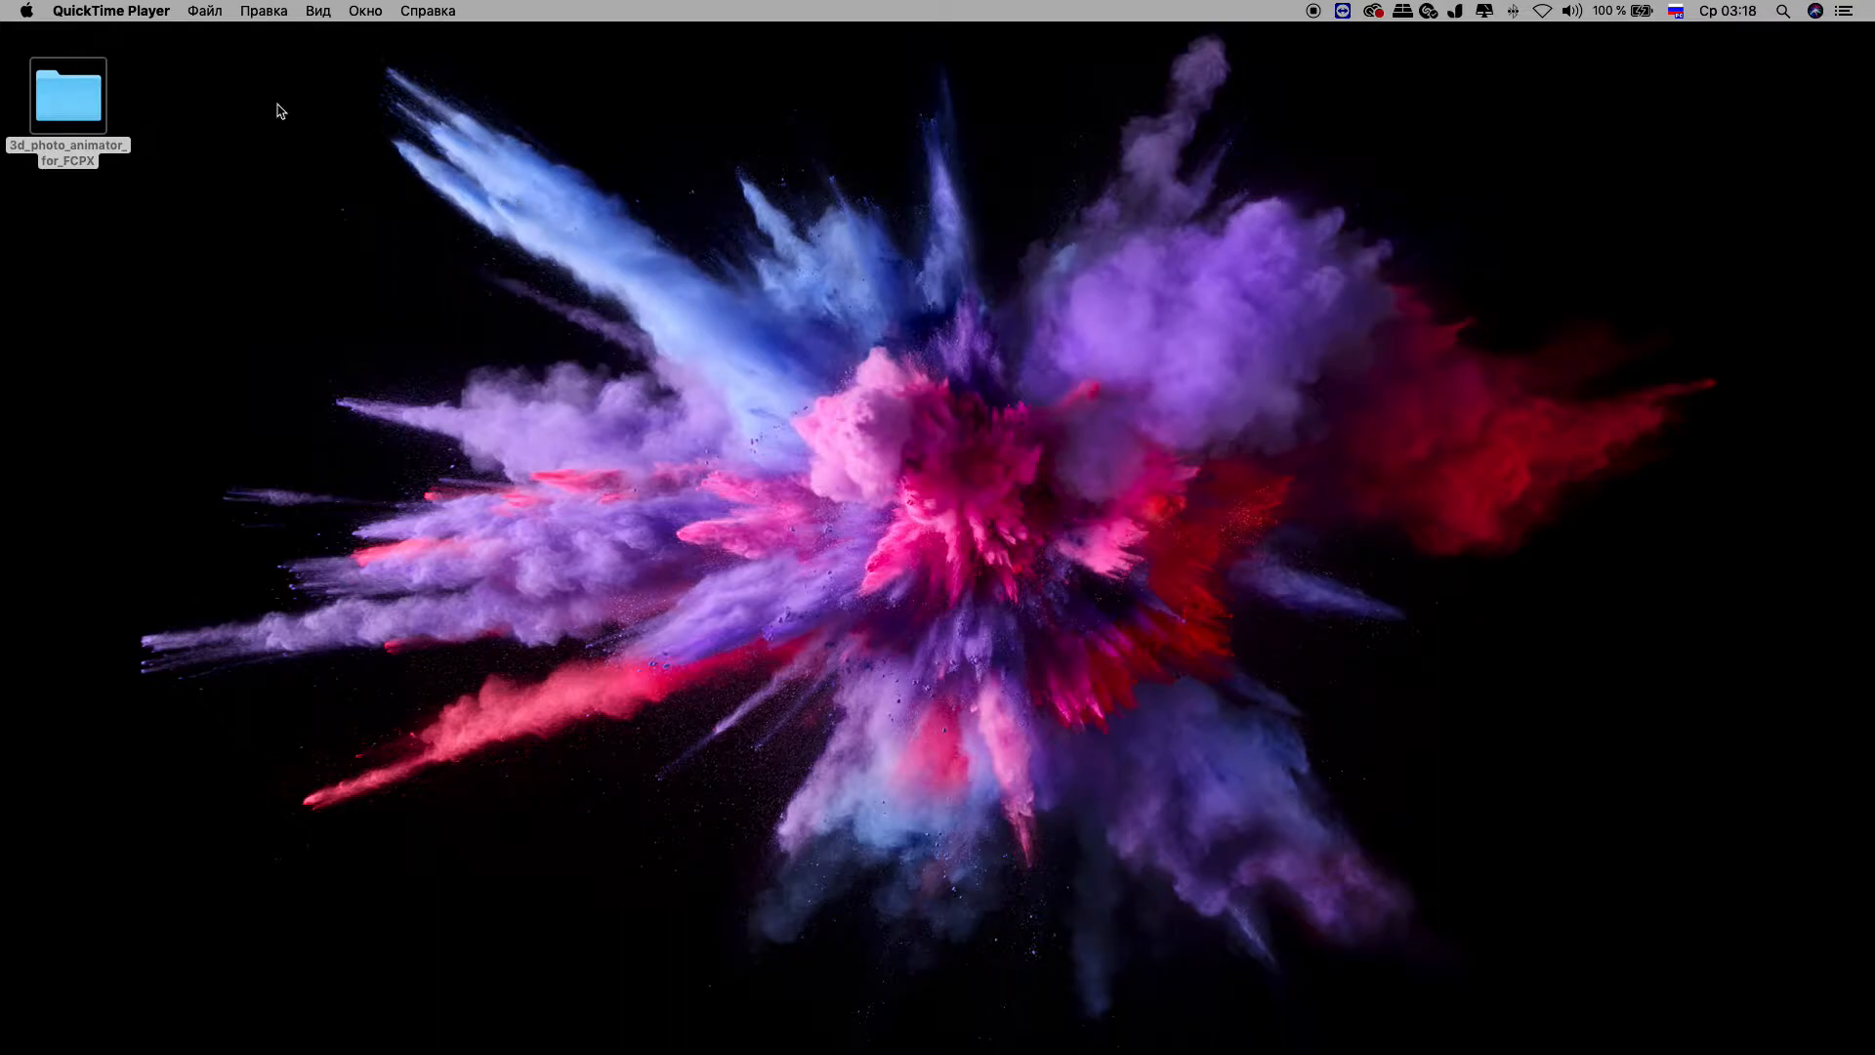
mouse_move(82, 164)
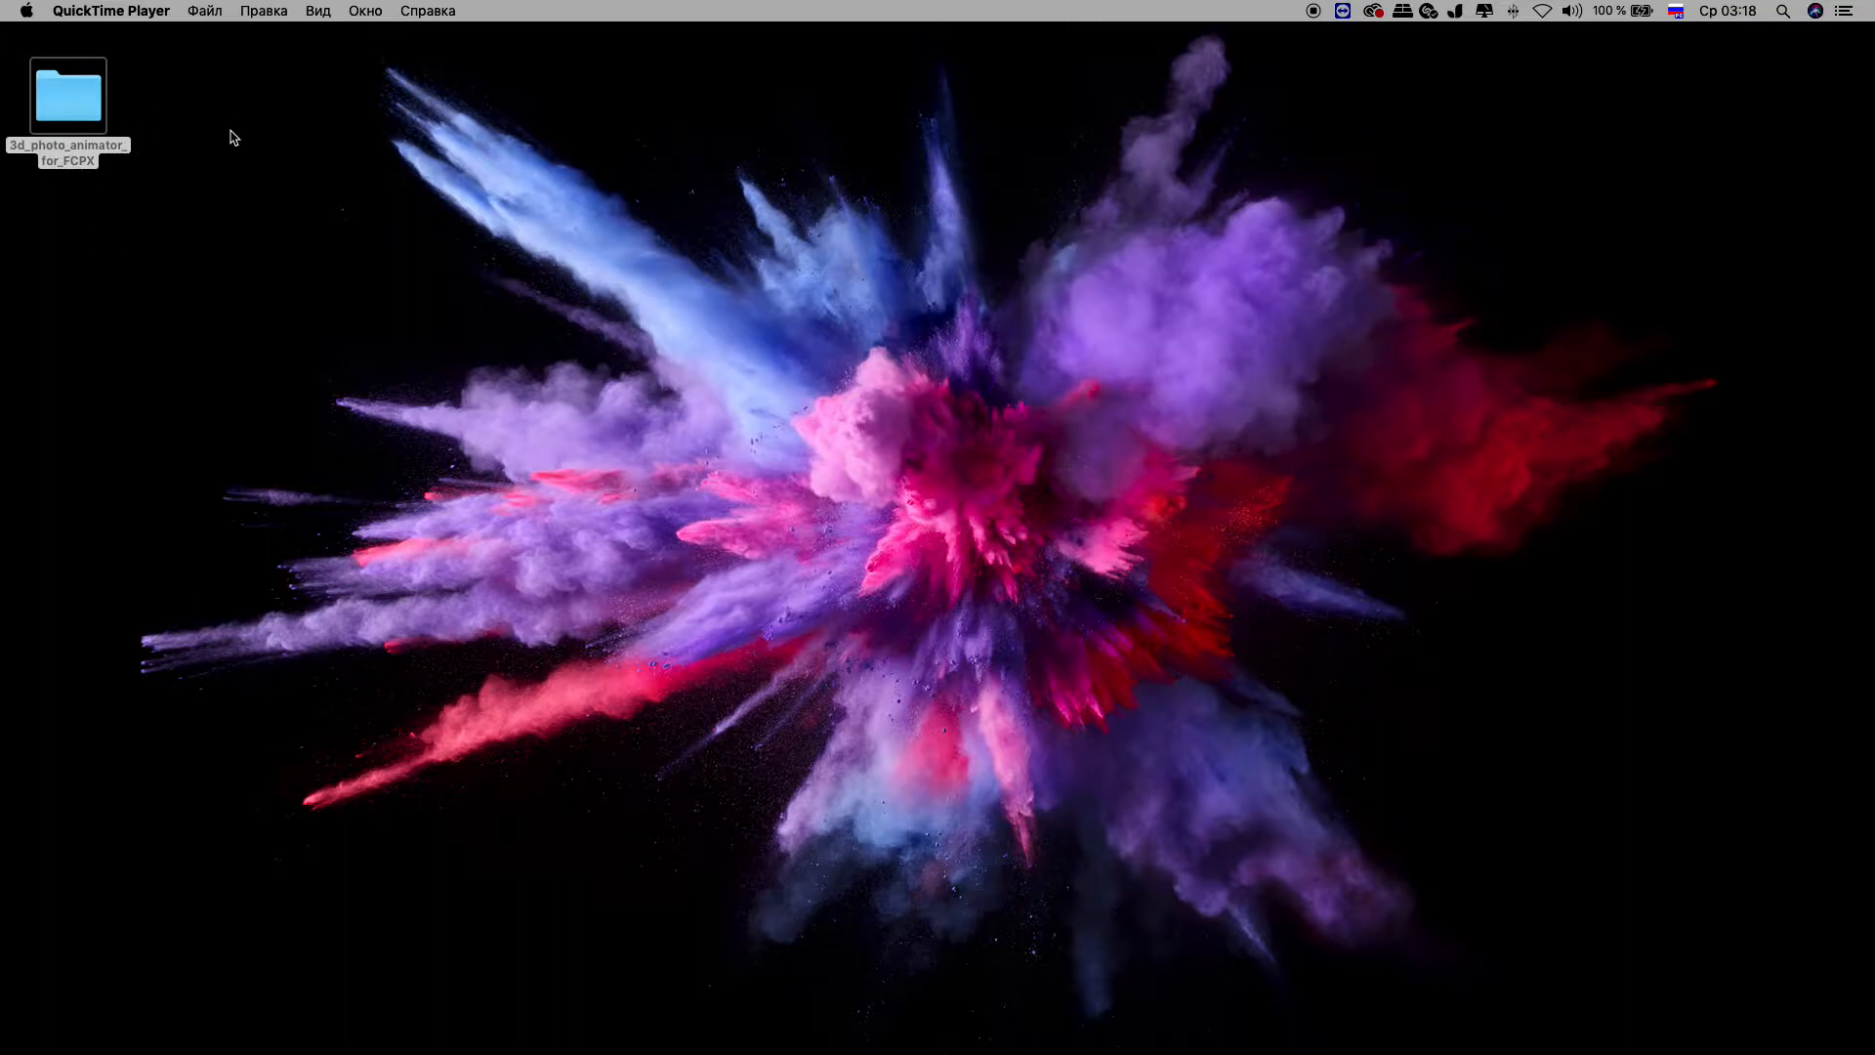
- Open the downloaded 3d_photo_animator_for_FCPX folder and go into its Help subfolder
double_click(66, 94)
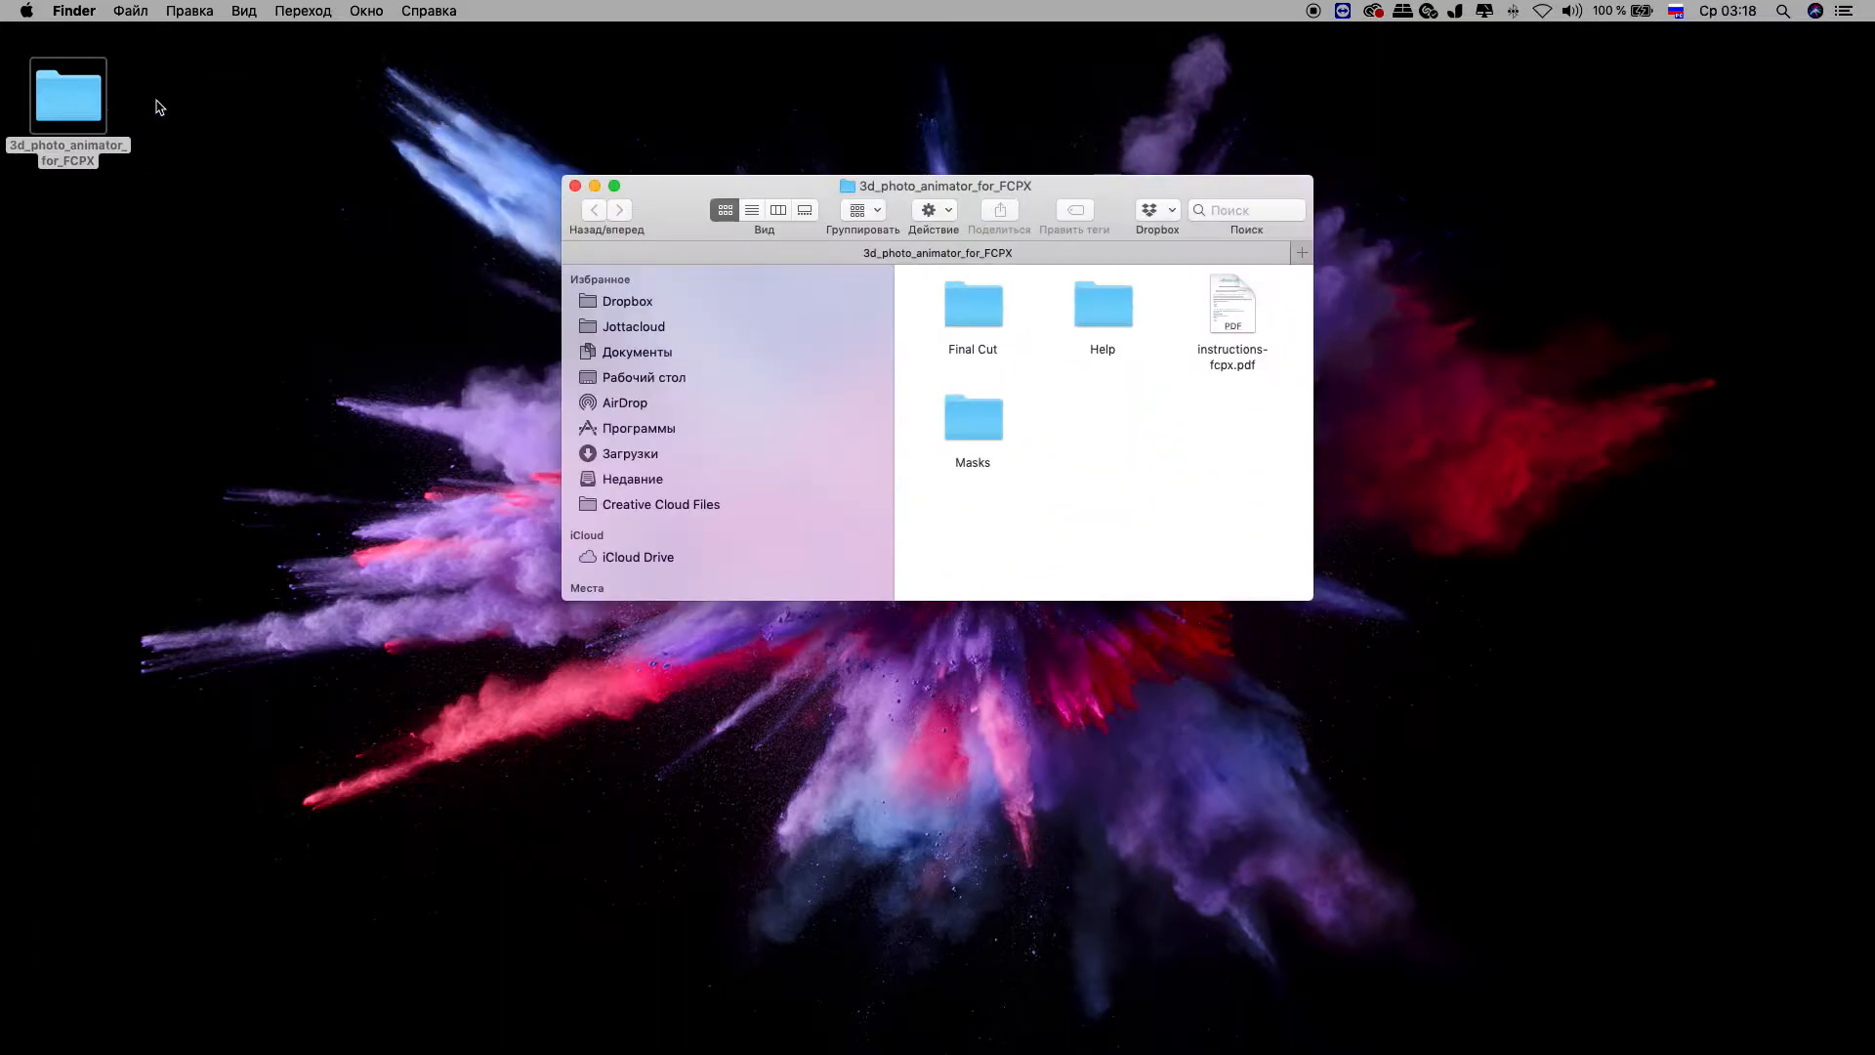
left_click_drag(935, 186, 414, 222)
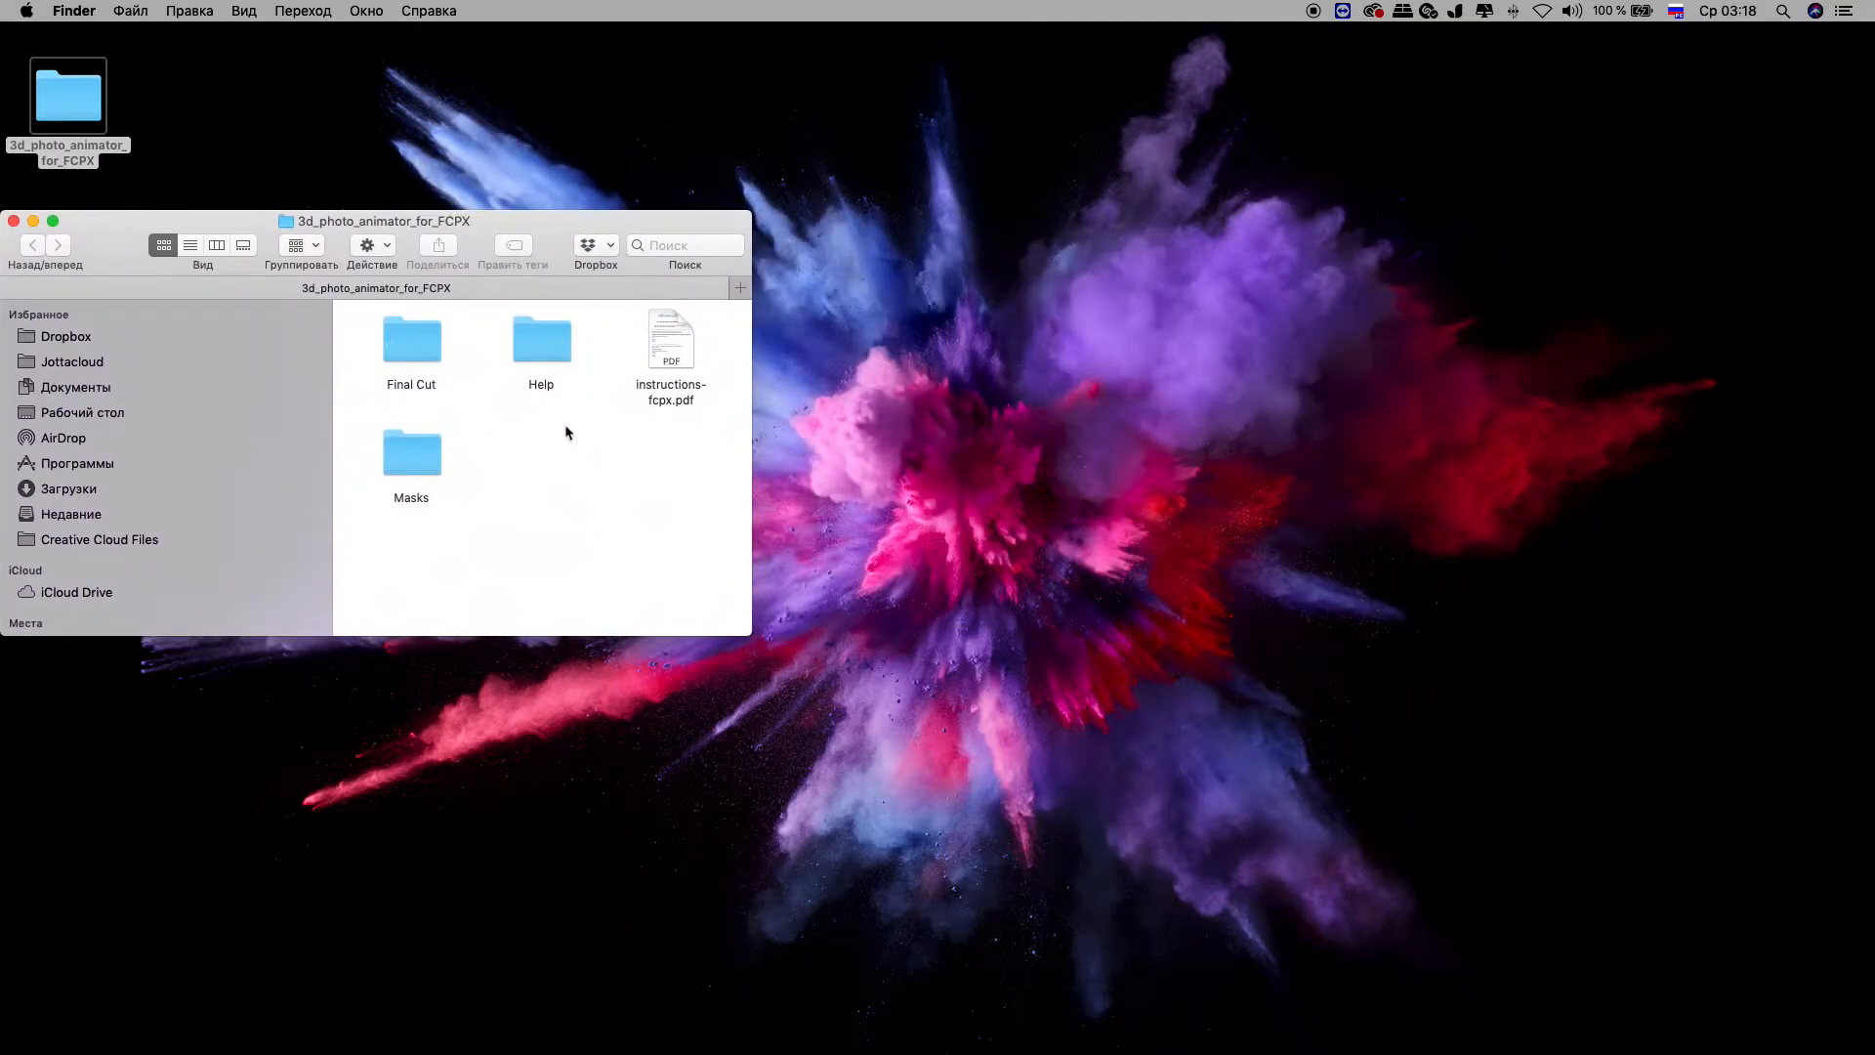
mouse_move(417, 520)
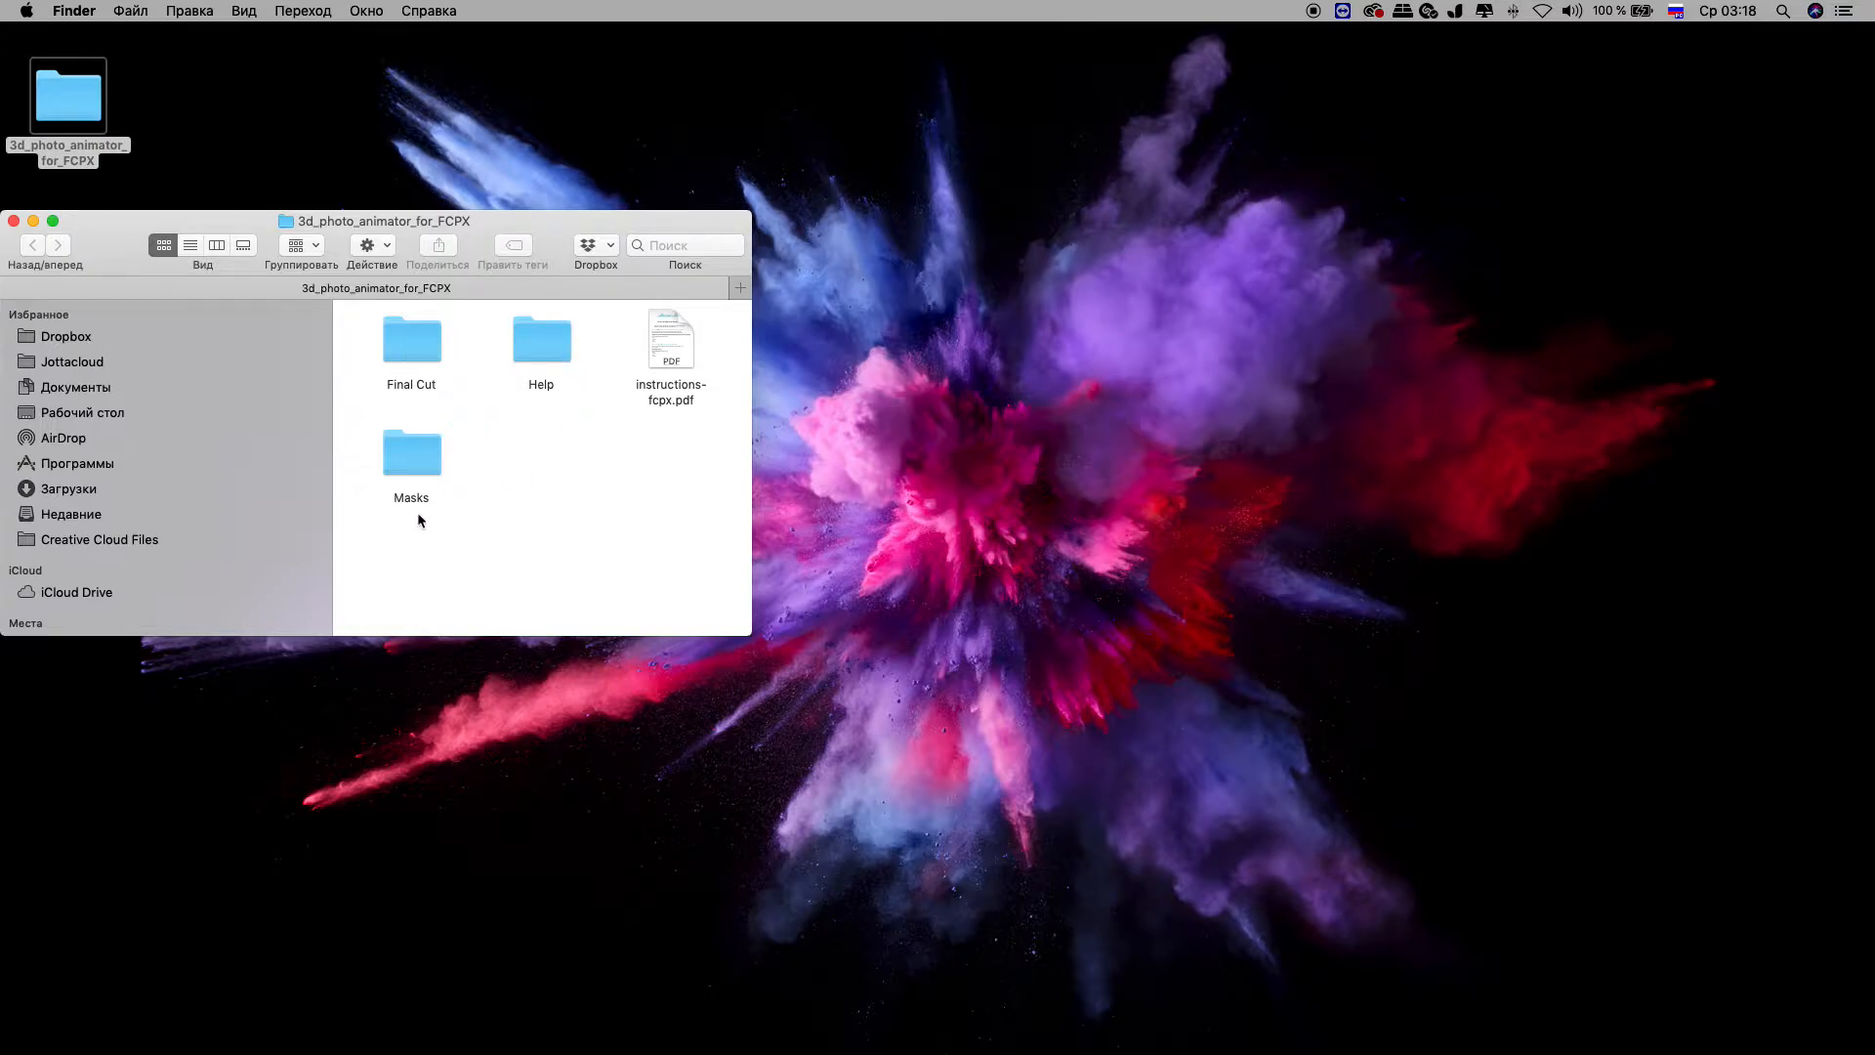
mouse_move(392, 455)
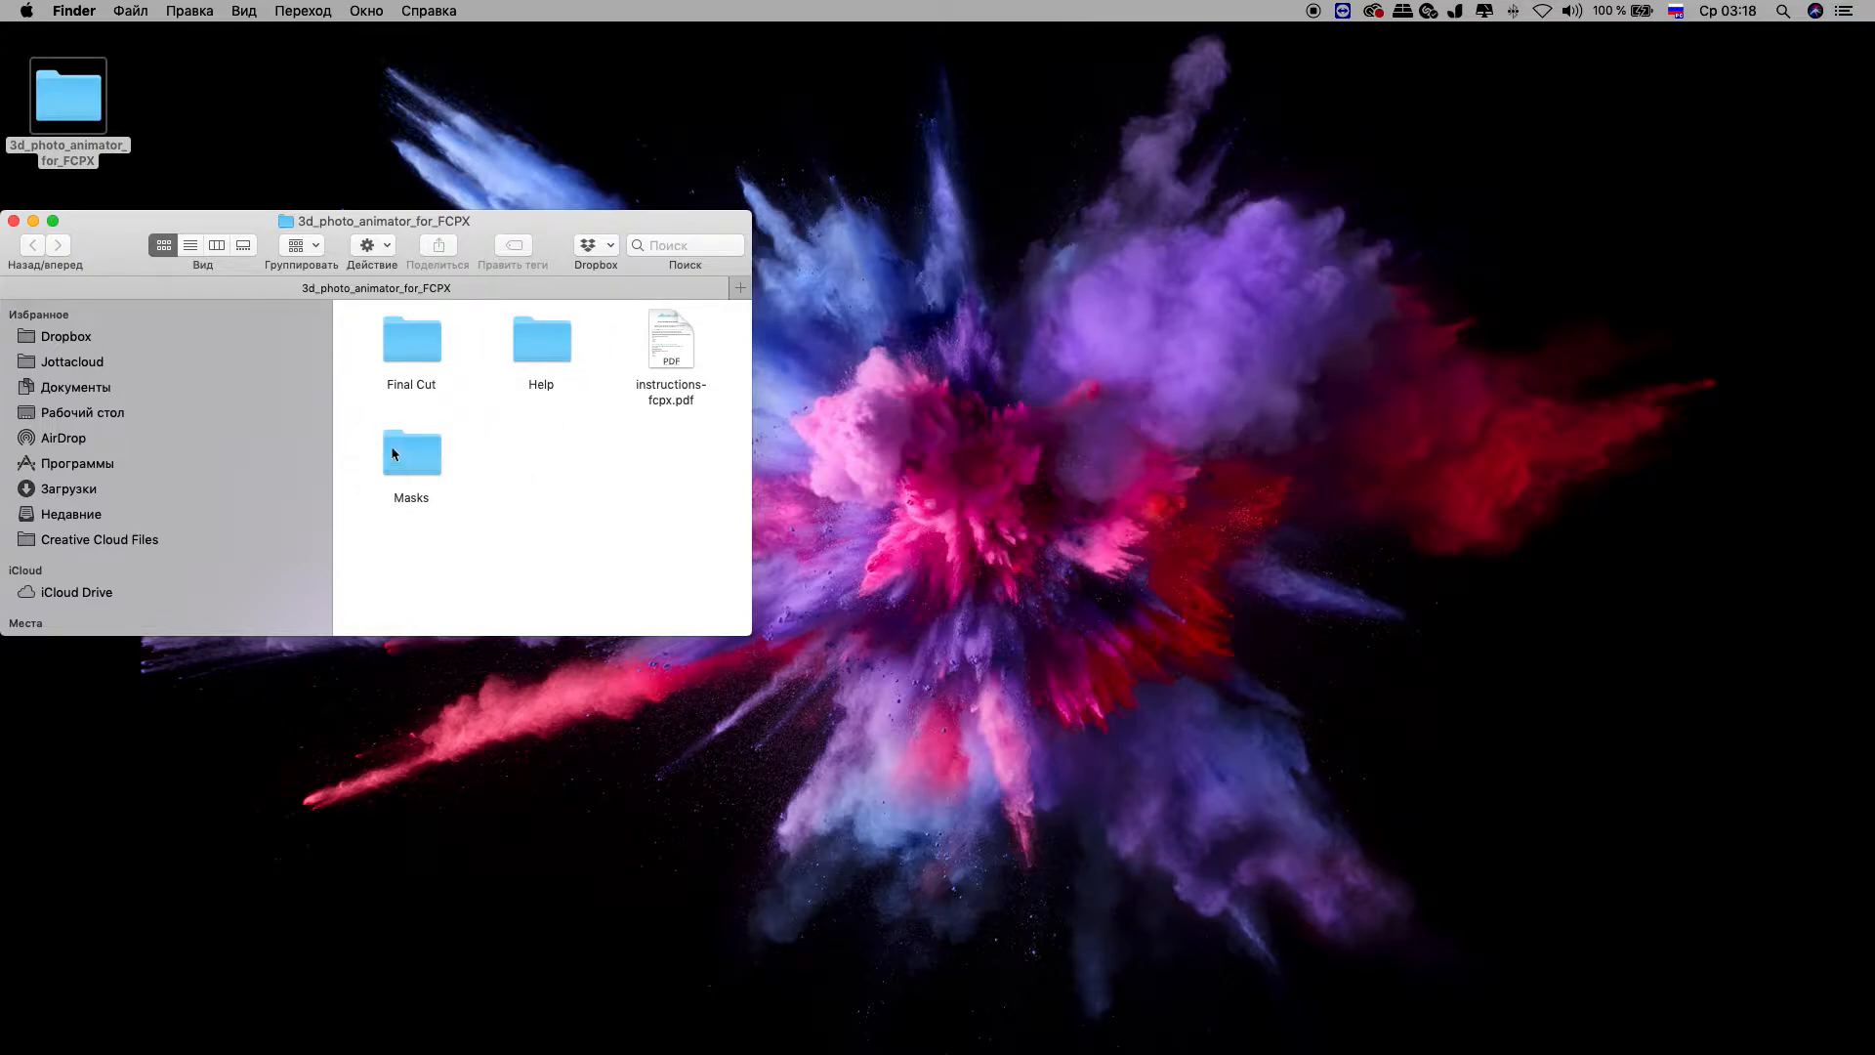
left_click(541, 338)
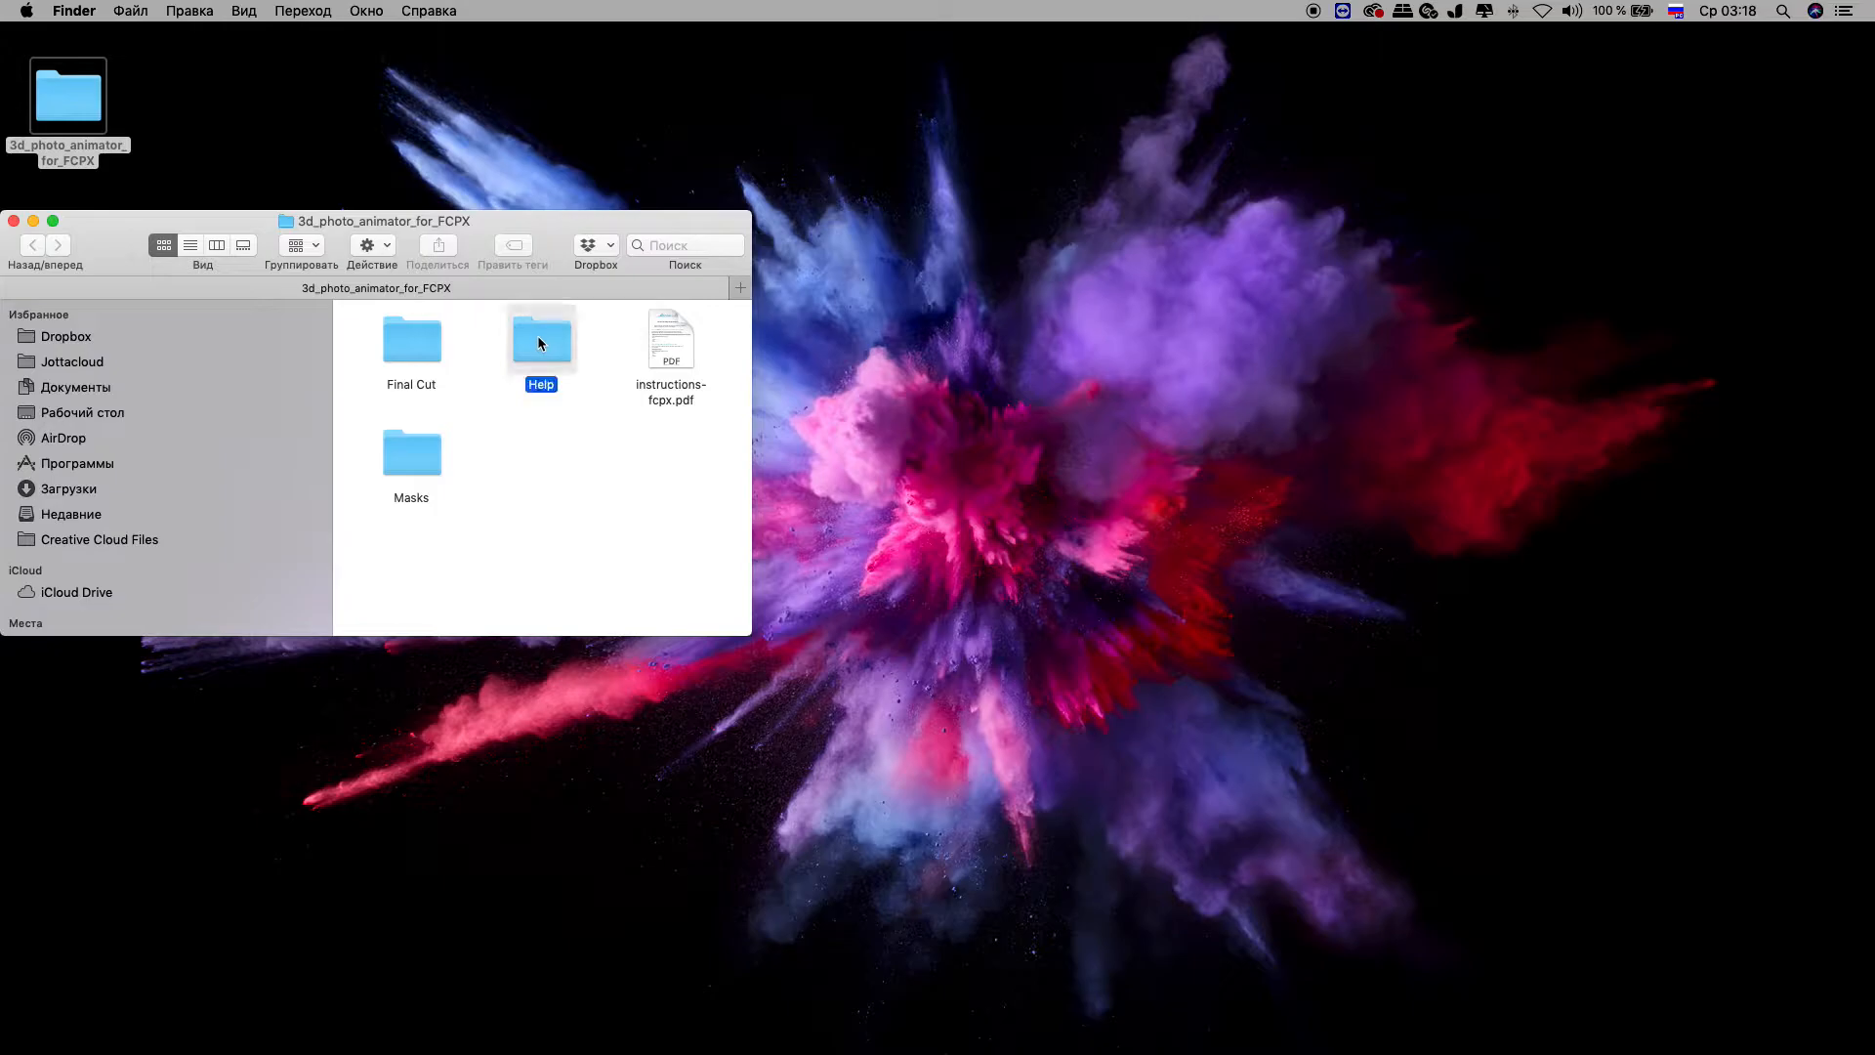
double_click(539, 338)
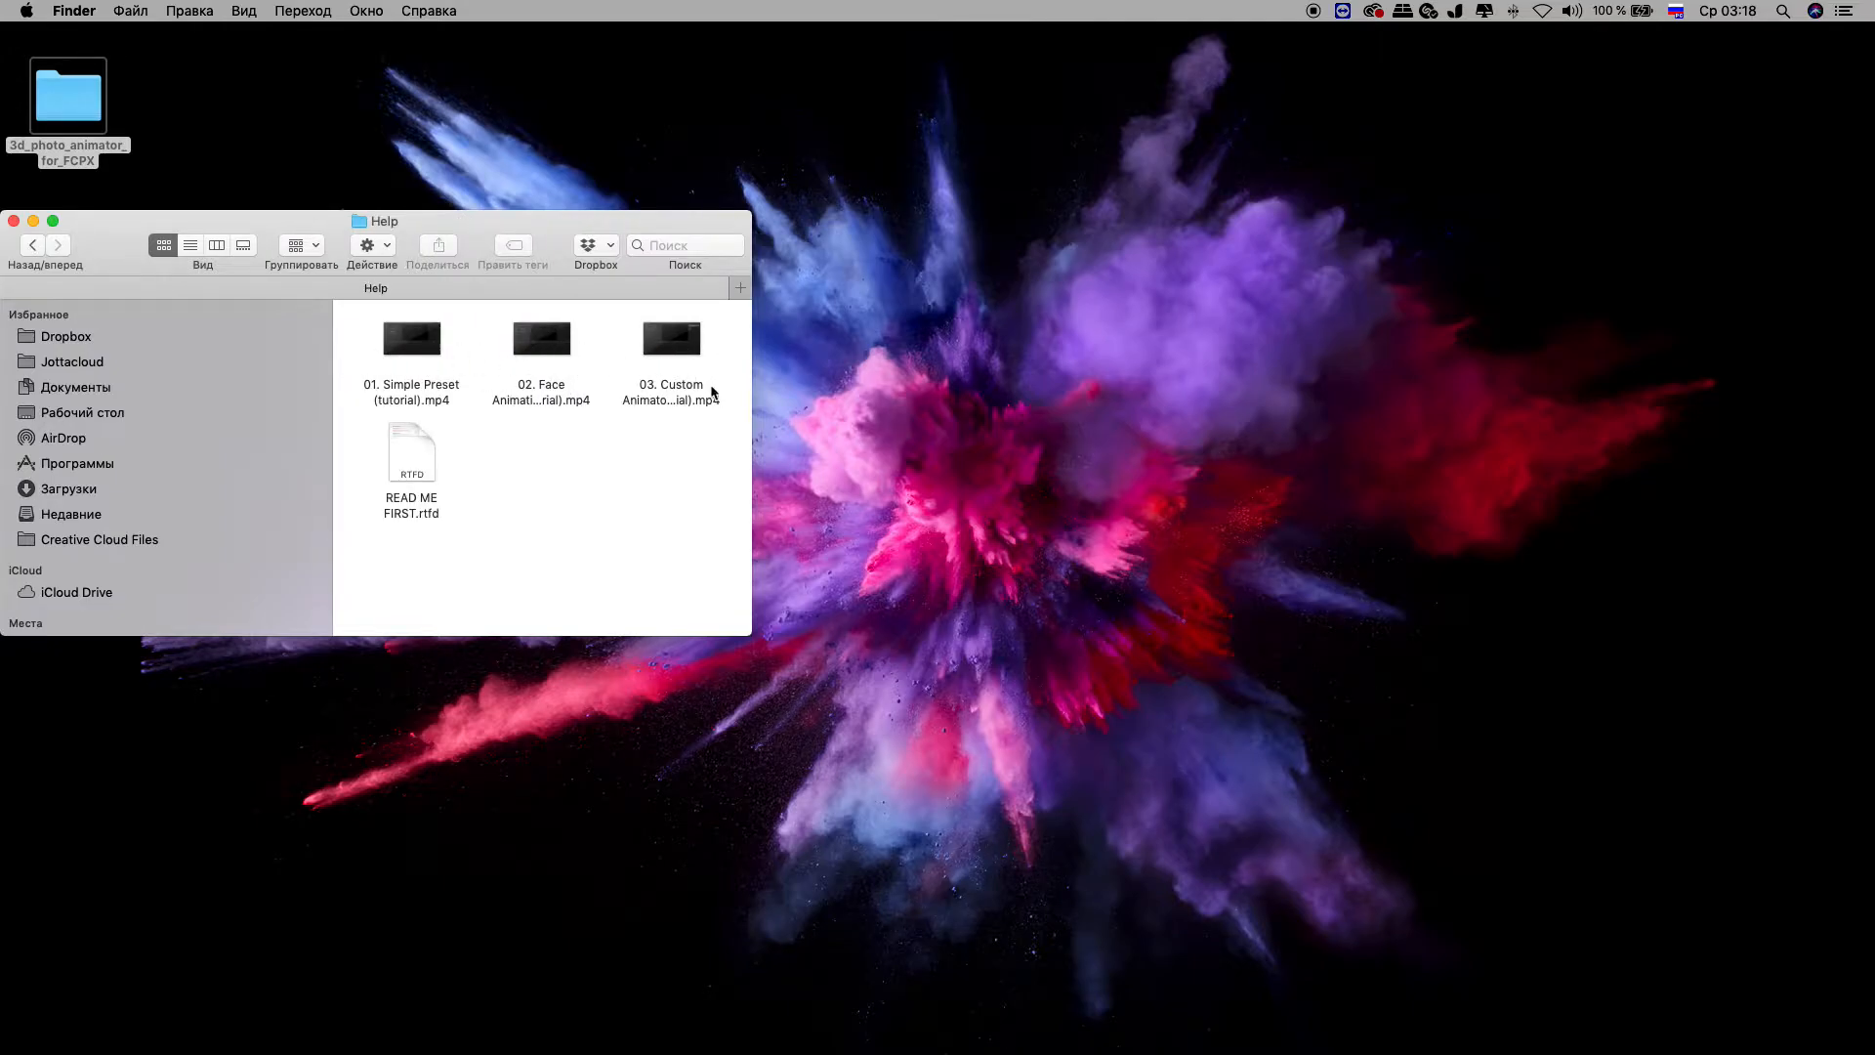
mouse_move(569, 461)
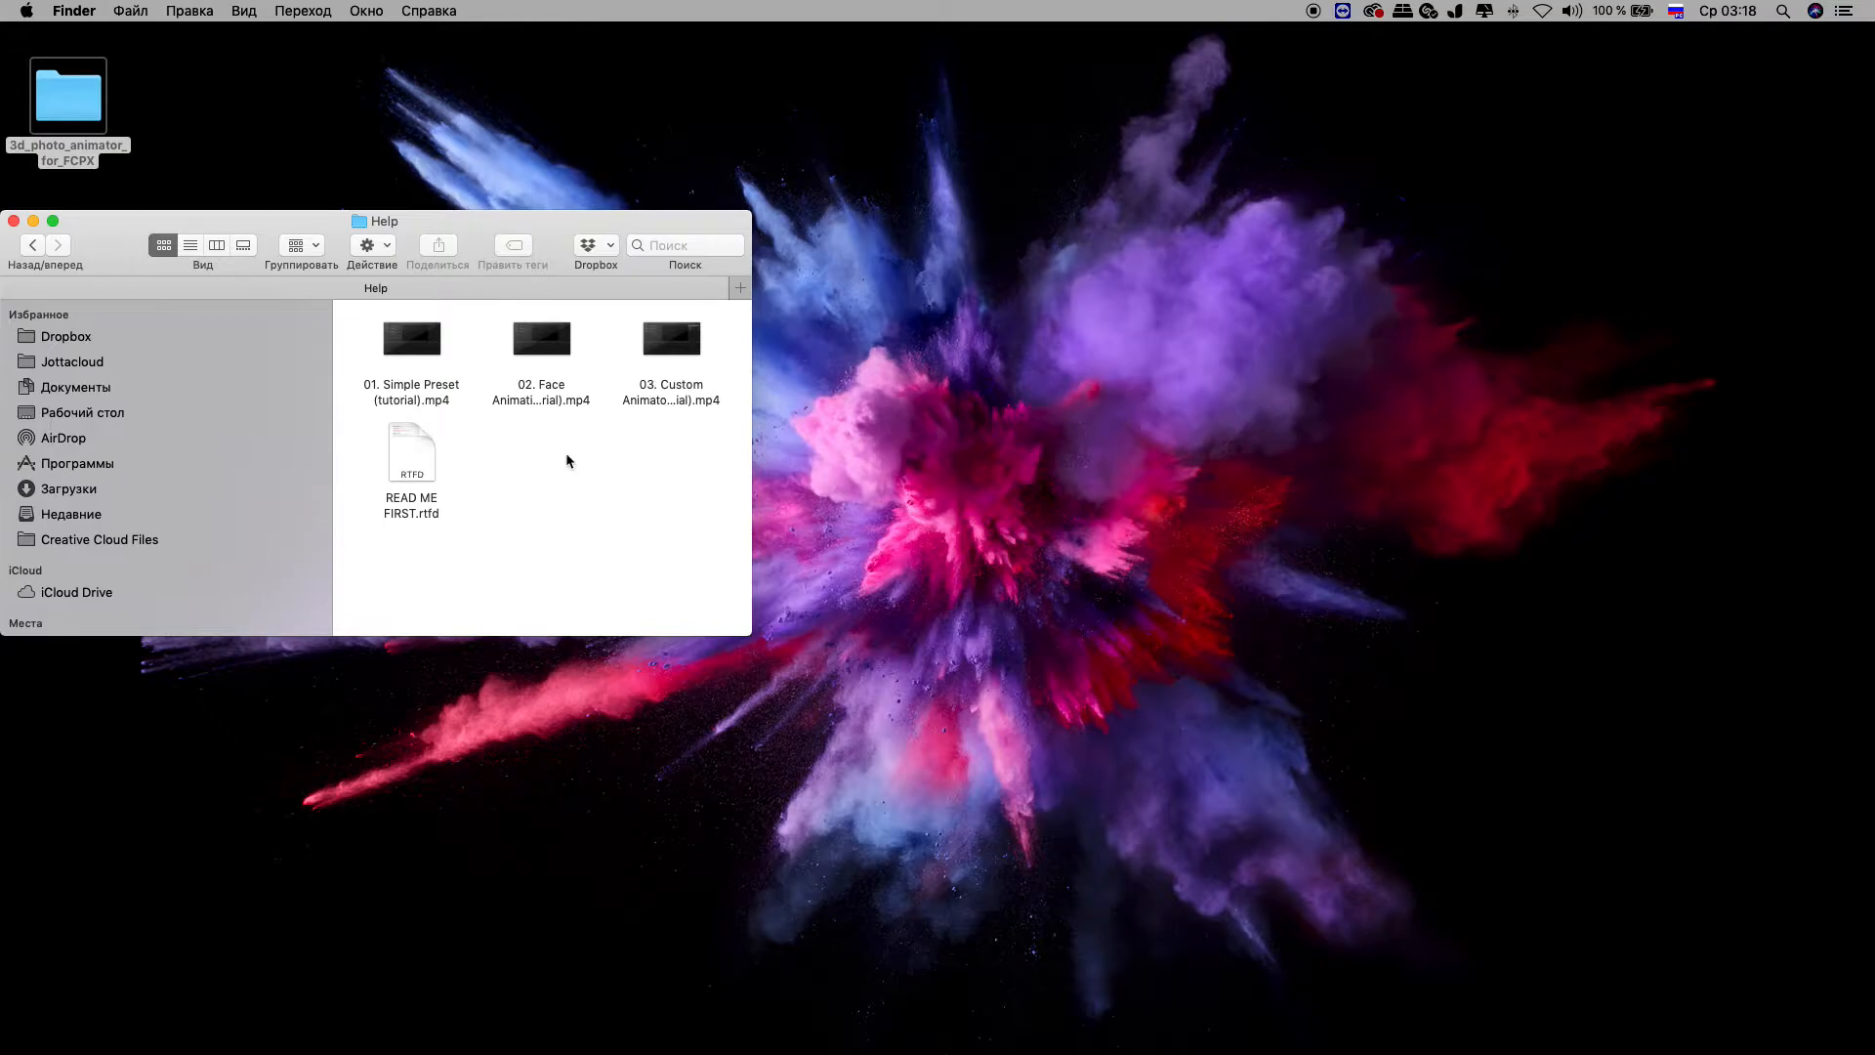
mouse_move(539, 465)
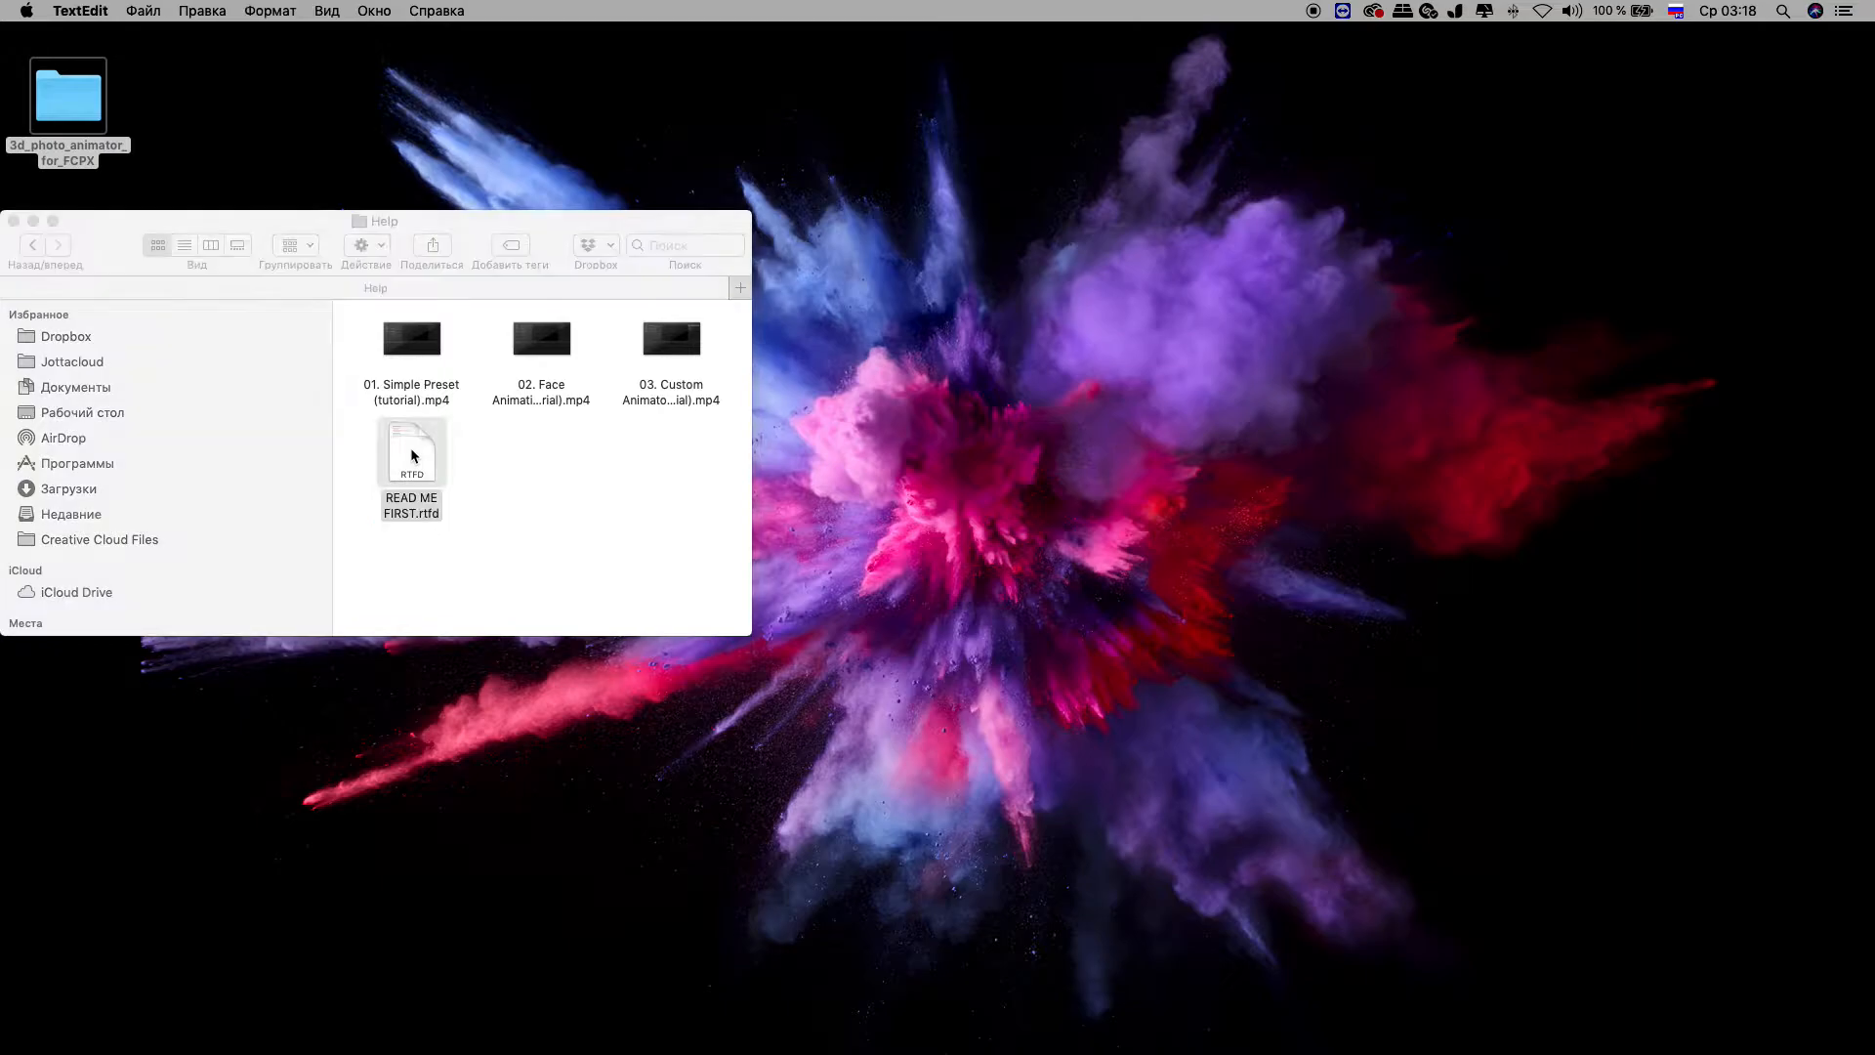
- Open READ ME FIRST.rtfd in TextEdit to read the template install paths
double_click(410, 451)
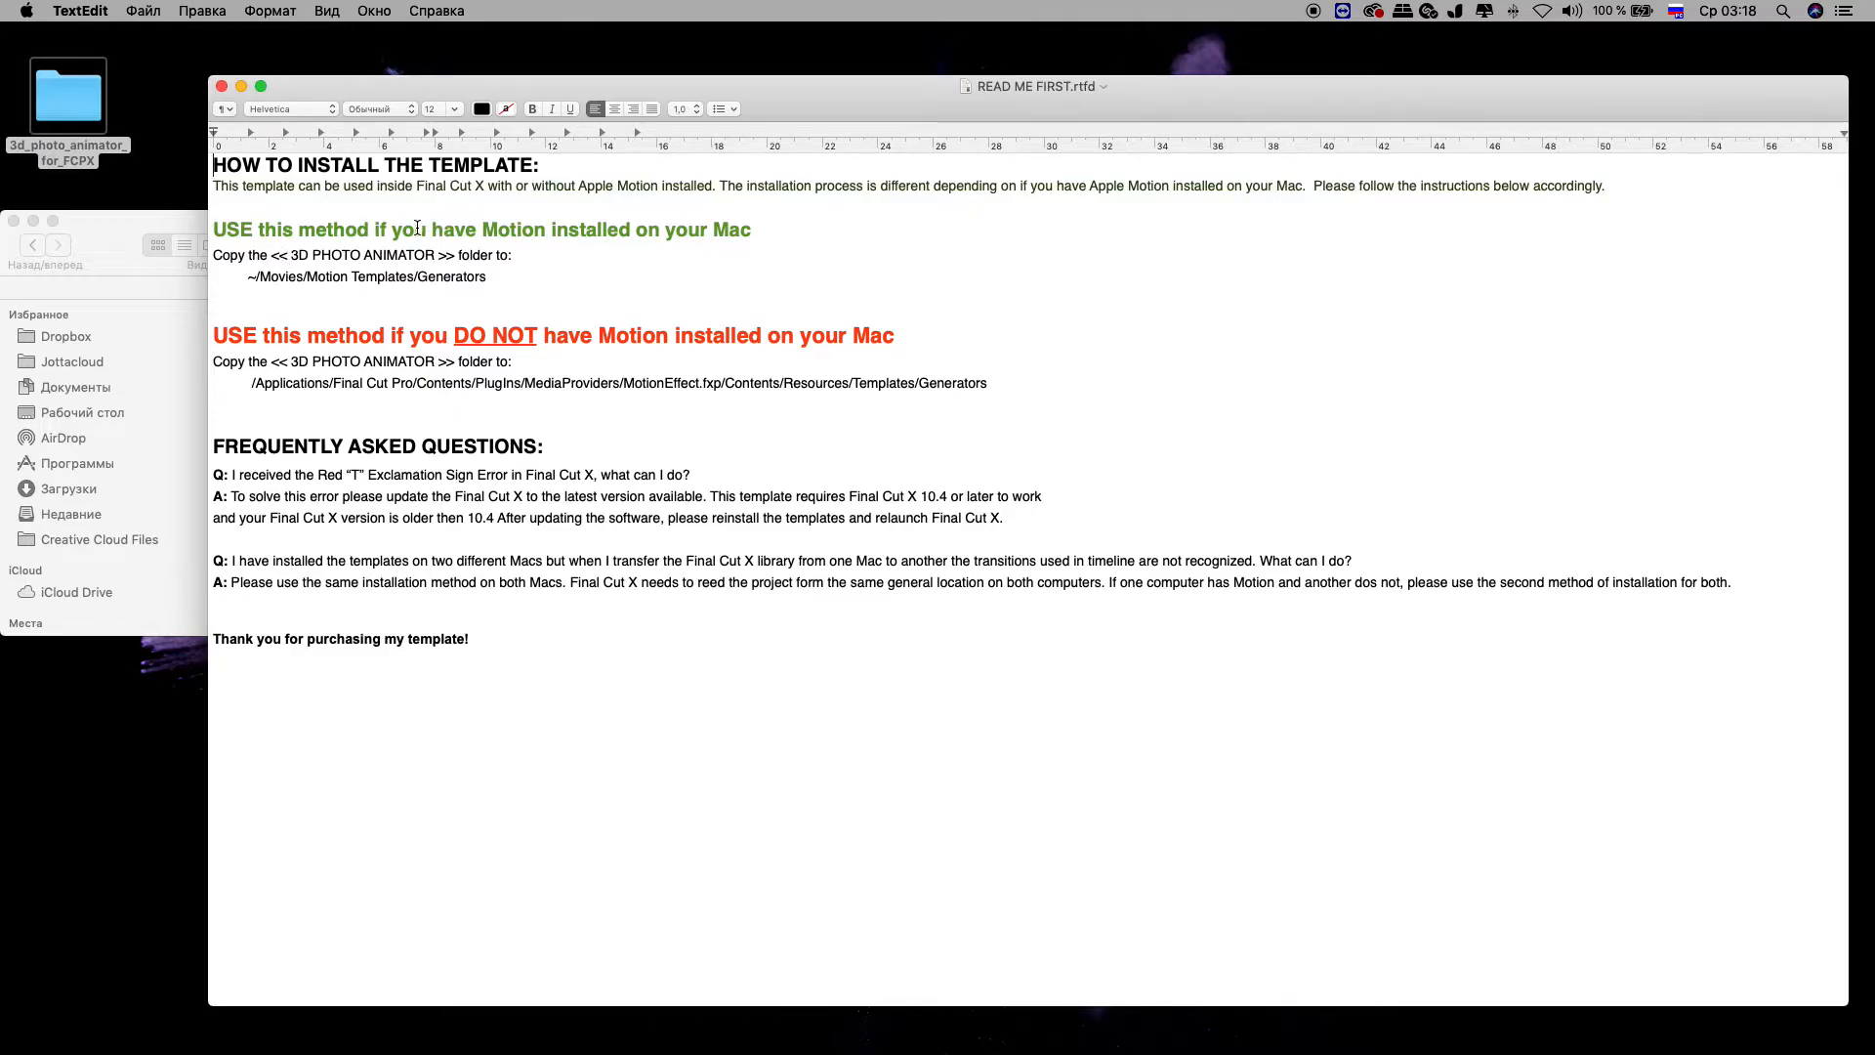
left_click_drag(396, 228, 545, 229)
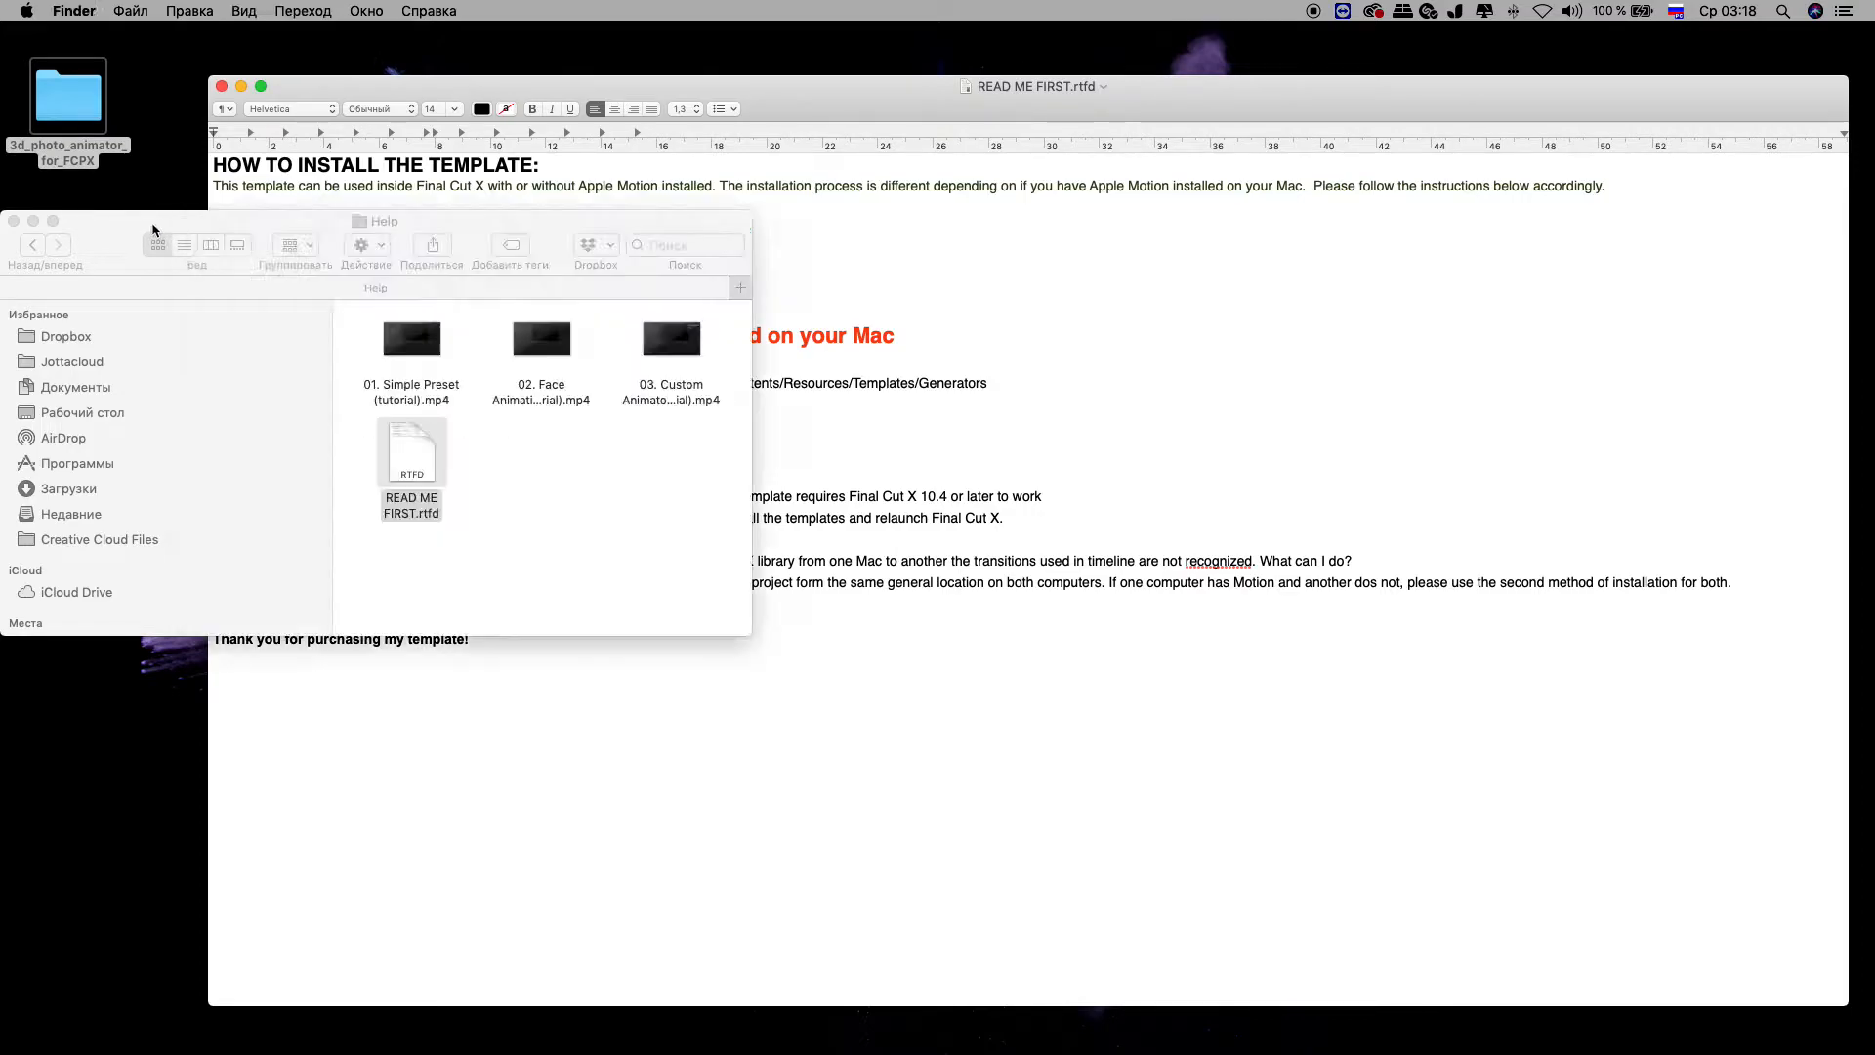
- Return to the download folder, enter Final Cut, and open a second Finder window on the disk
left_click(34, 246)
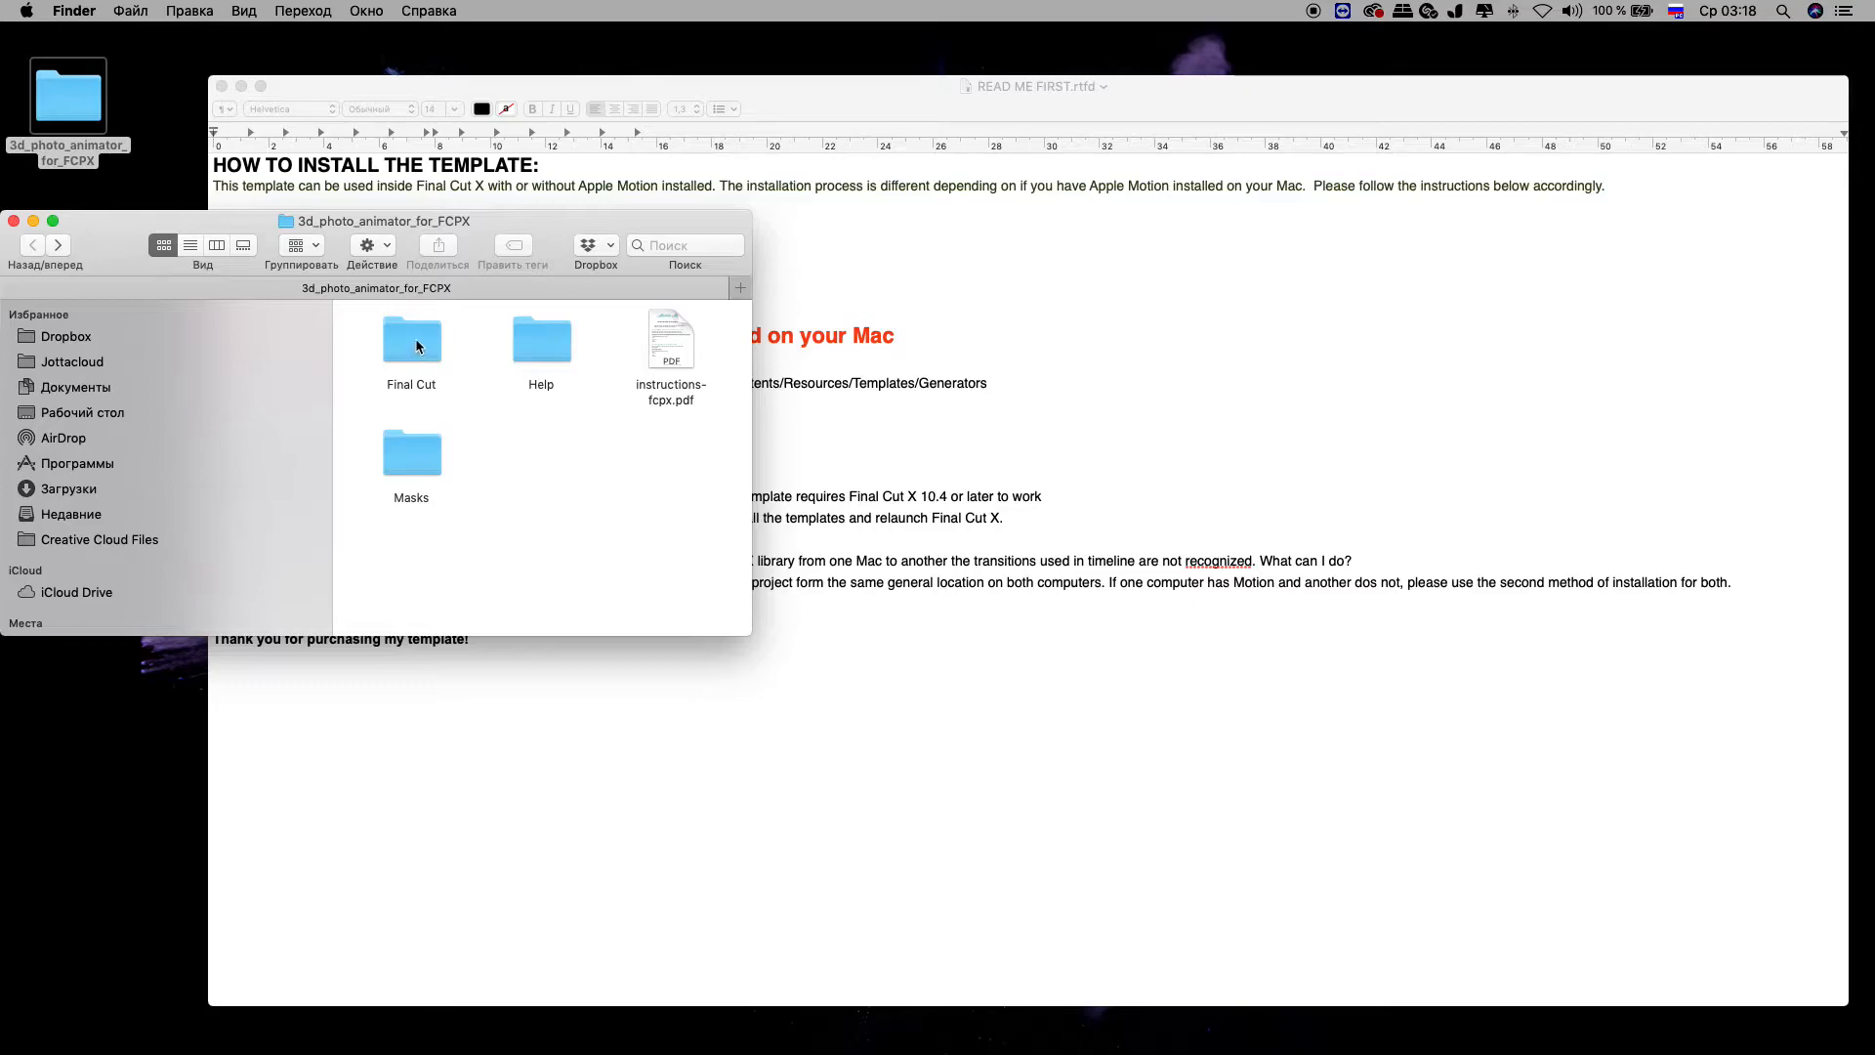
double_click(410, 340)
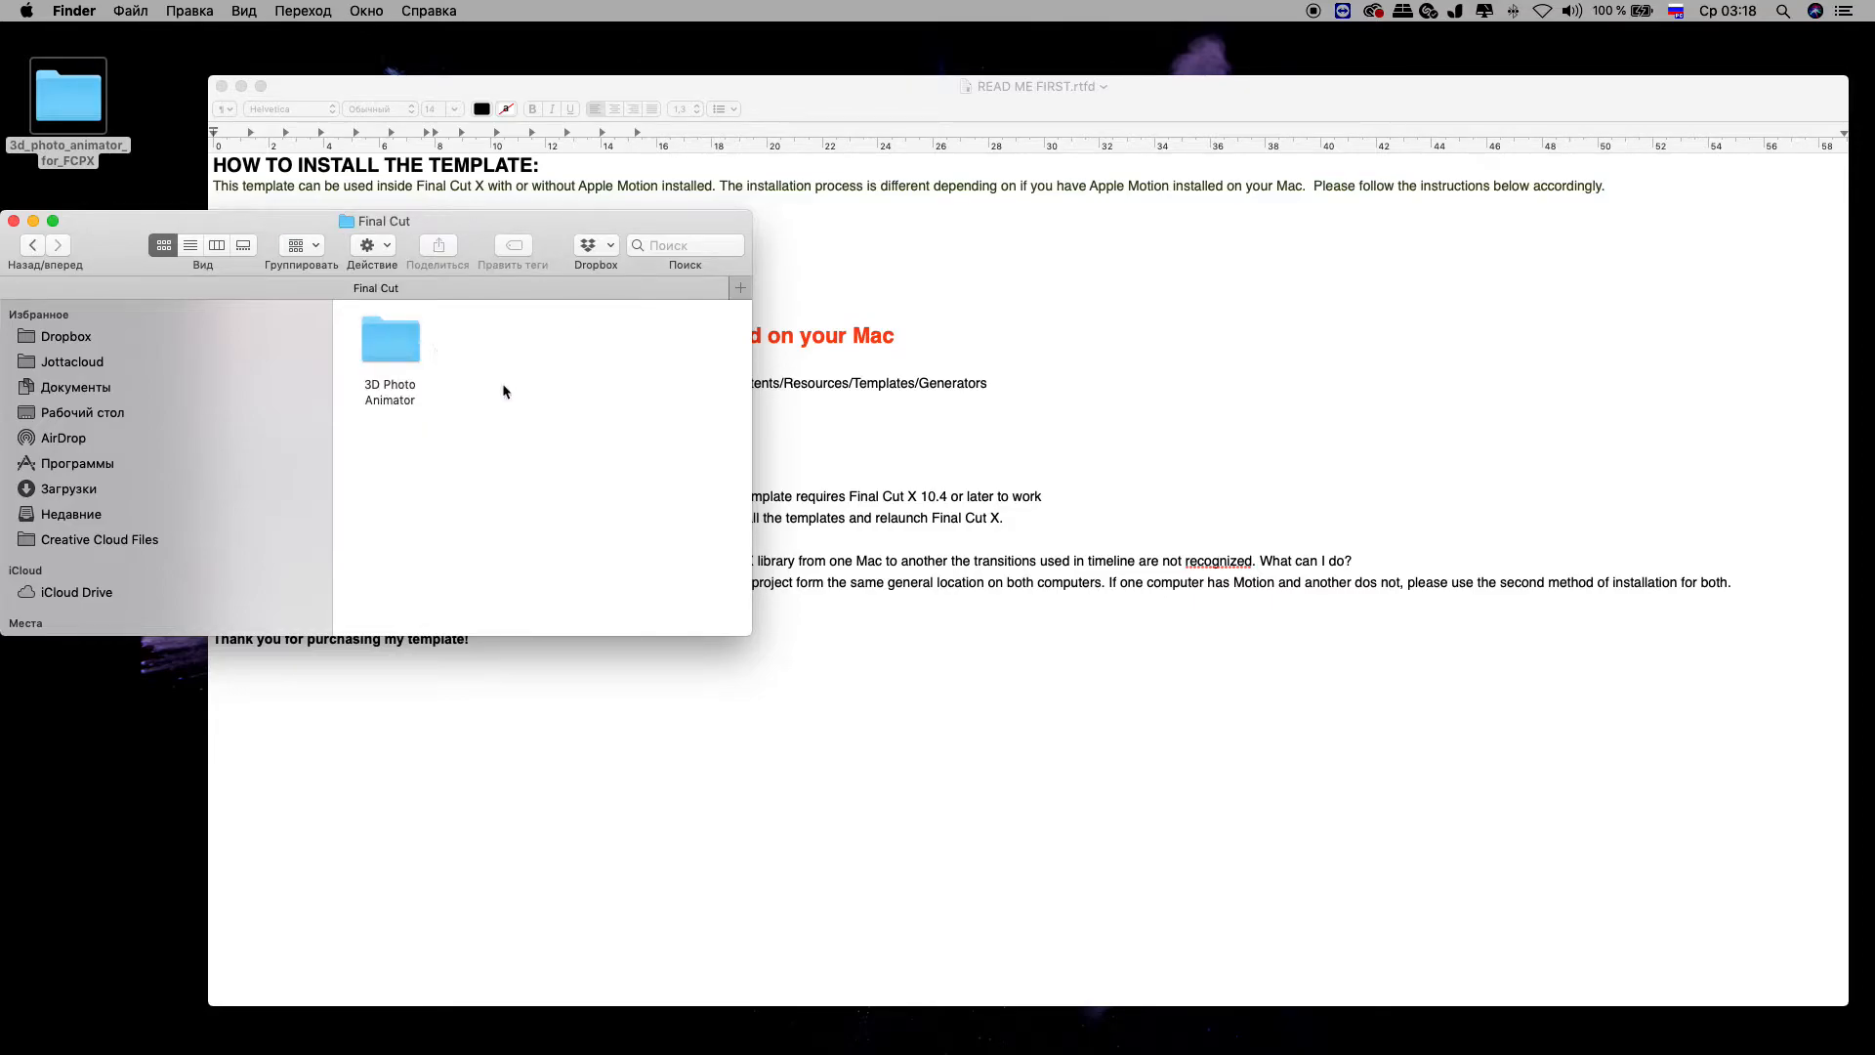
left_click(391, 339)
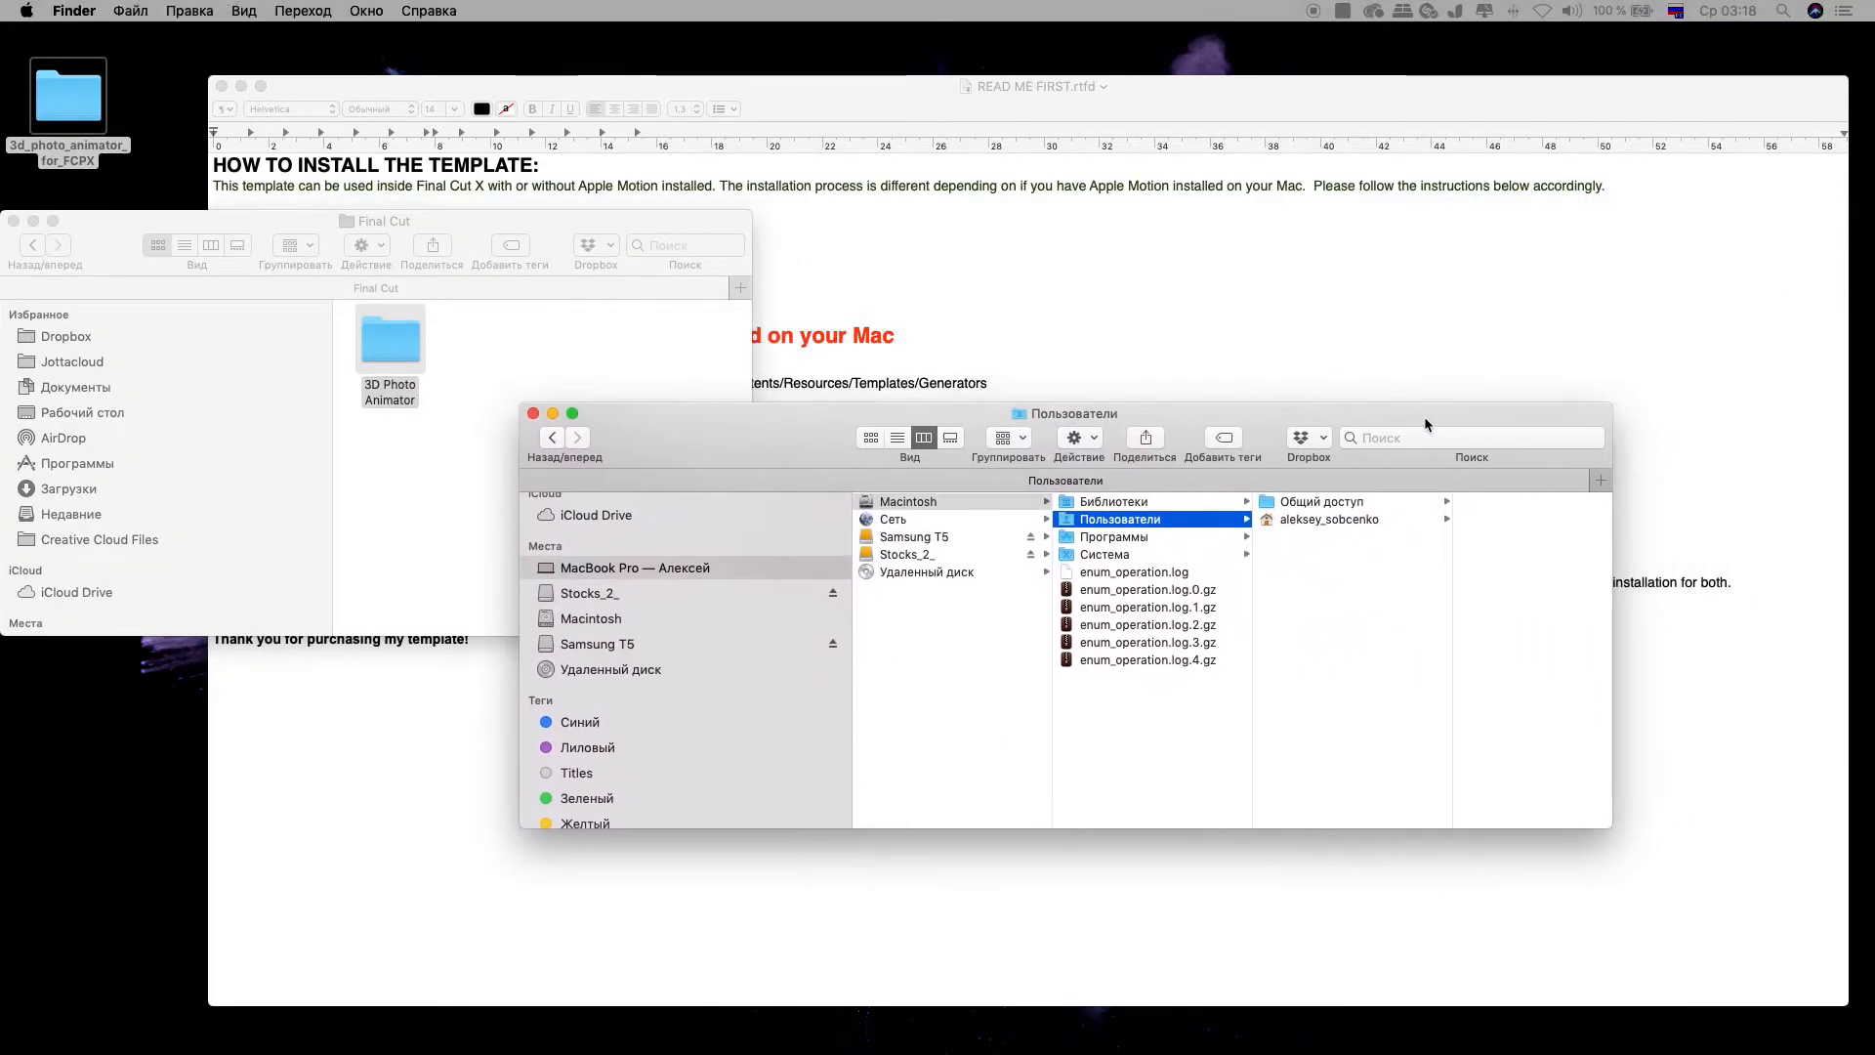
- Position the second window and navigate into Movies › Motion Templates toward Generators
left_click_drag(1064, 412, 736, 557)
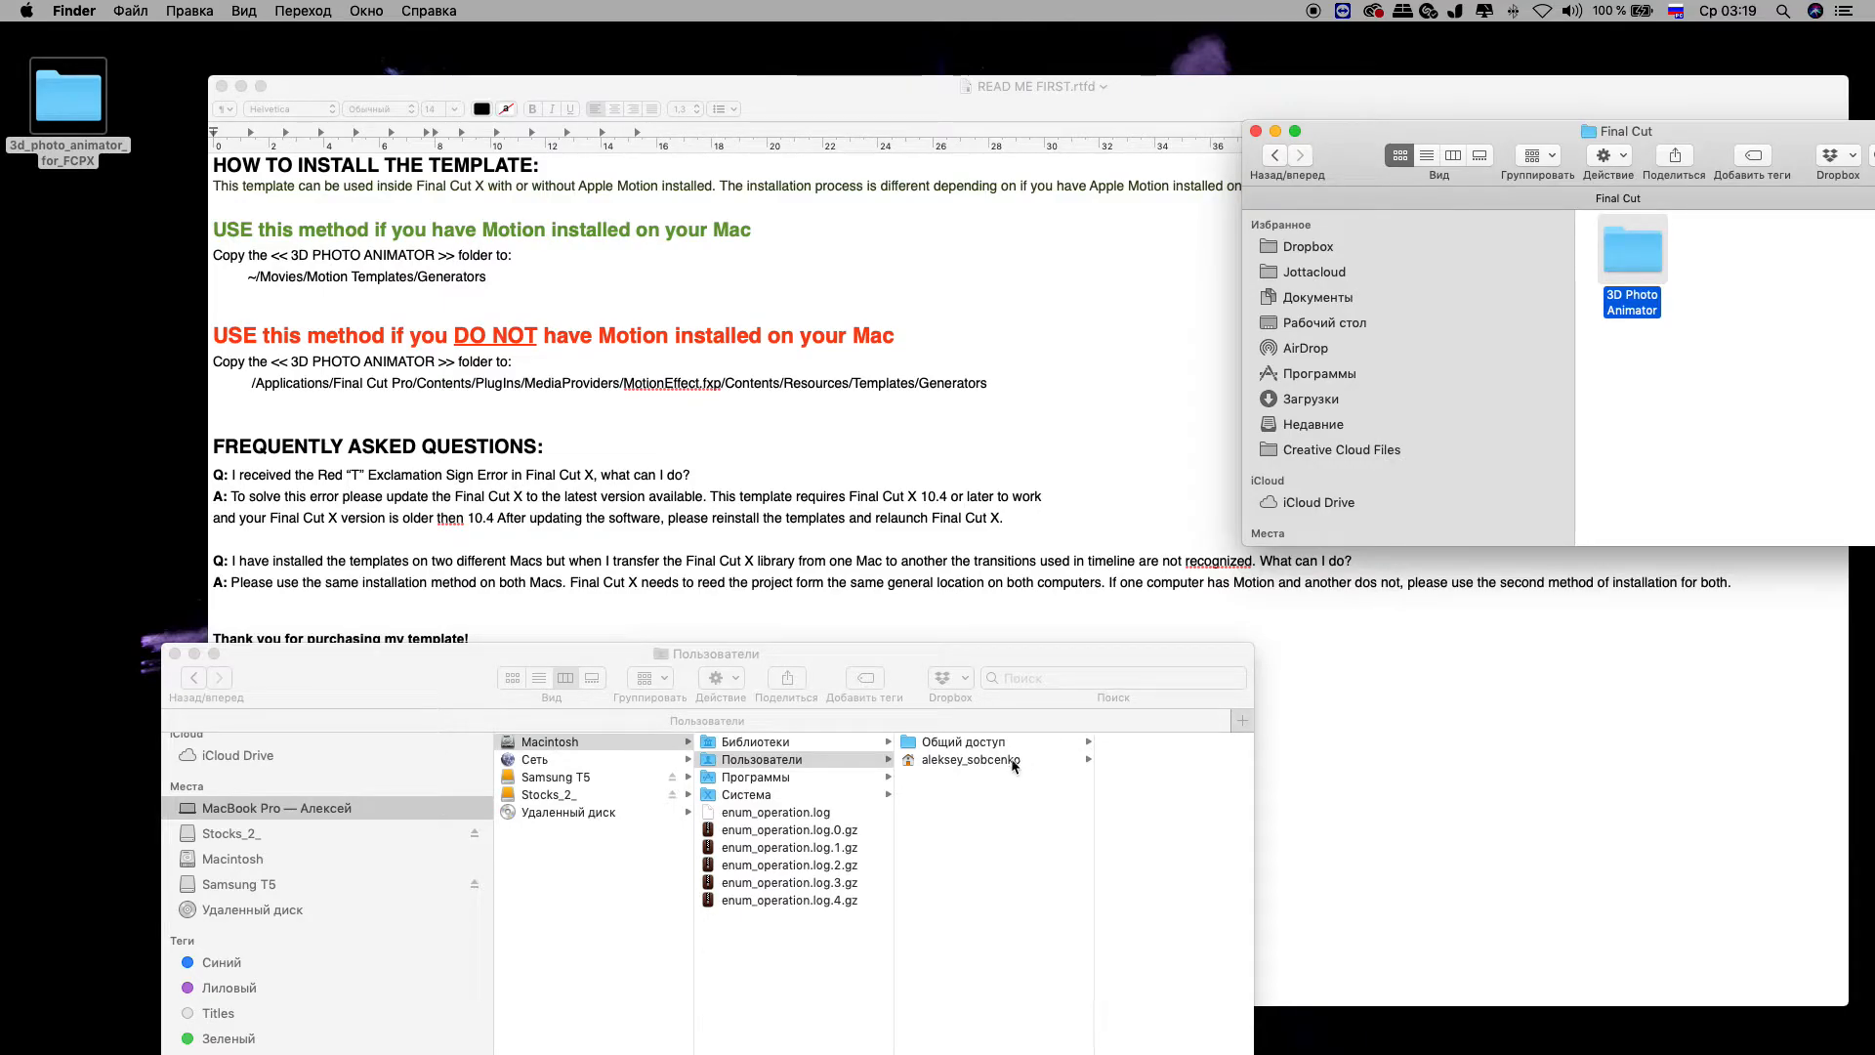
mouse_move(1002, 768)
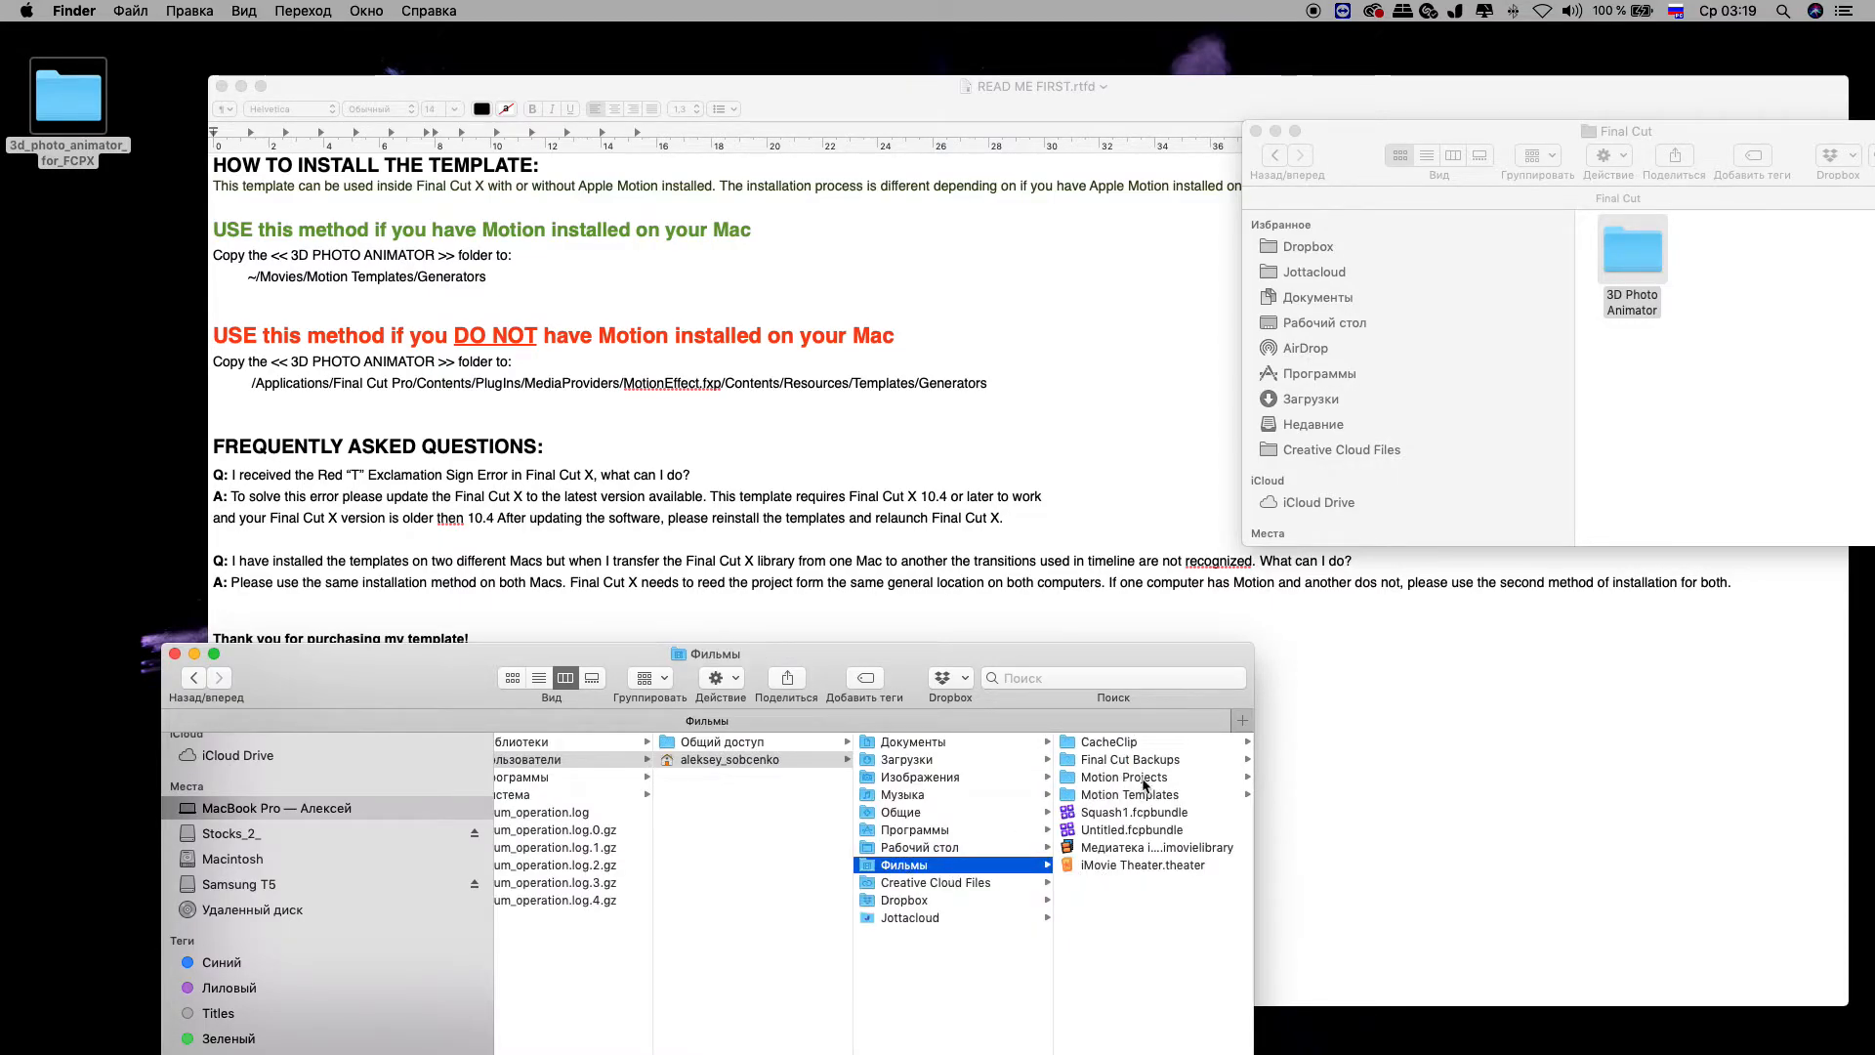
left_click(1129, 795)
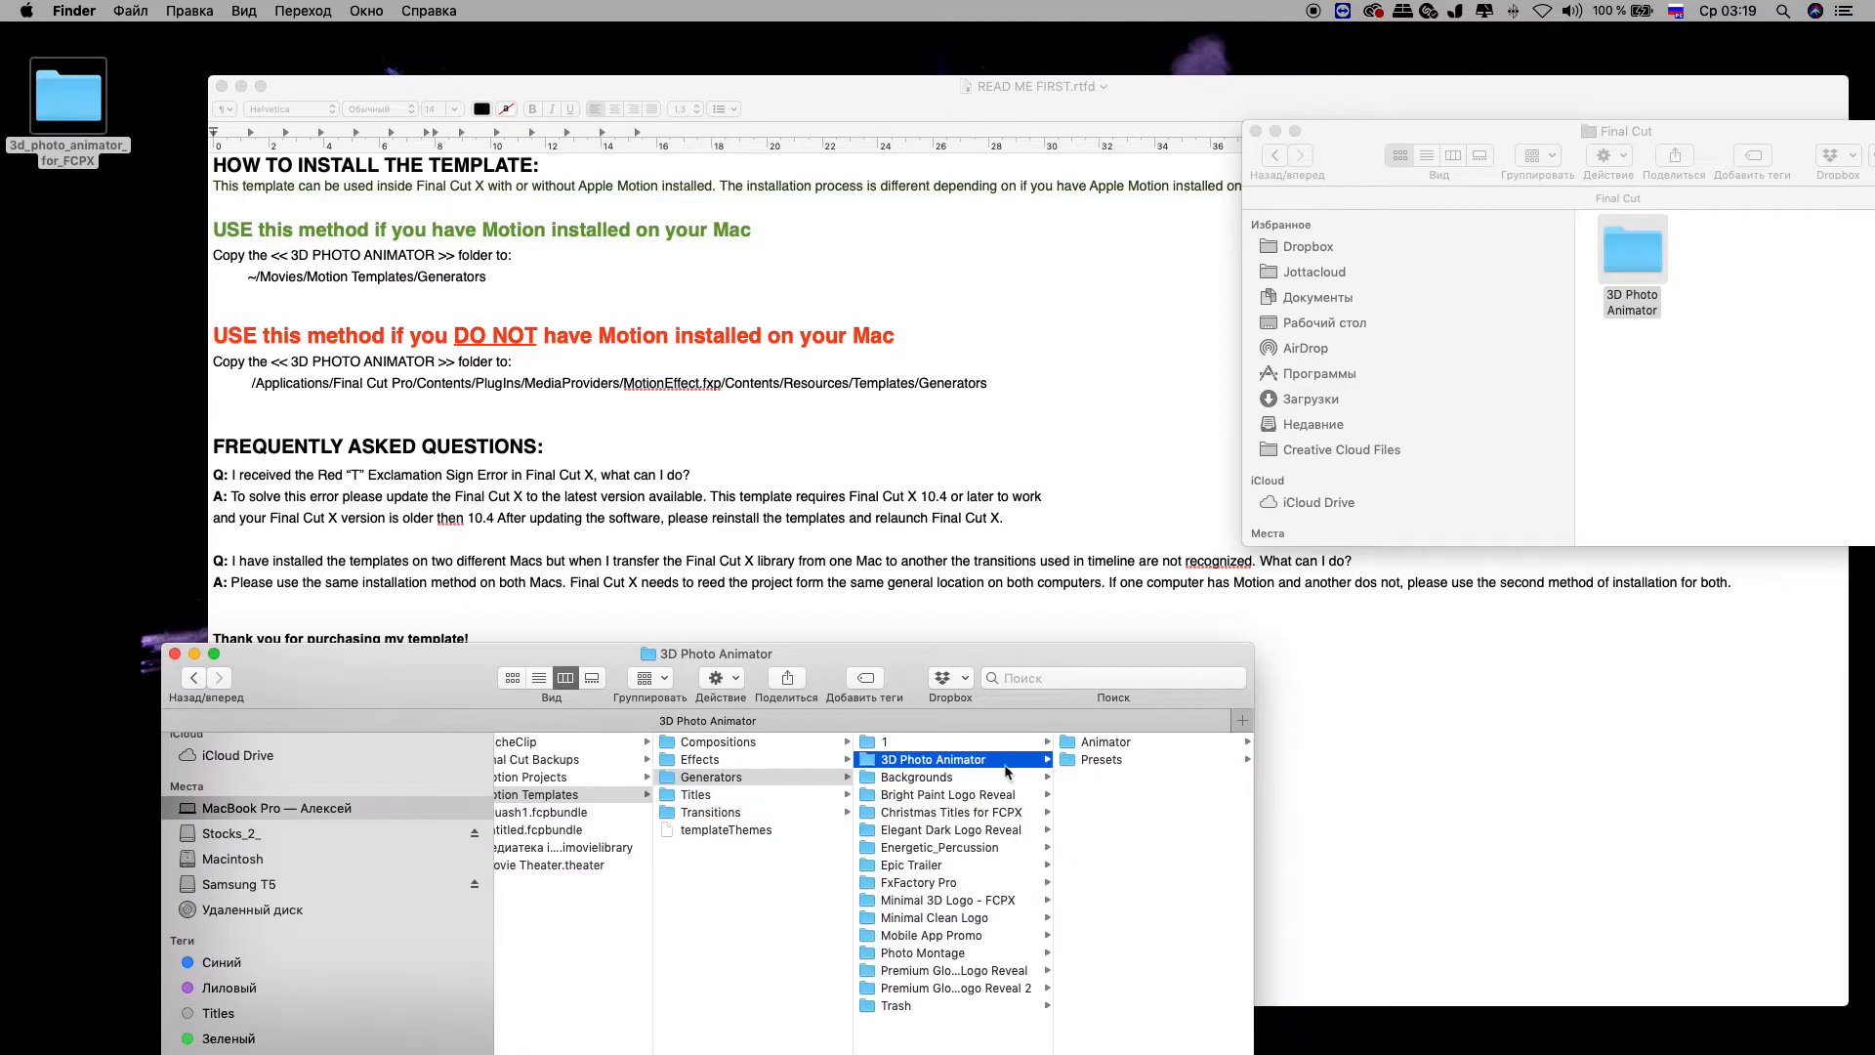
mouse_move(879, 773)
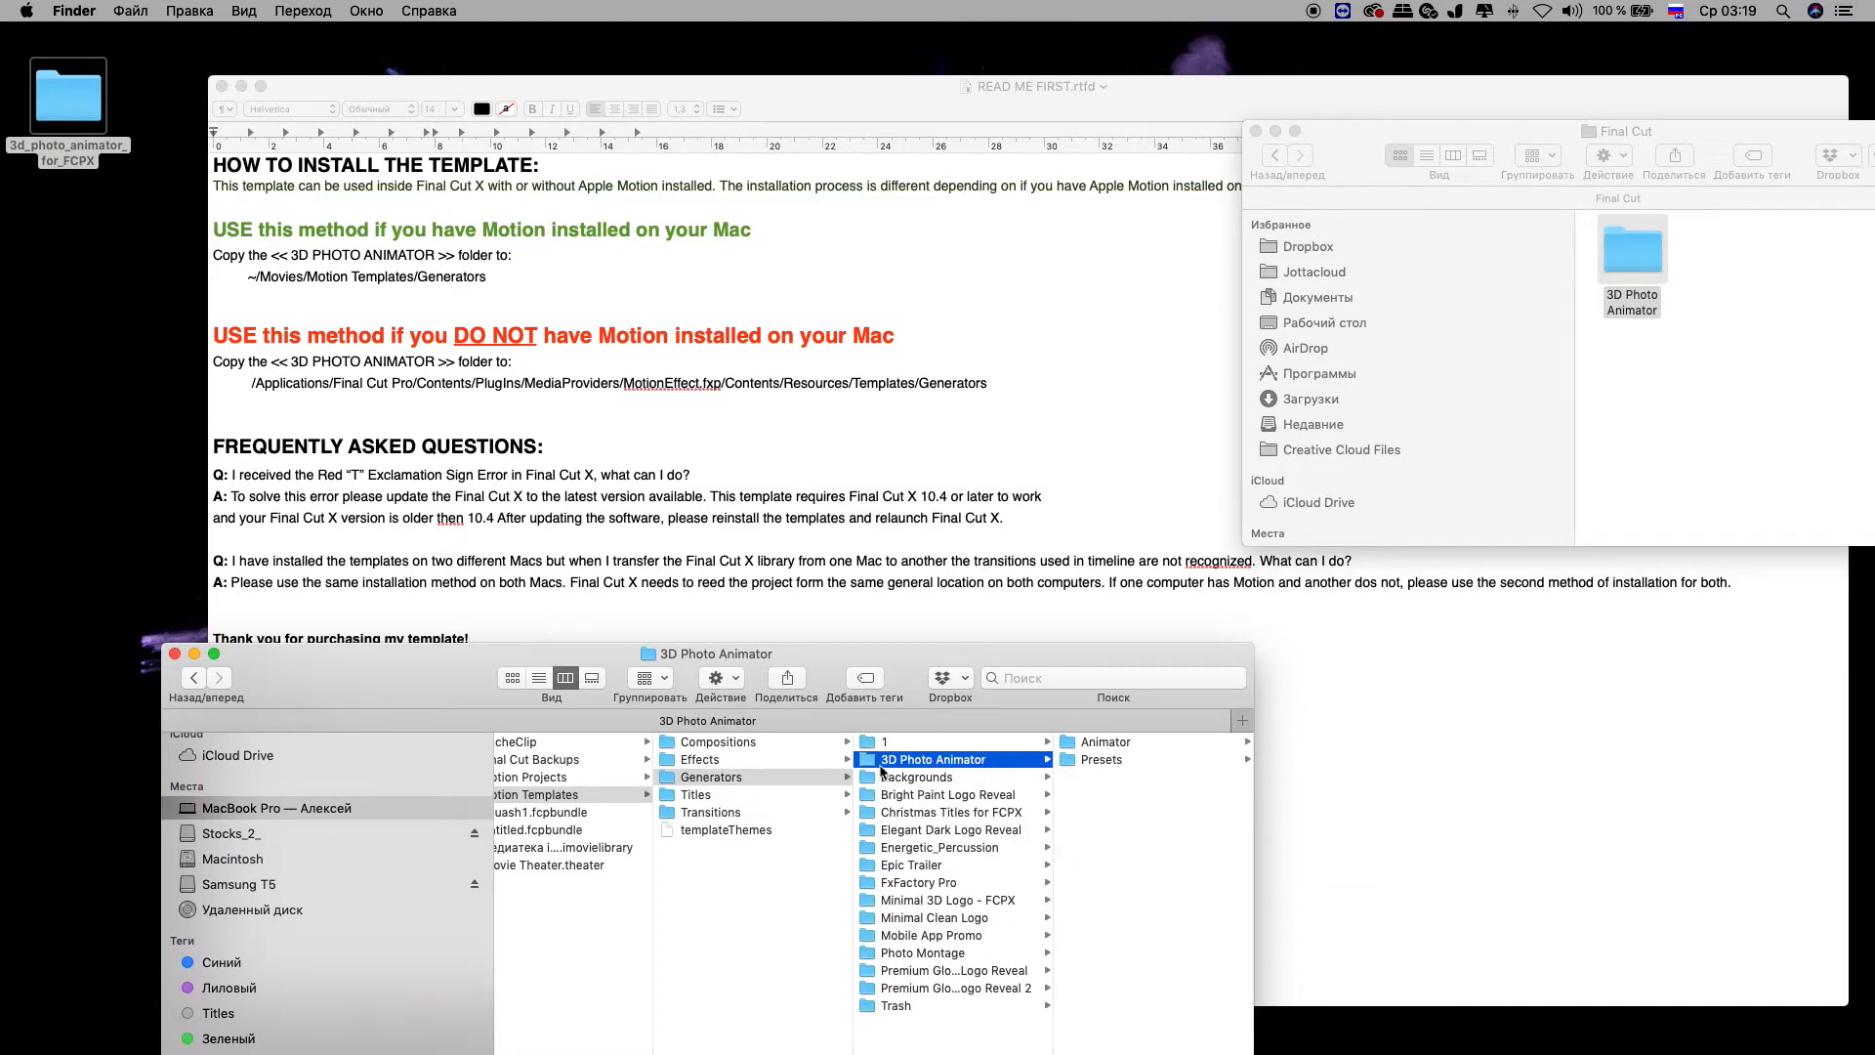
mouse_move(1121, 777)
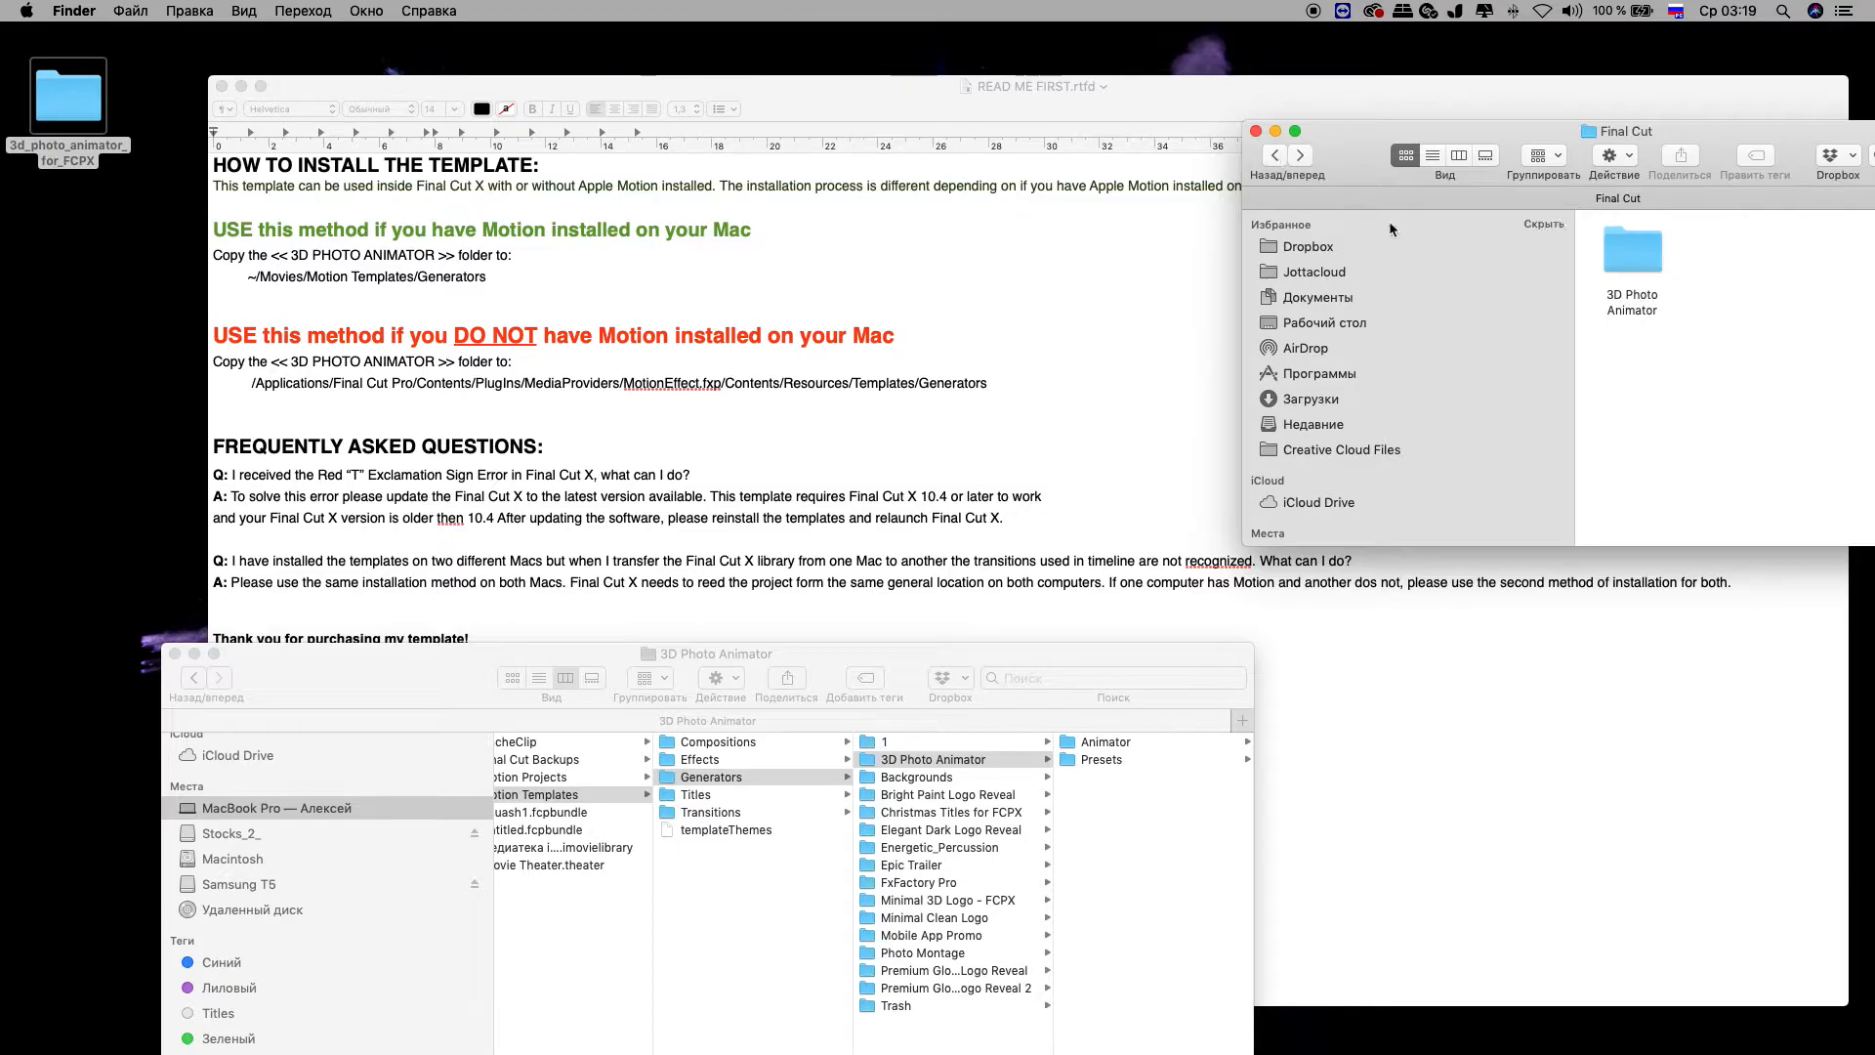
mouse_move(1410, 633)
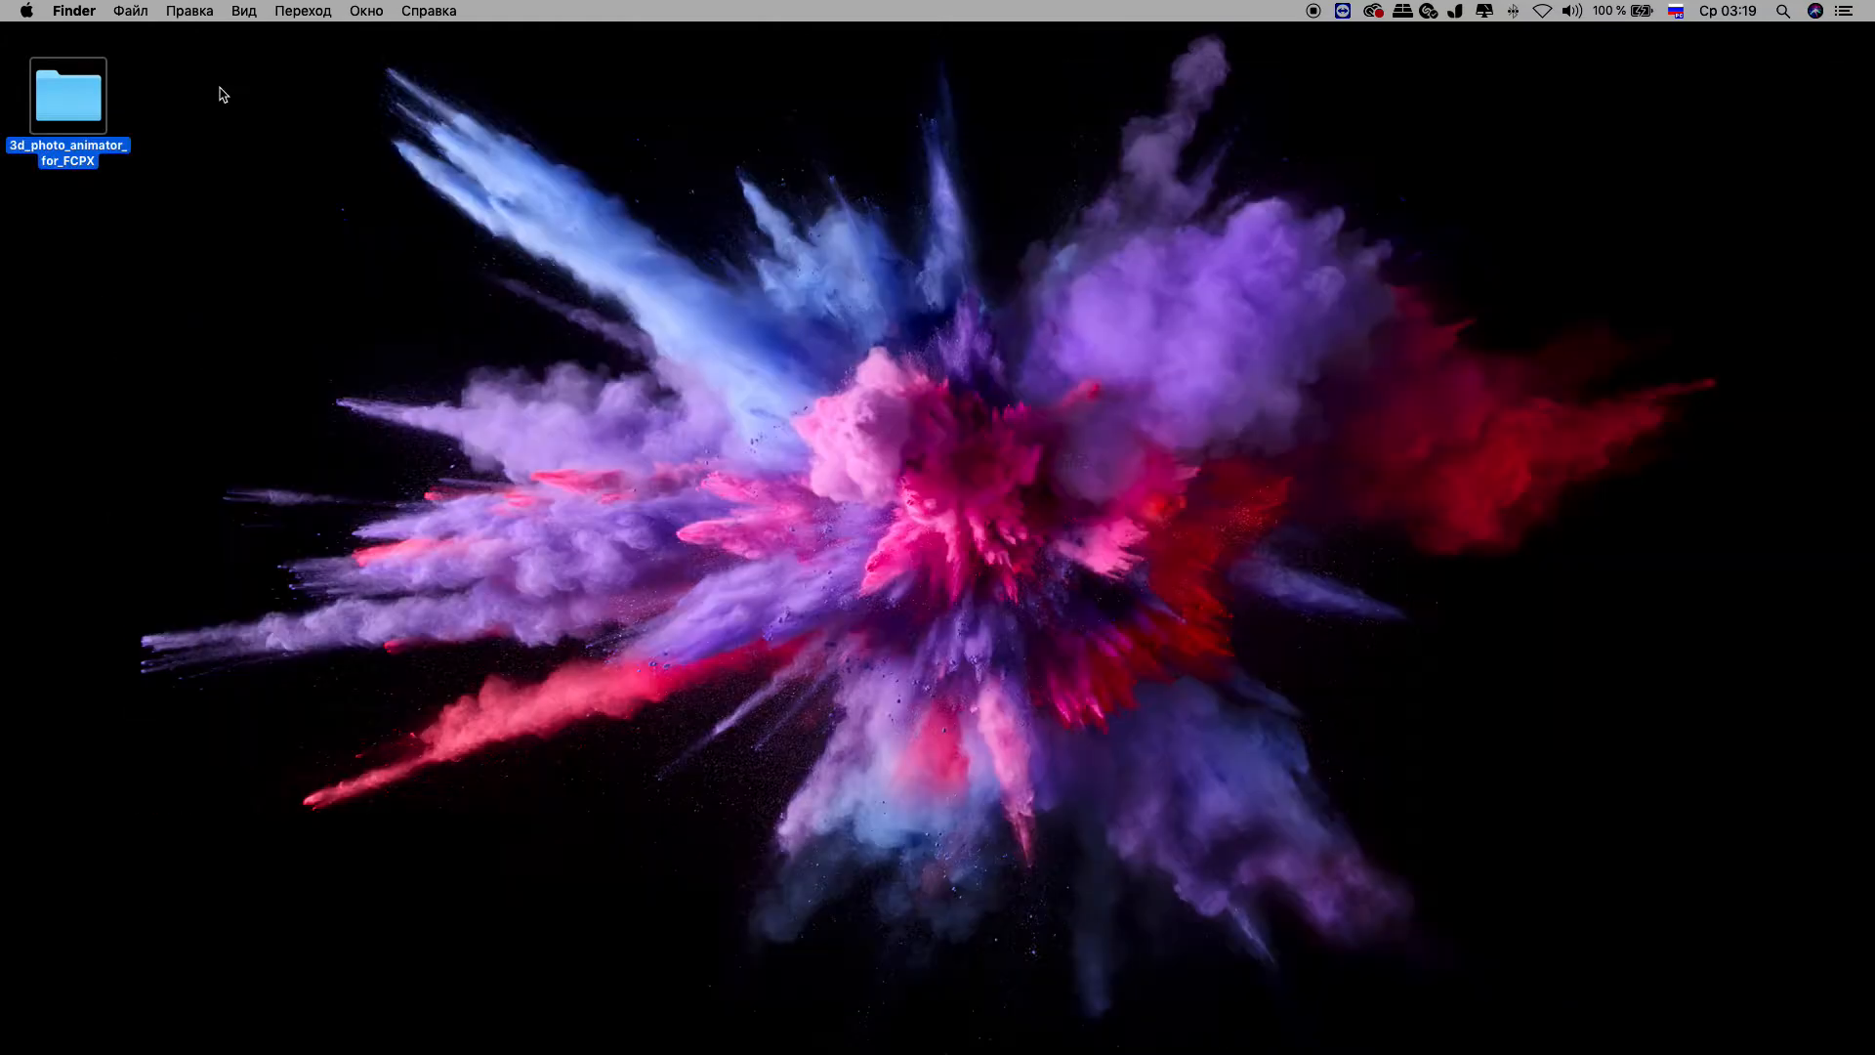
mouse_move(162, 1014)
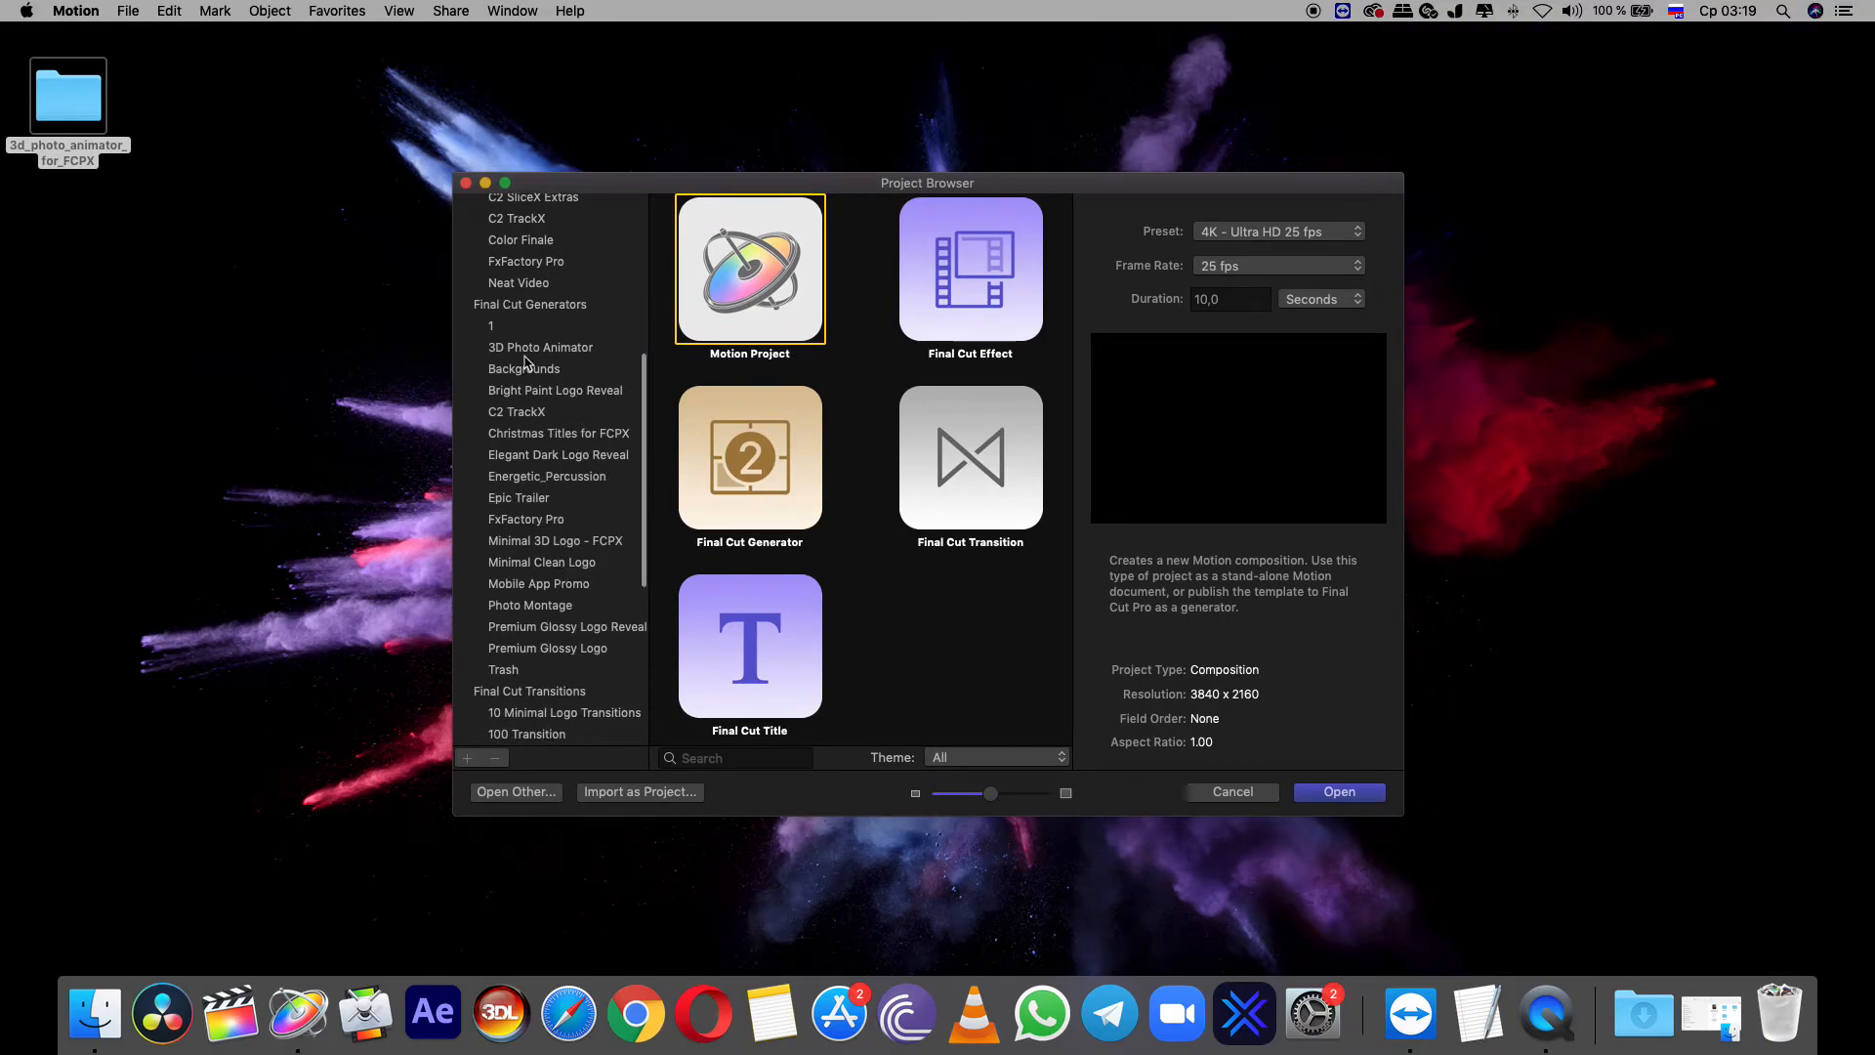
- Browse the 3D Photo Animator presets from 01 Zoom In down to 30 Parallax and select Animator
left_click(541, 348)
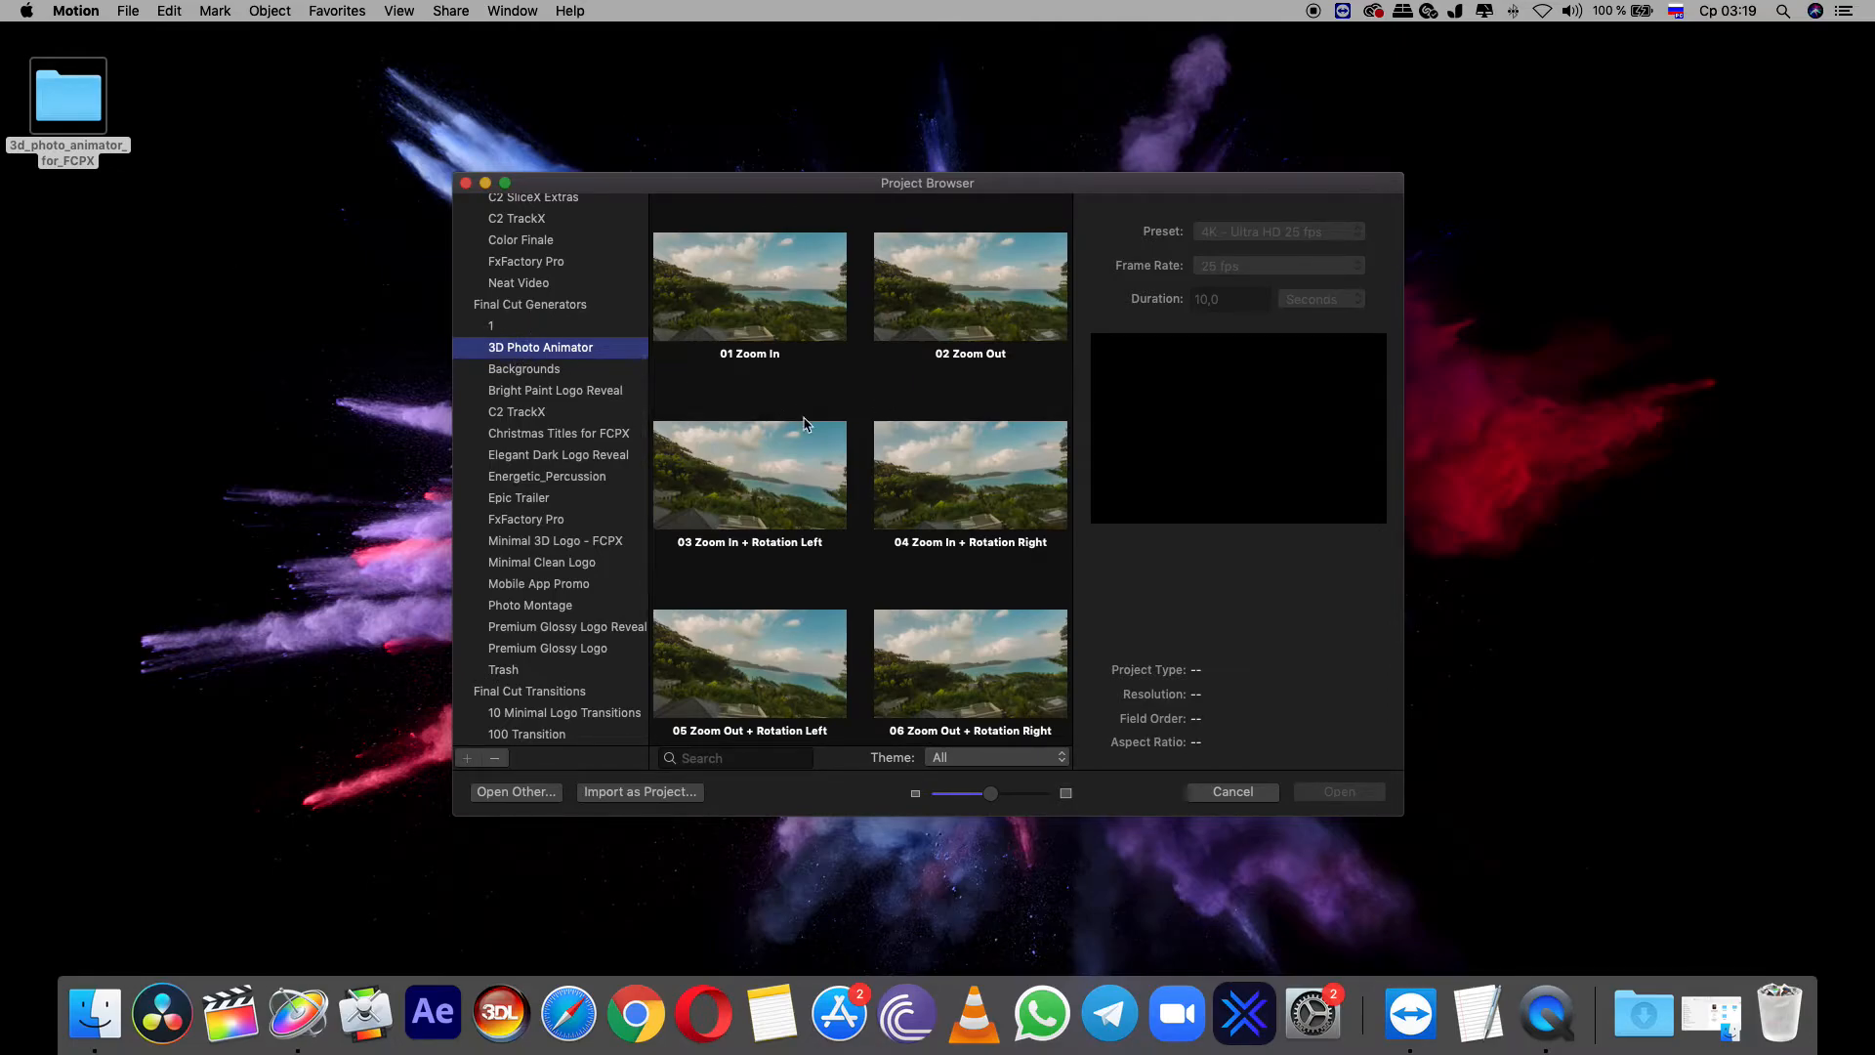
scroll("down", 3)
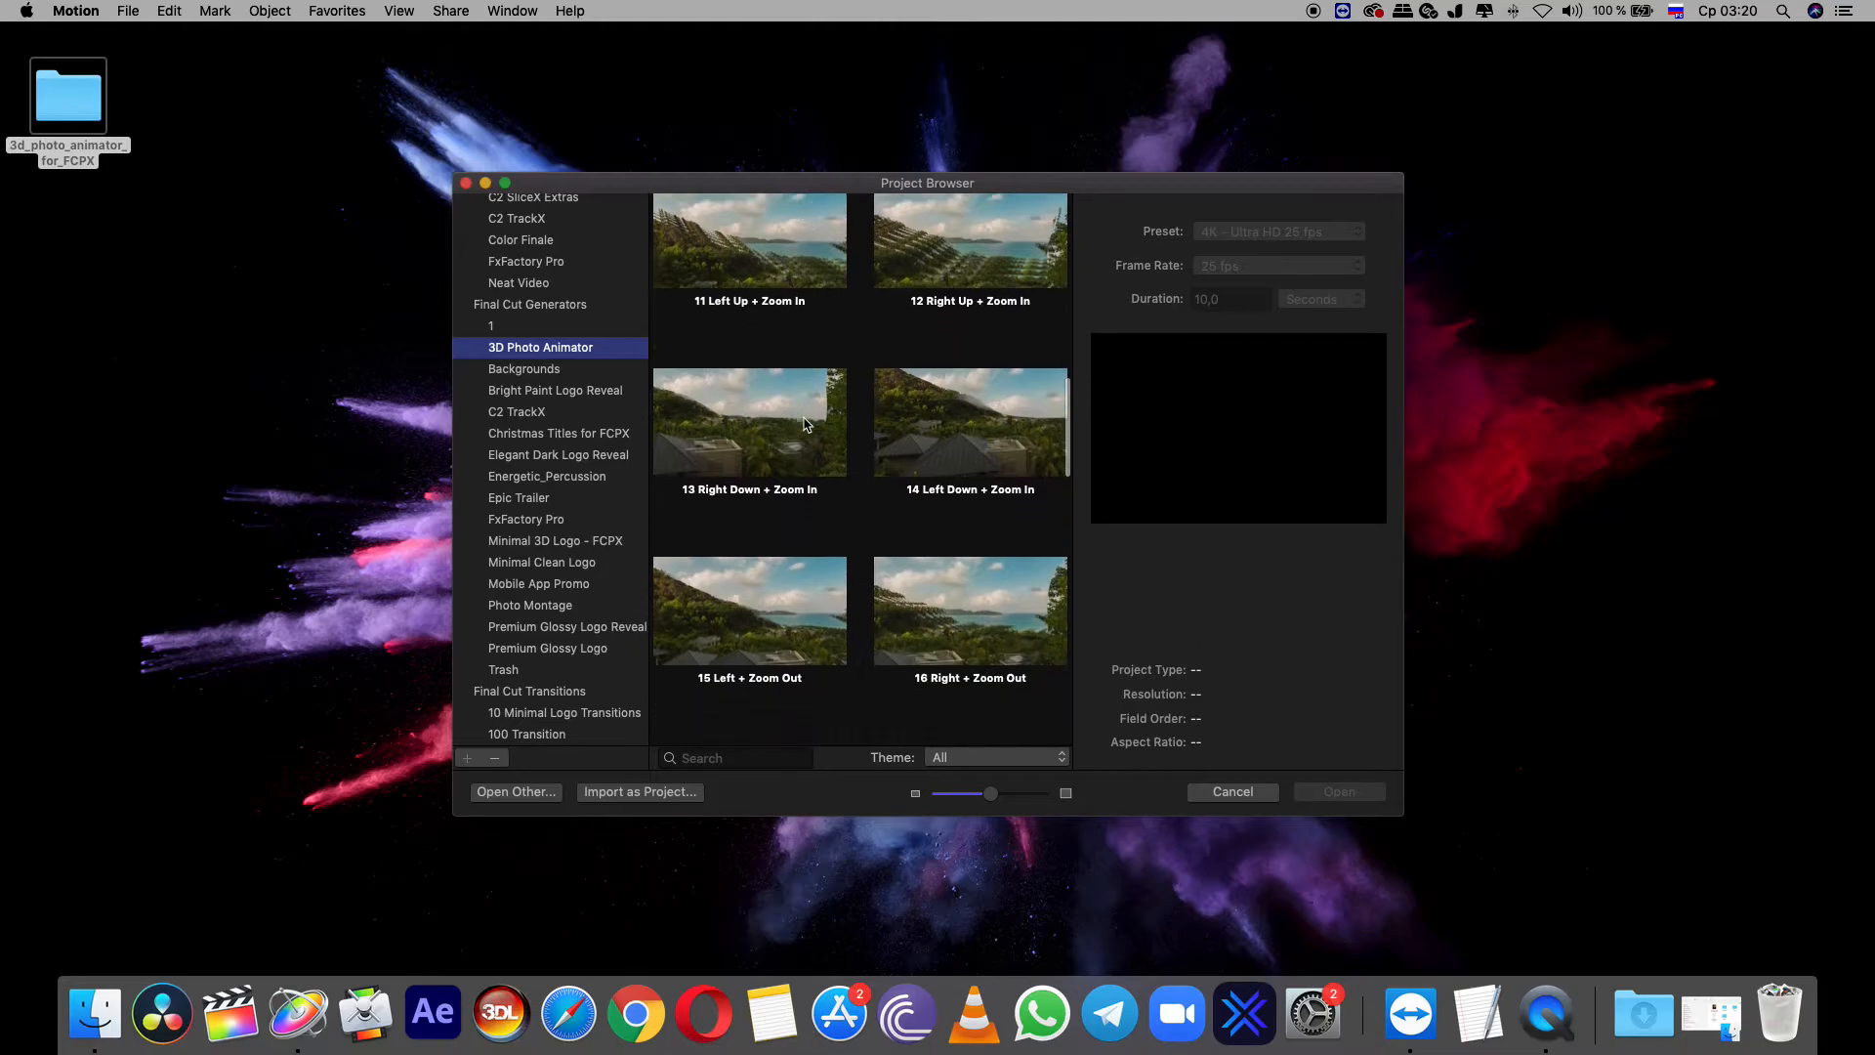
scroll("down", 3)
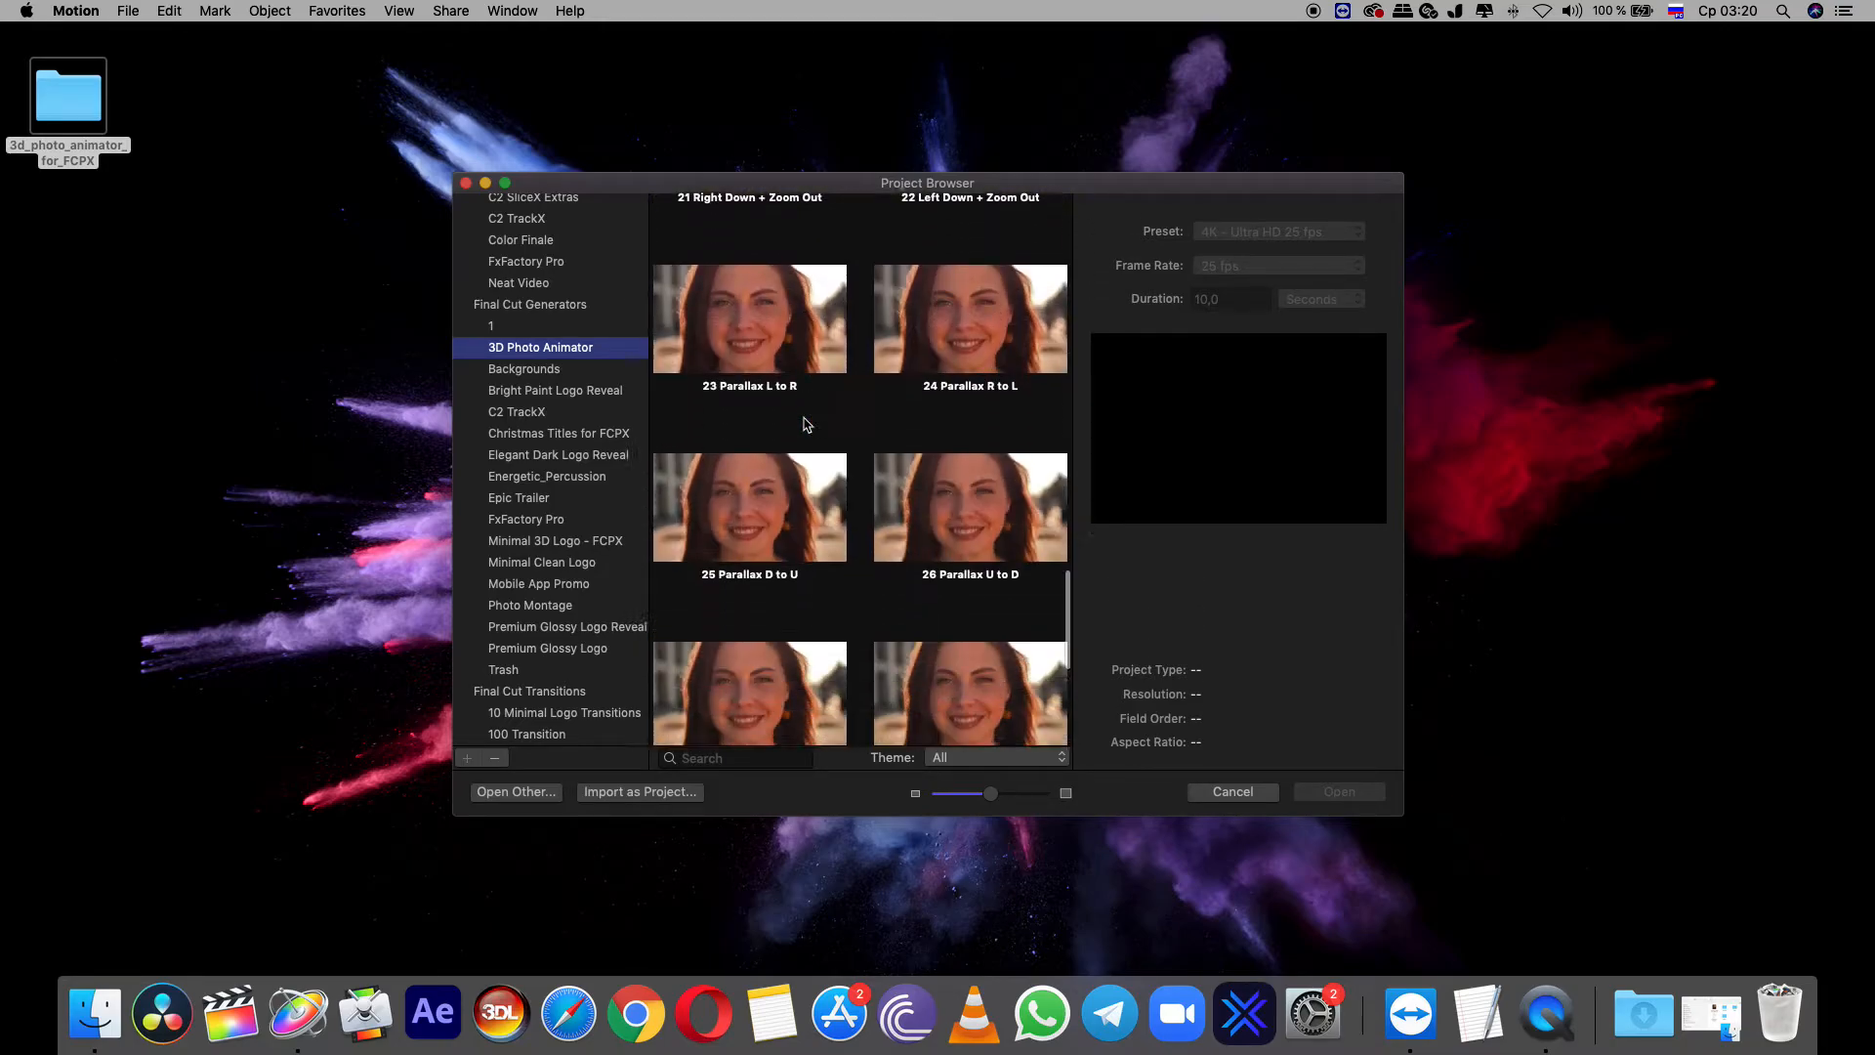
scroll("down", 3)
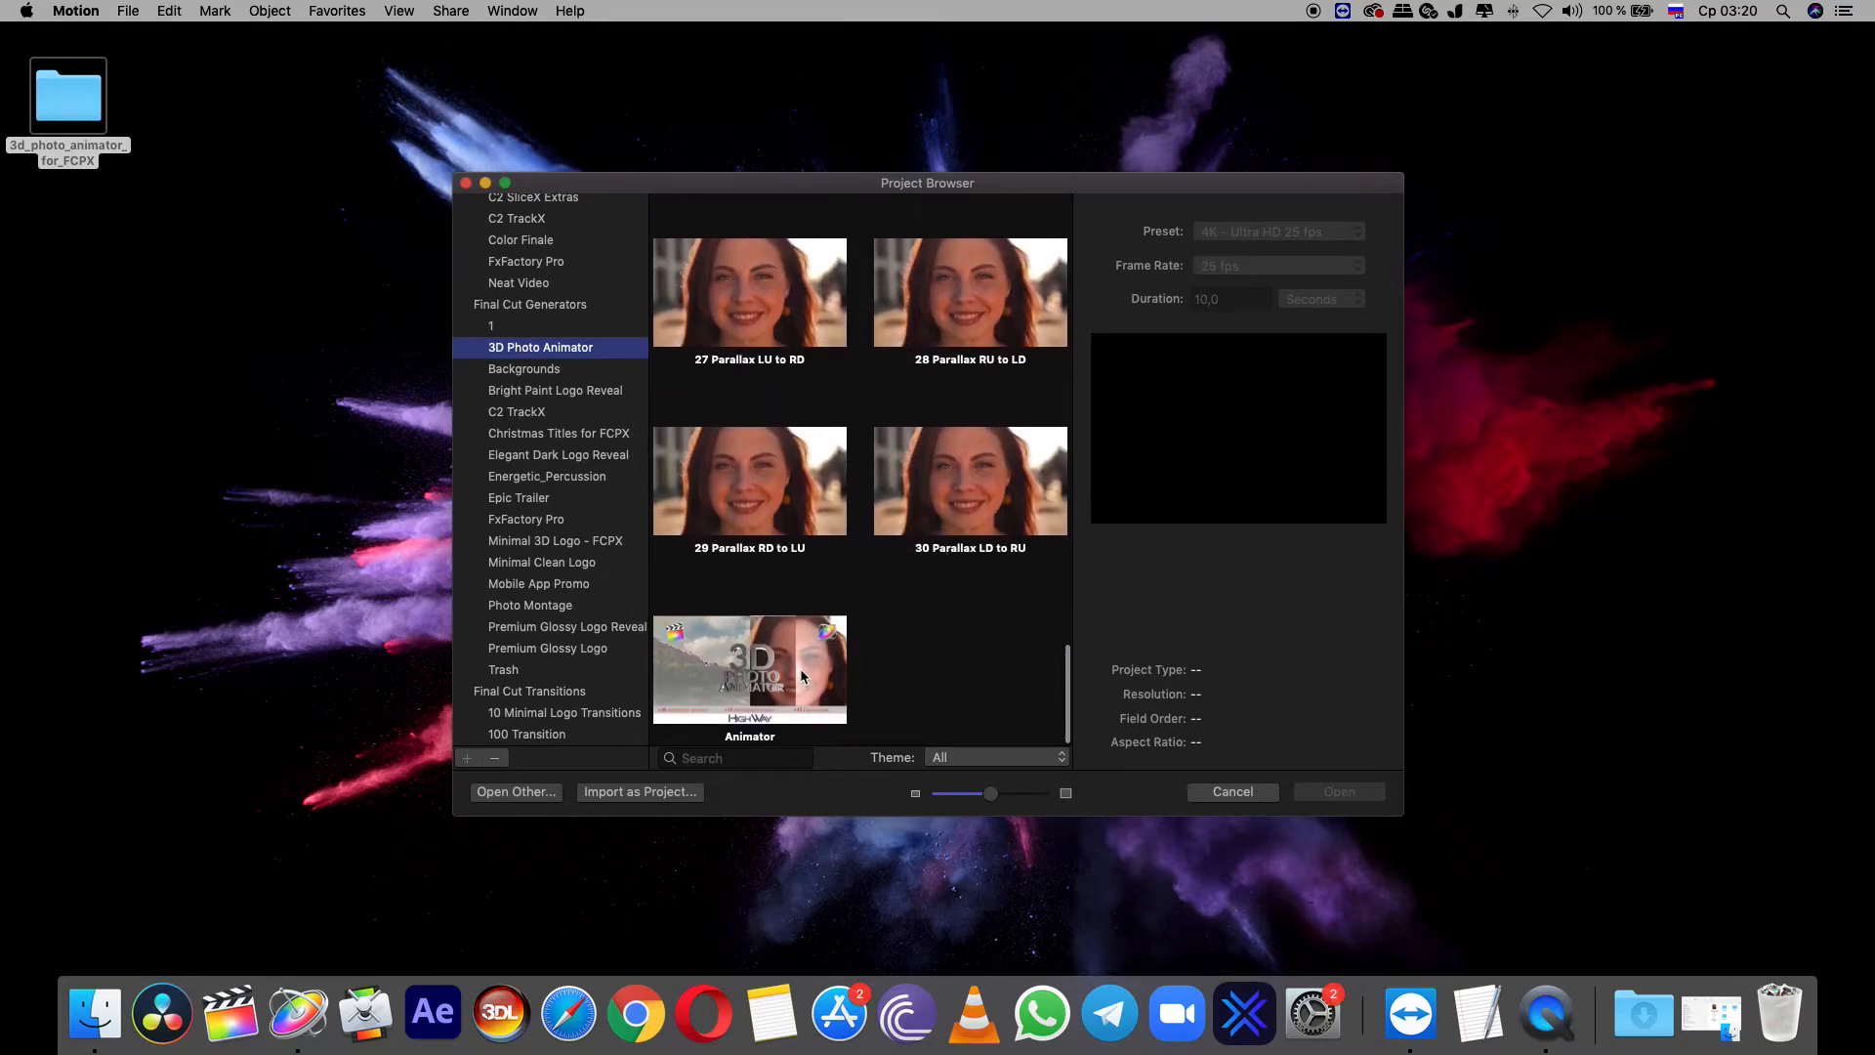
left_click(750, 668)
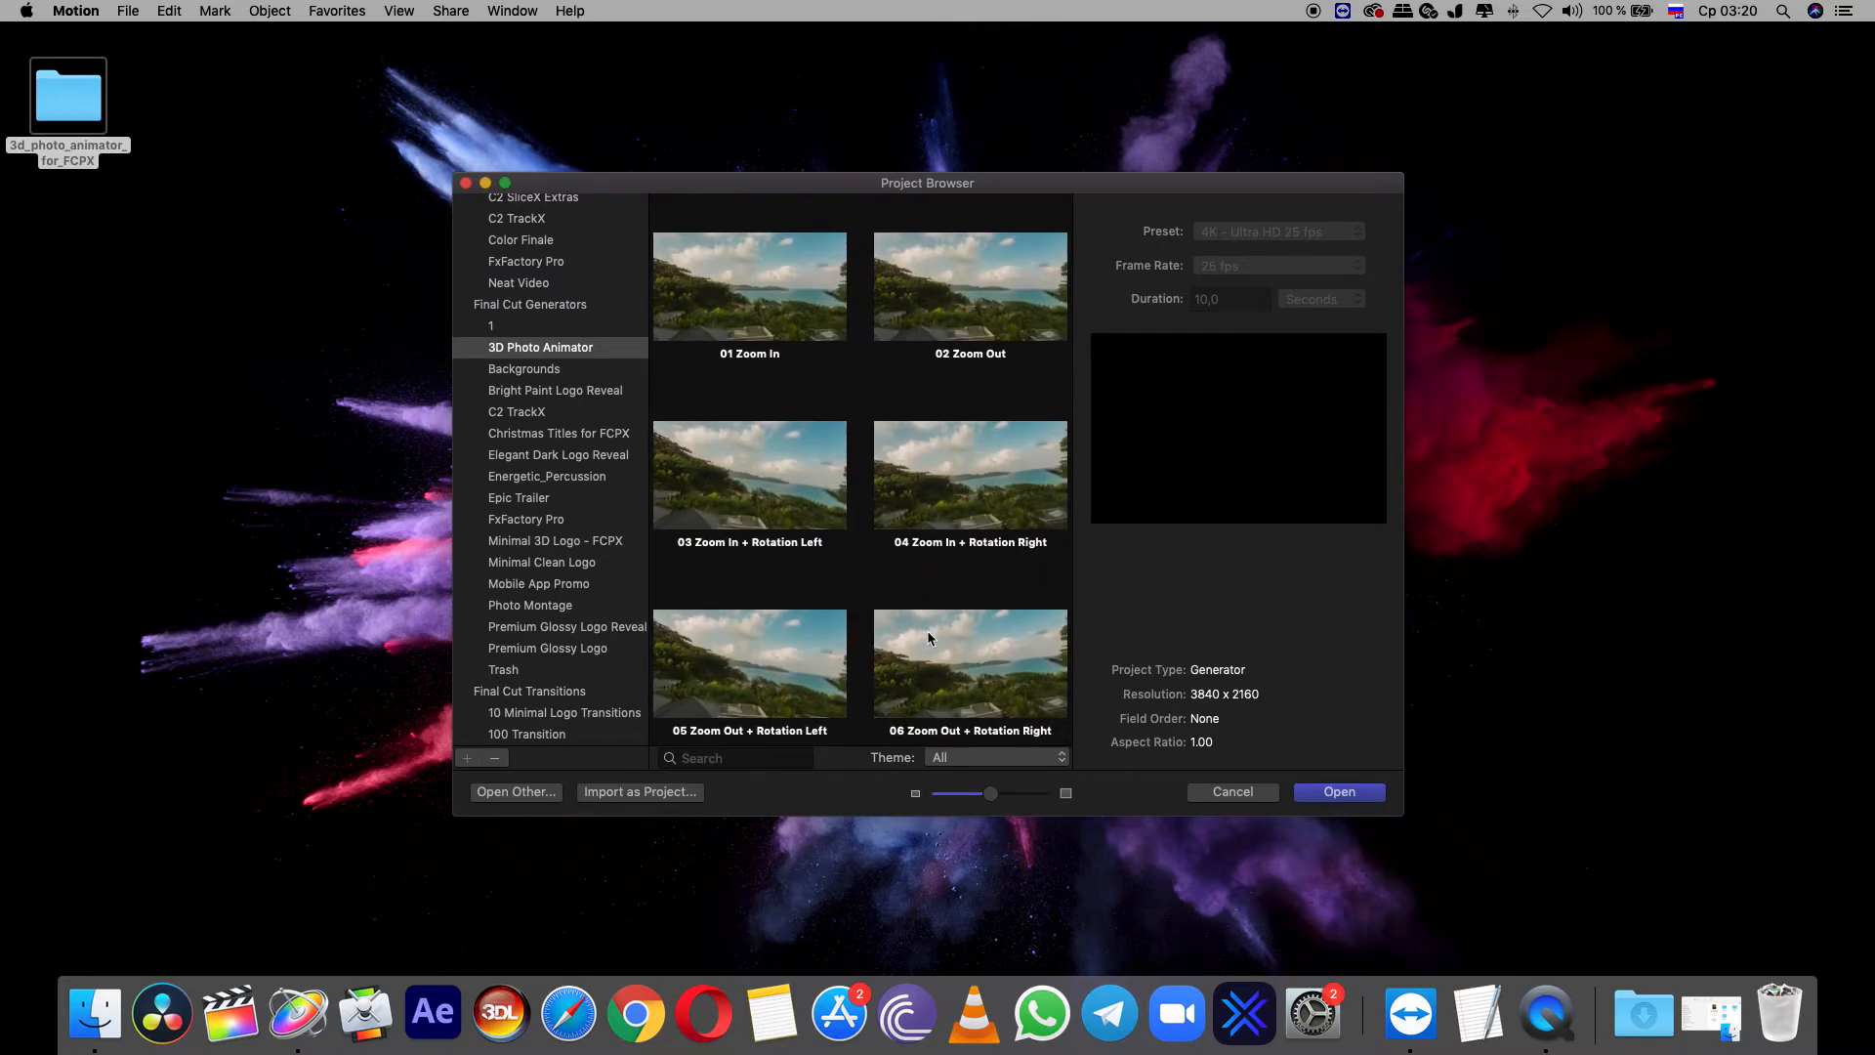
- Cancel out of Motion's Project Browser without opening a project, returning to the desktop
scroll("down", 3)
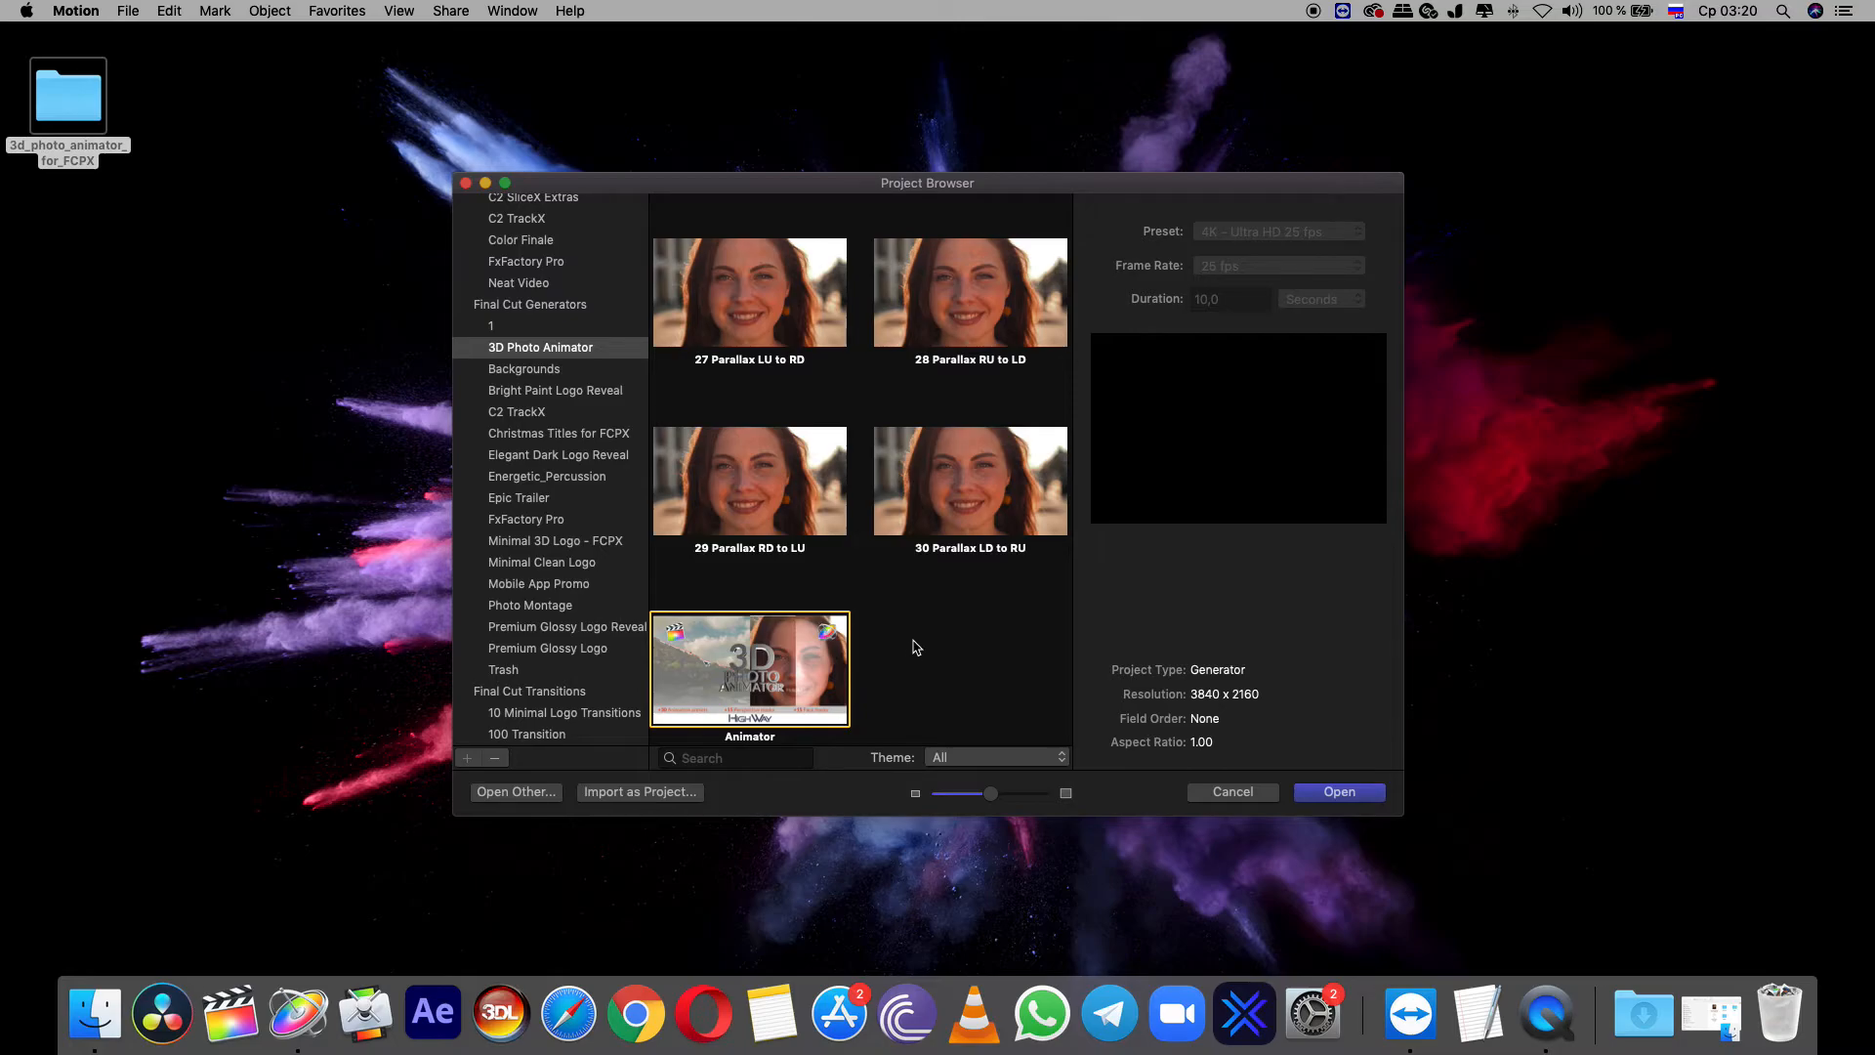
mouse_move(856, 516)
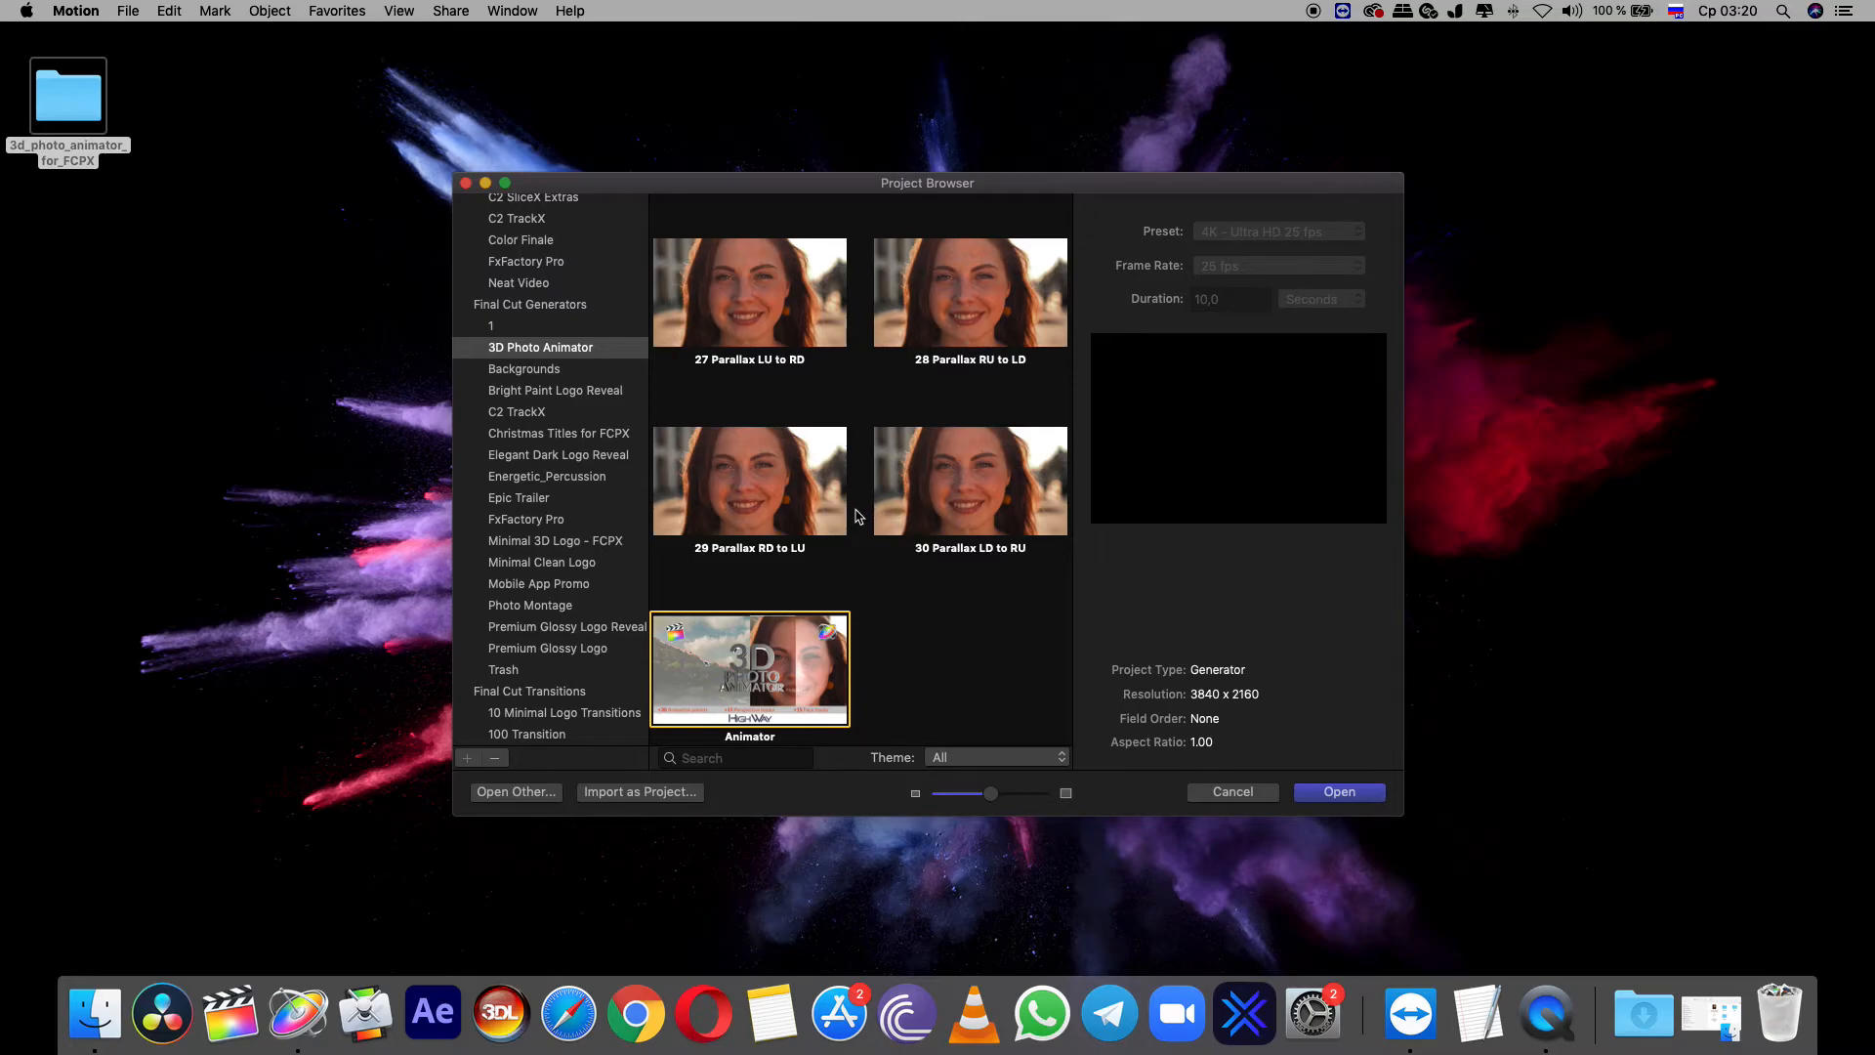
mouse_move(867, 380)
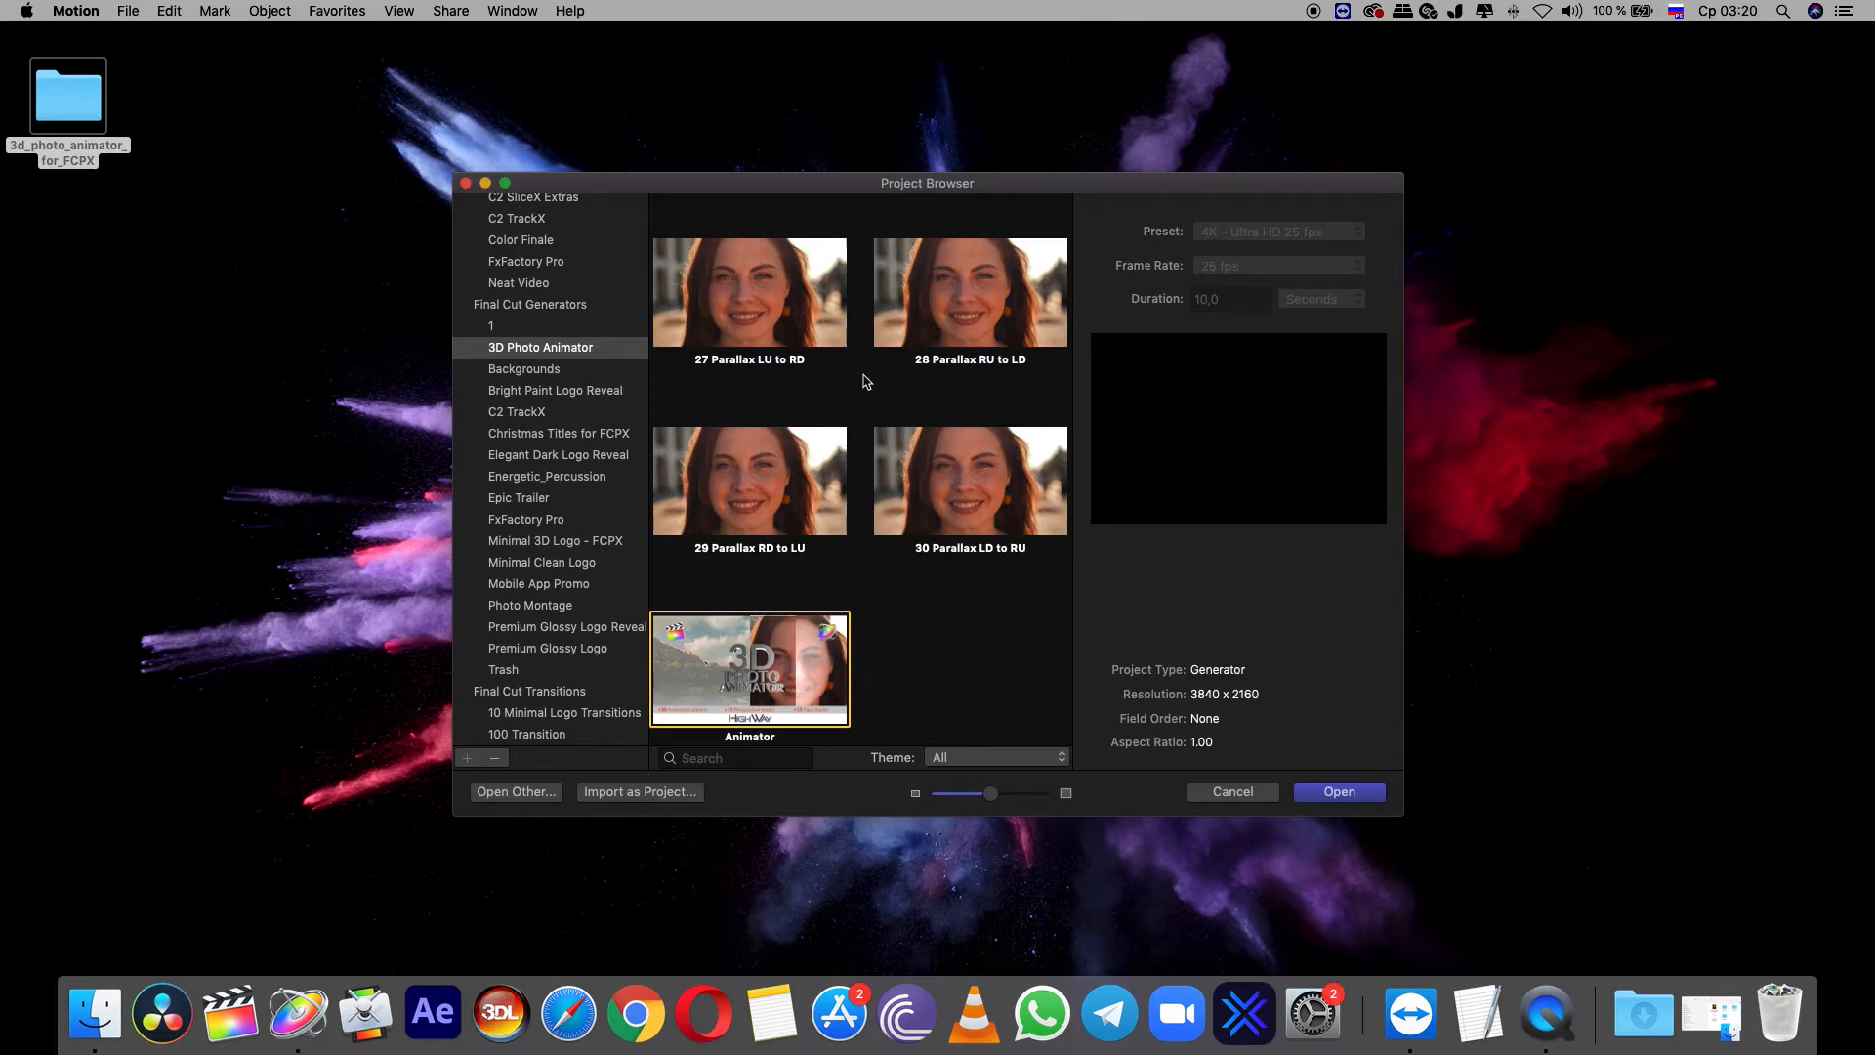
mouse_move(978, 639)
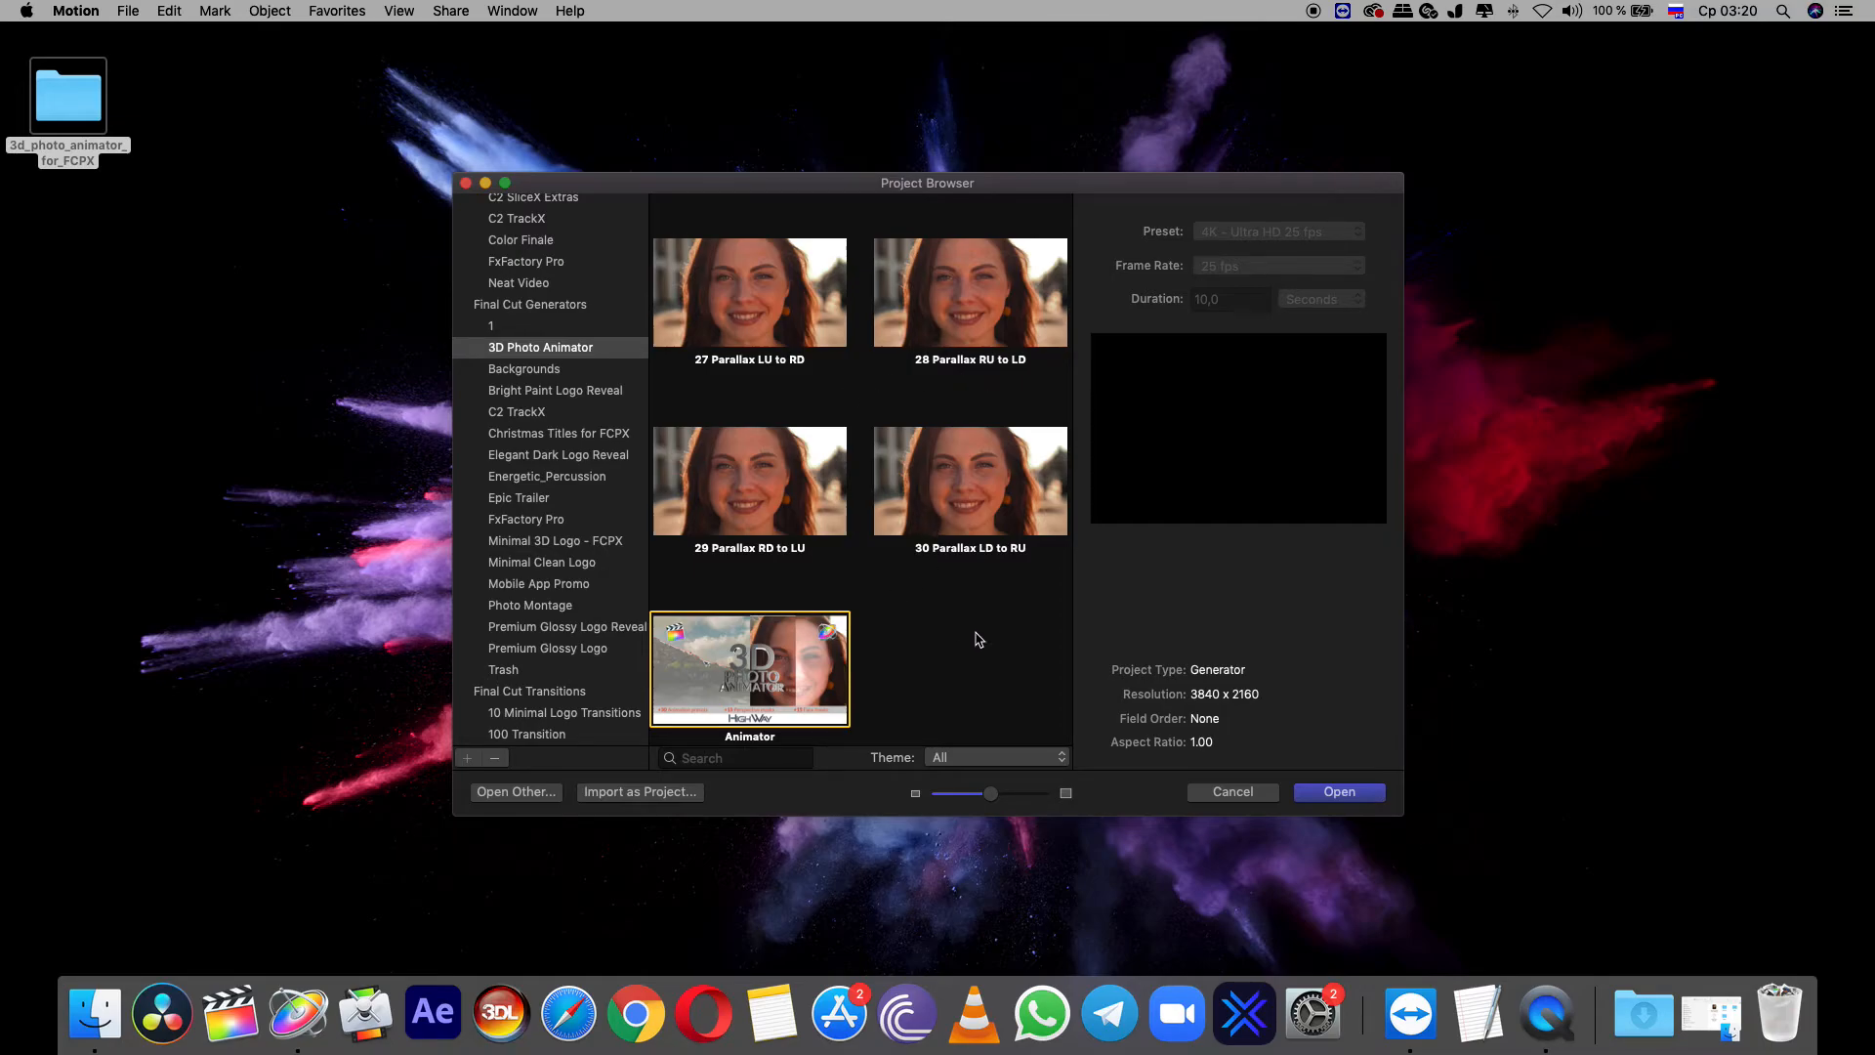
mouse_move(963, 701)
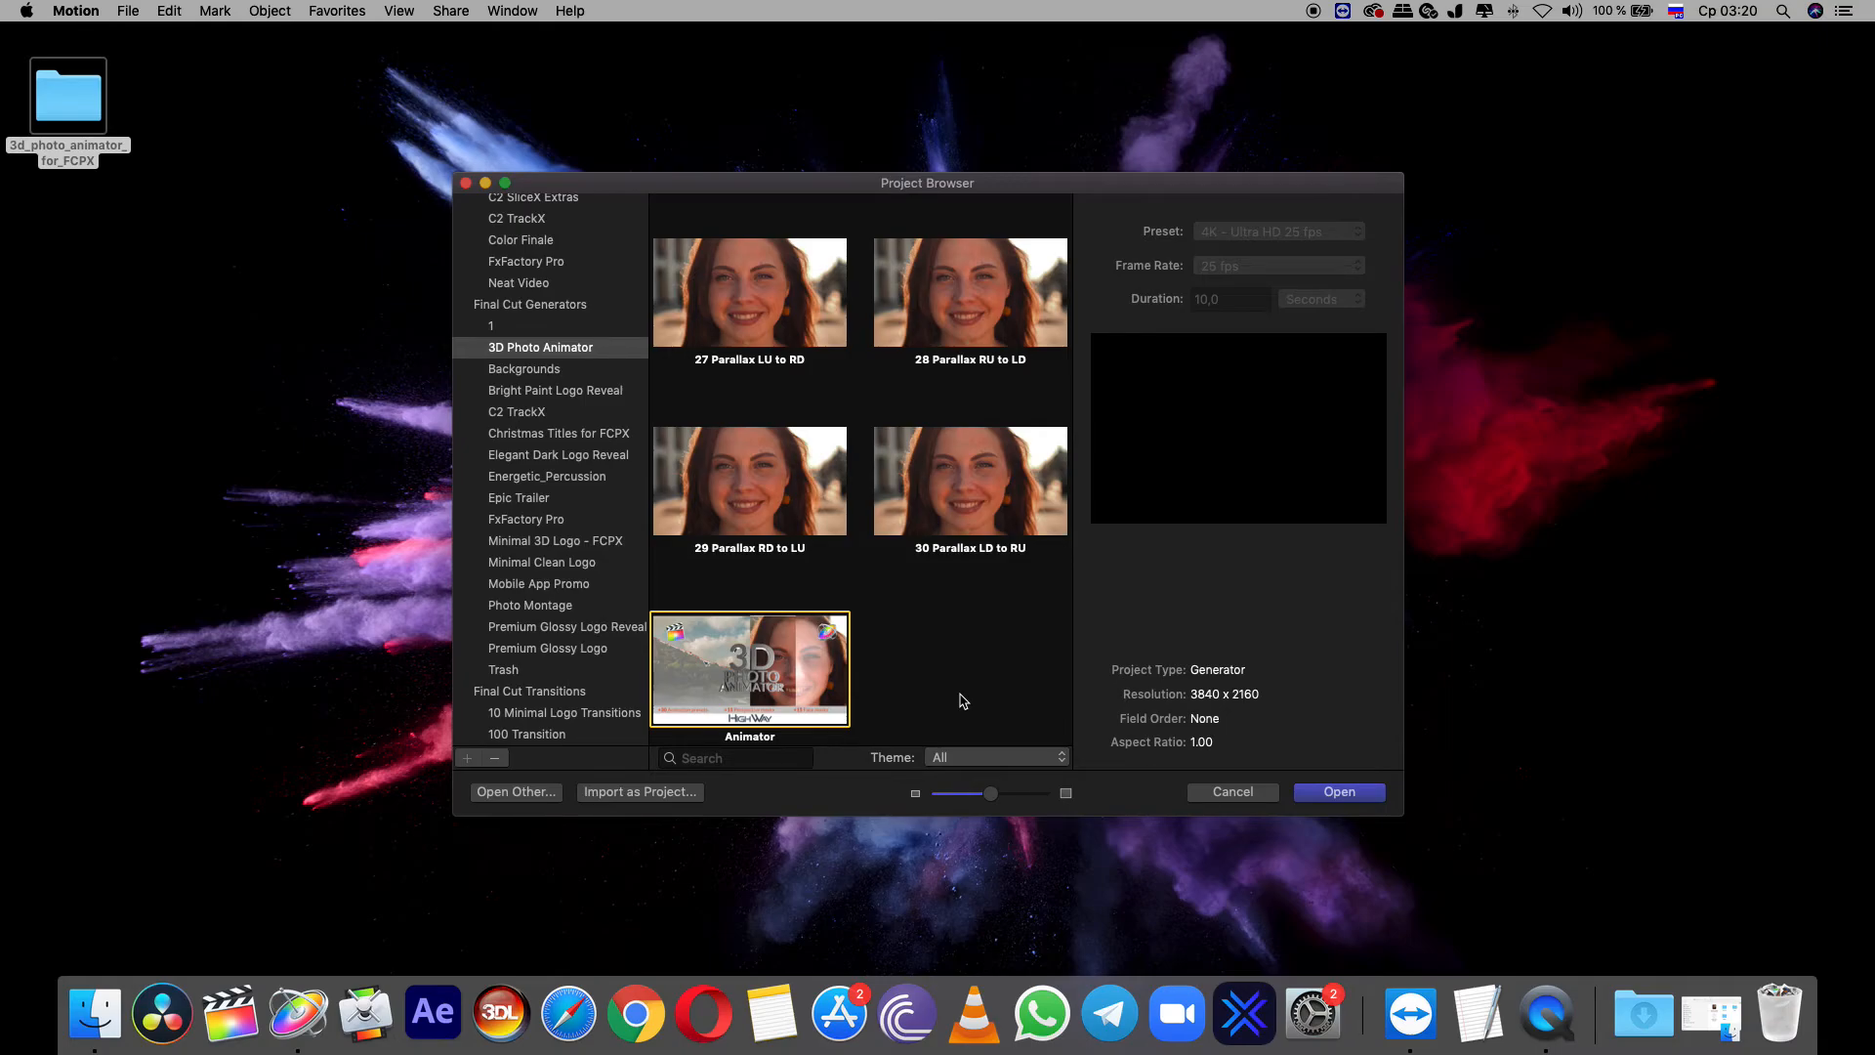
mouse_move(1213, 770)
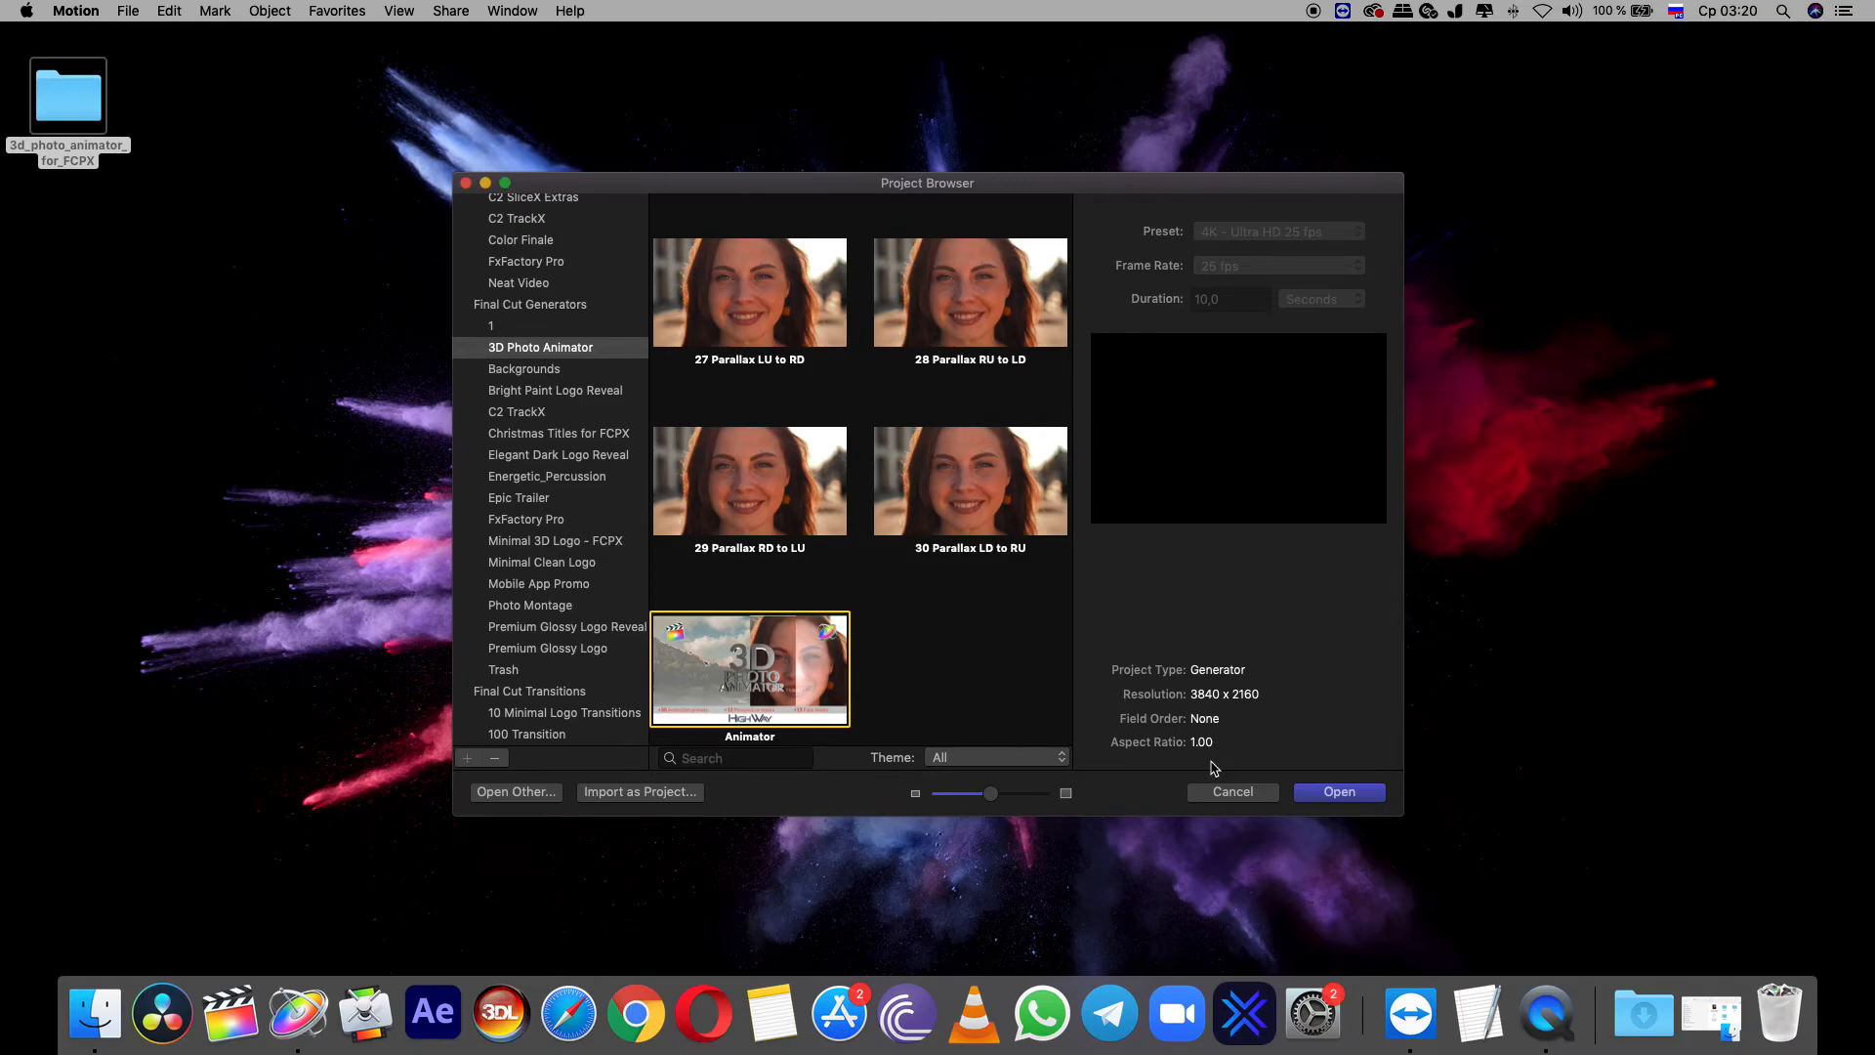
left_click(1230, 791)
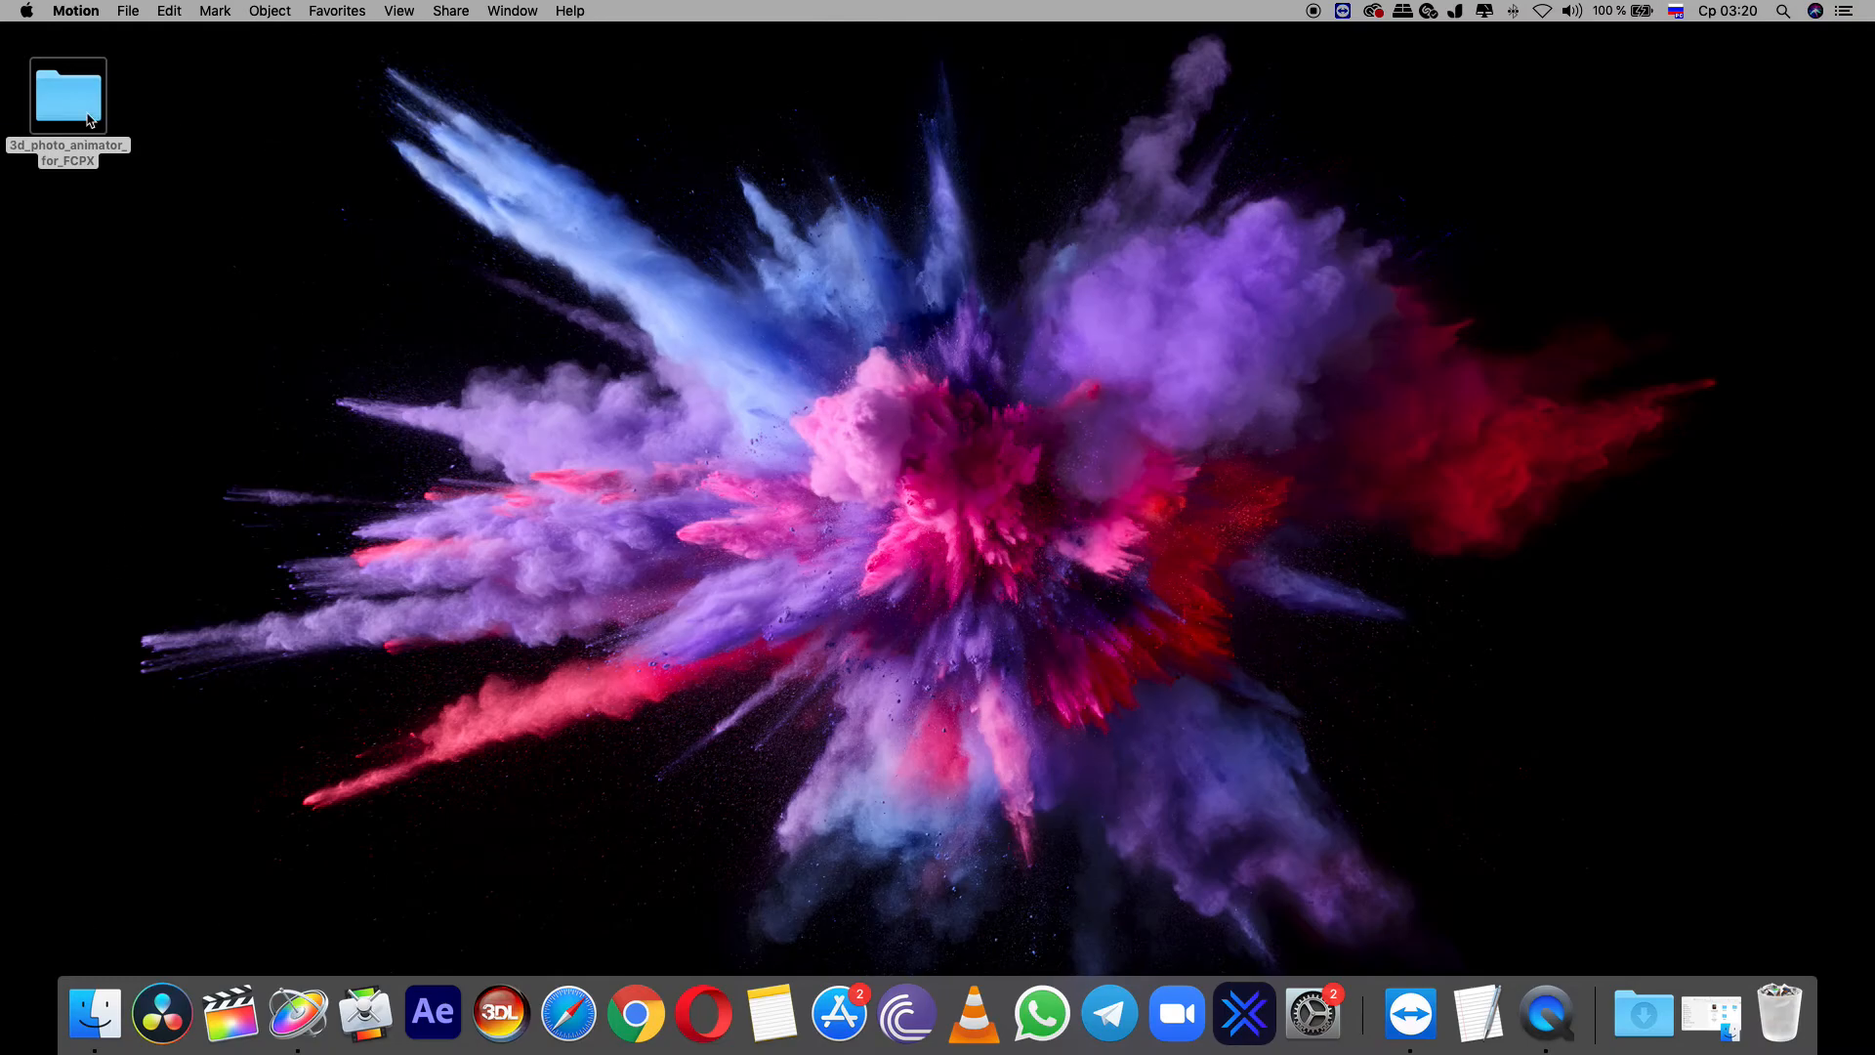
- Reopen the download folder, glance inside Help, go back and select the Masks folder
double_click(66, 96)
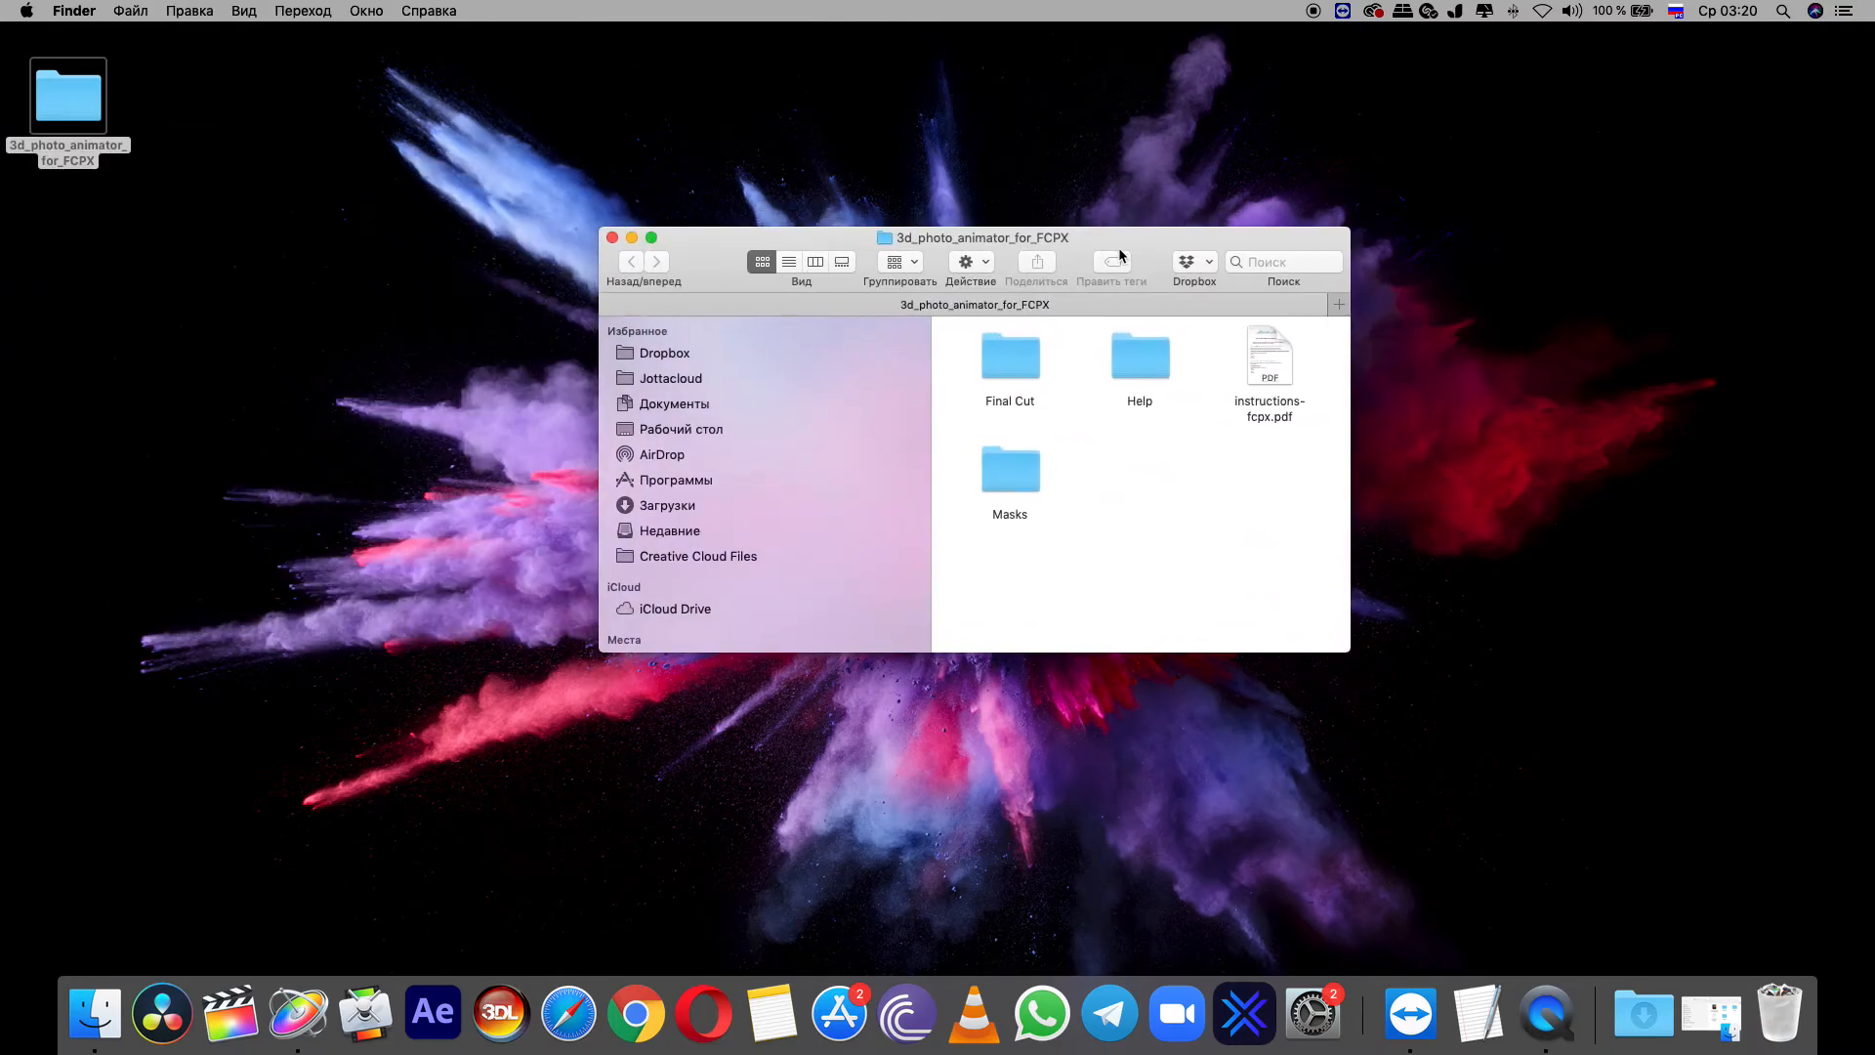
double_click(1137, 355)
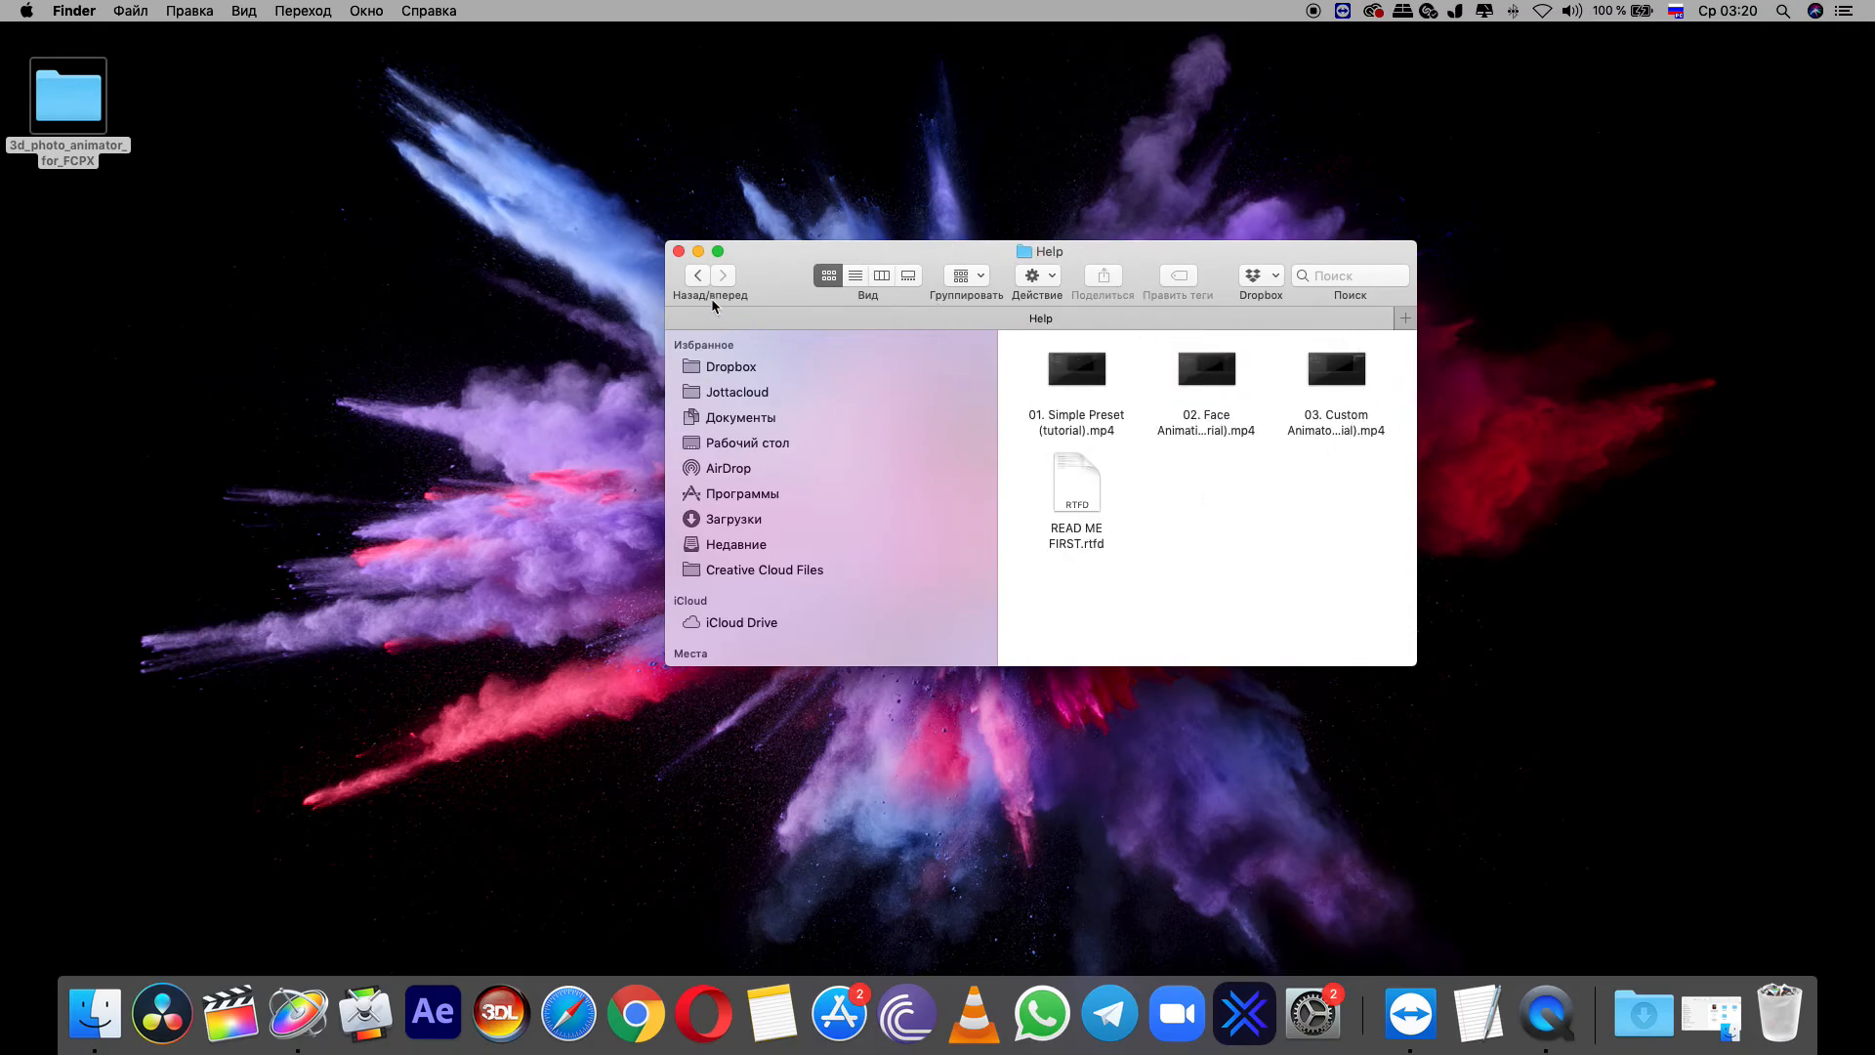
left_click(697, 275)
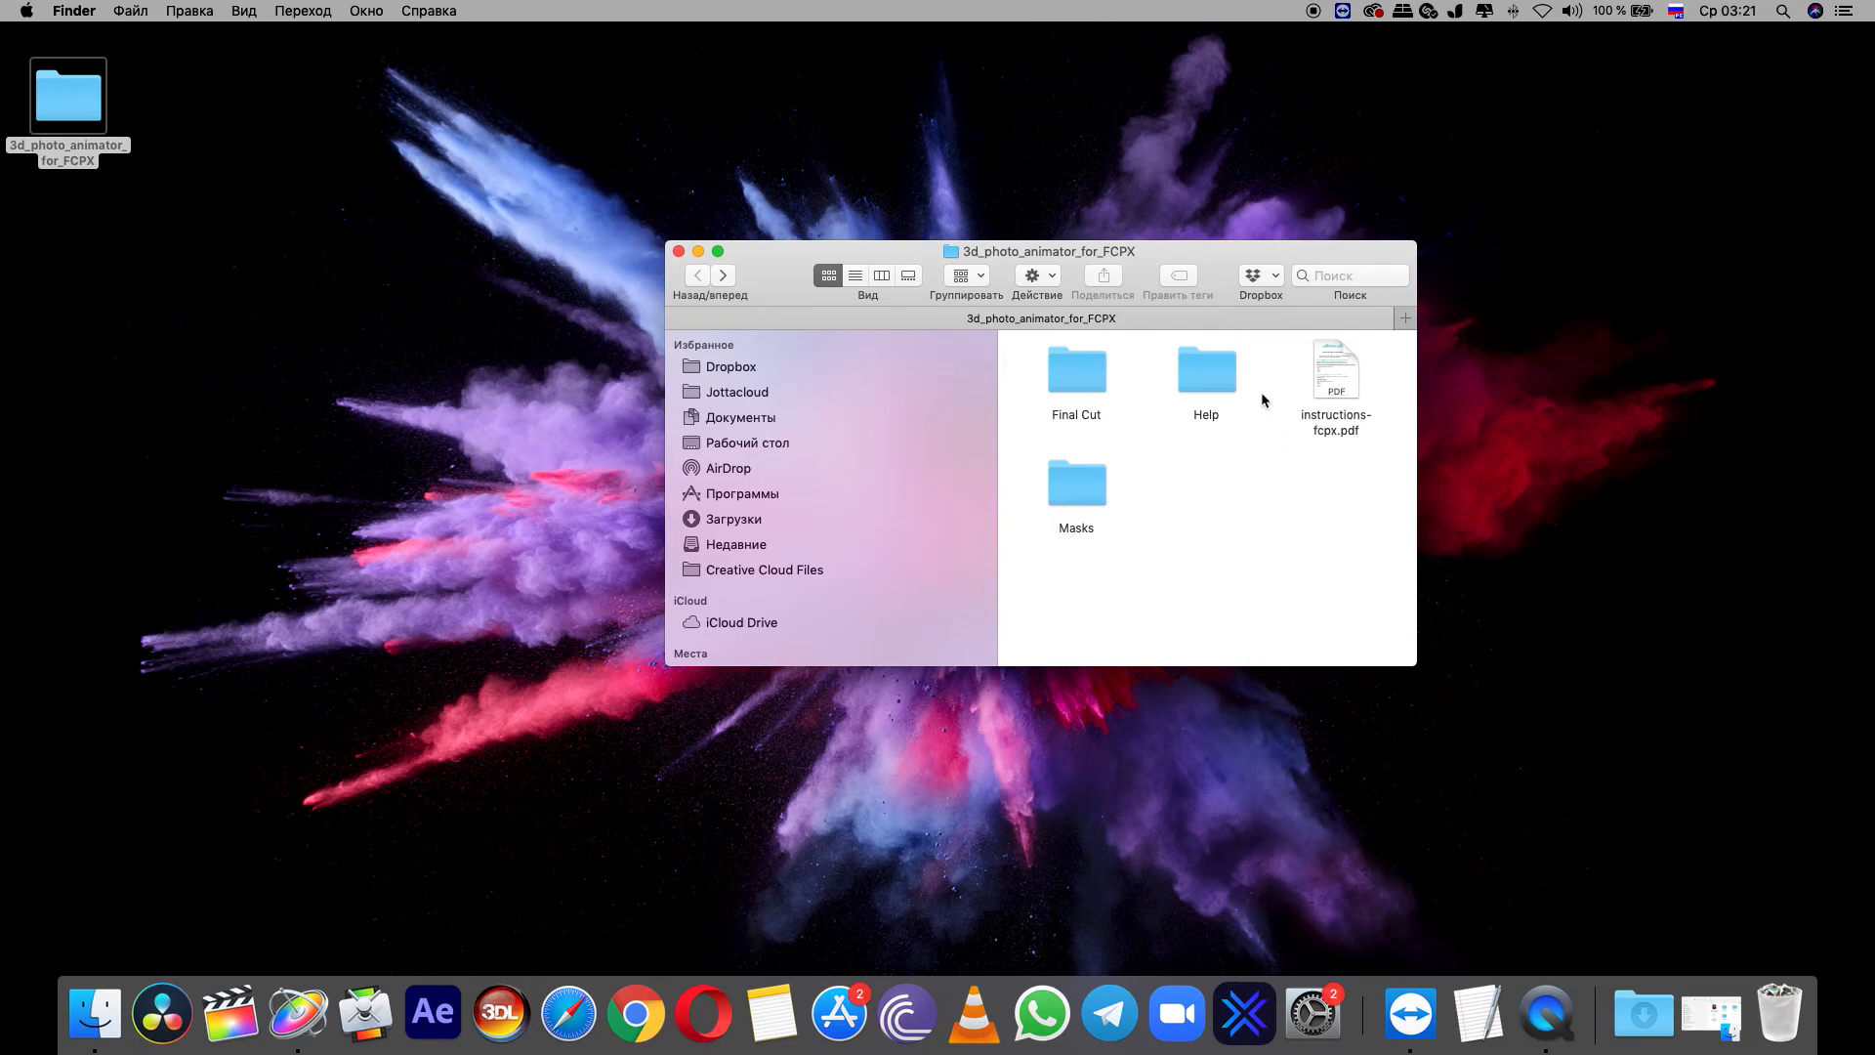
left_click(1074, 484)
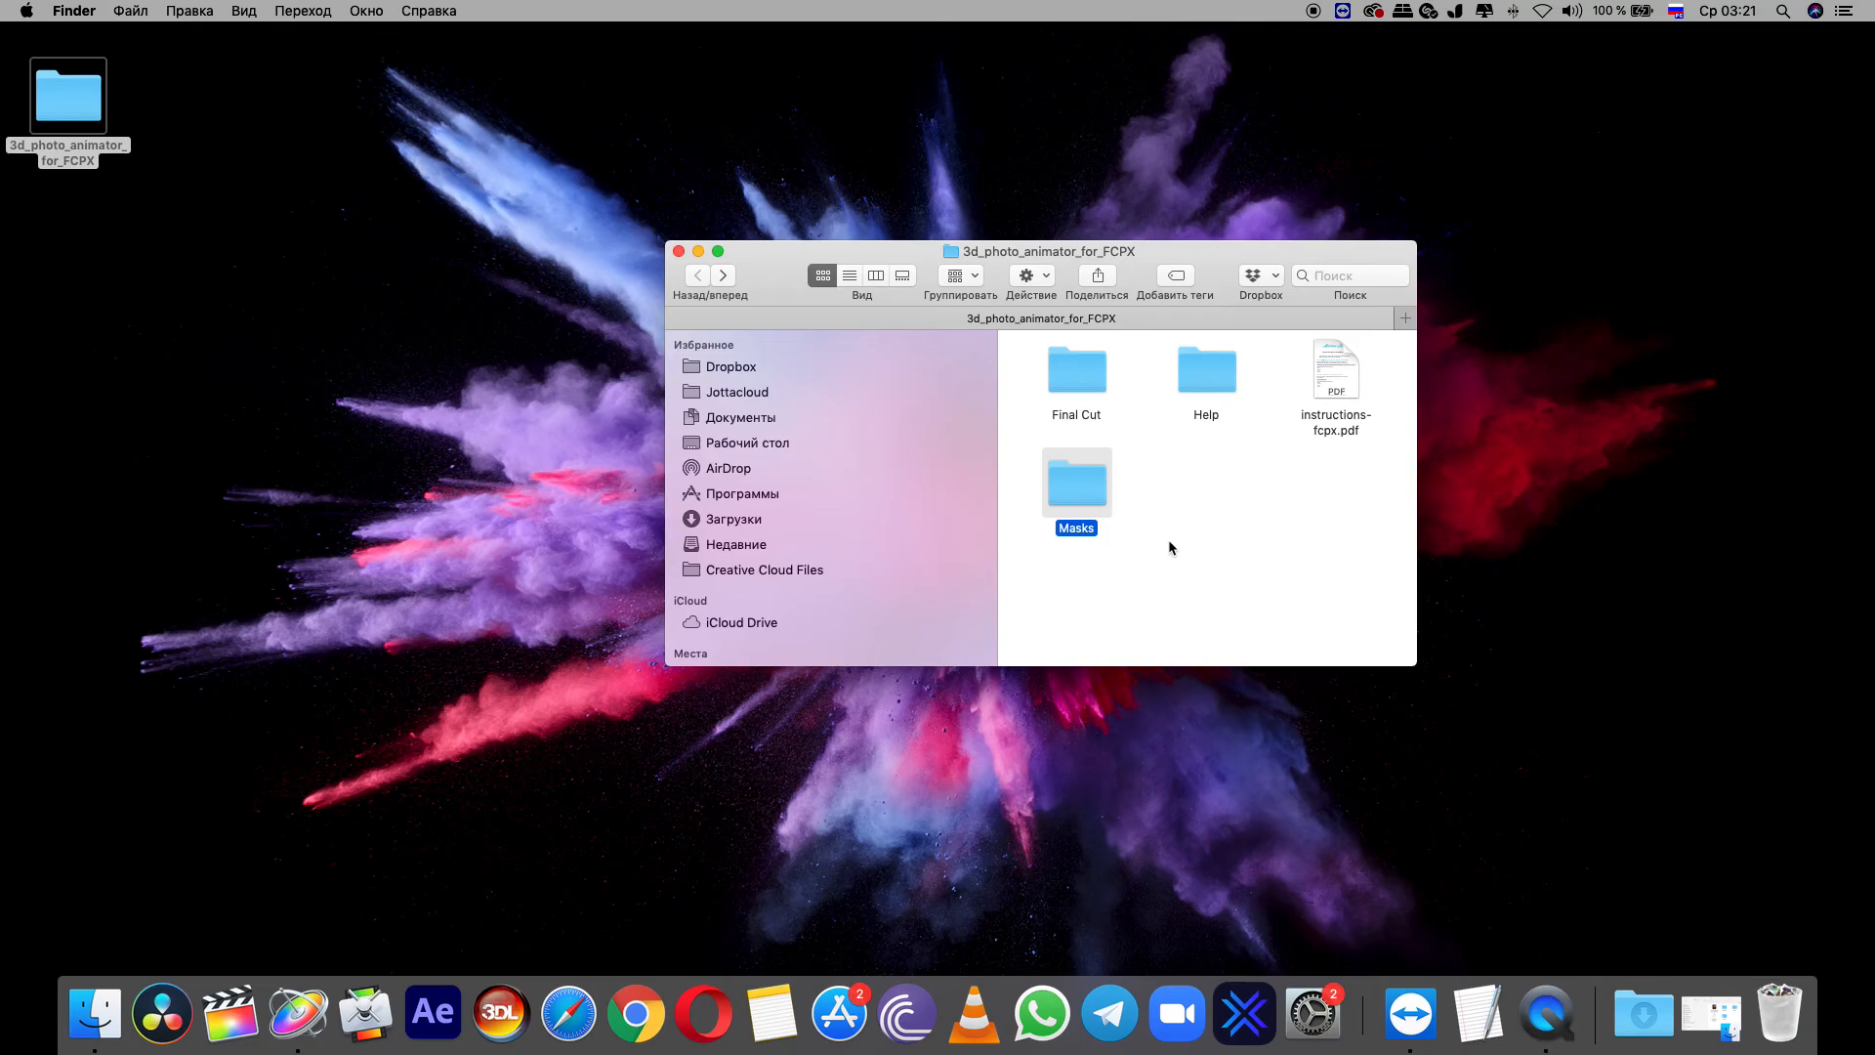
double_click(1074, 483)
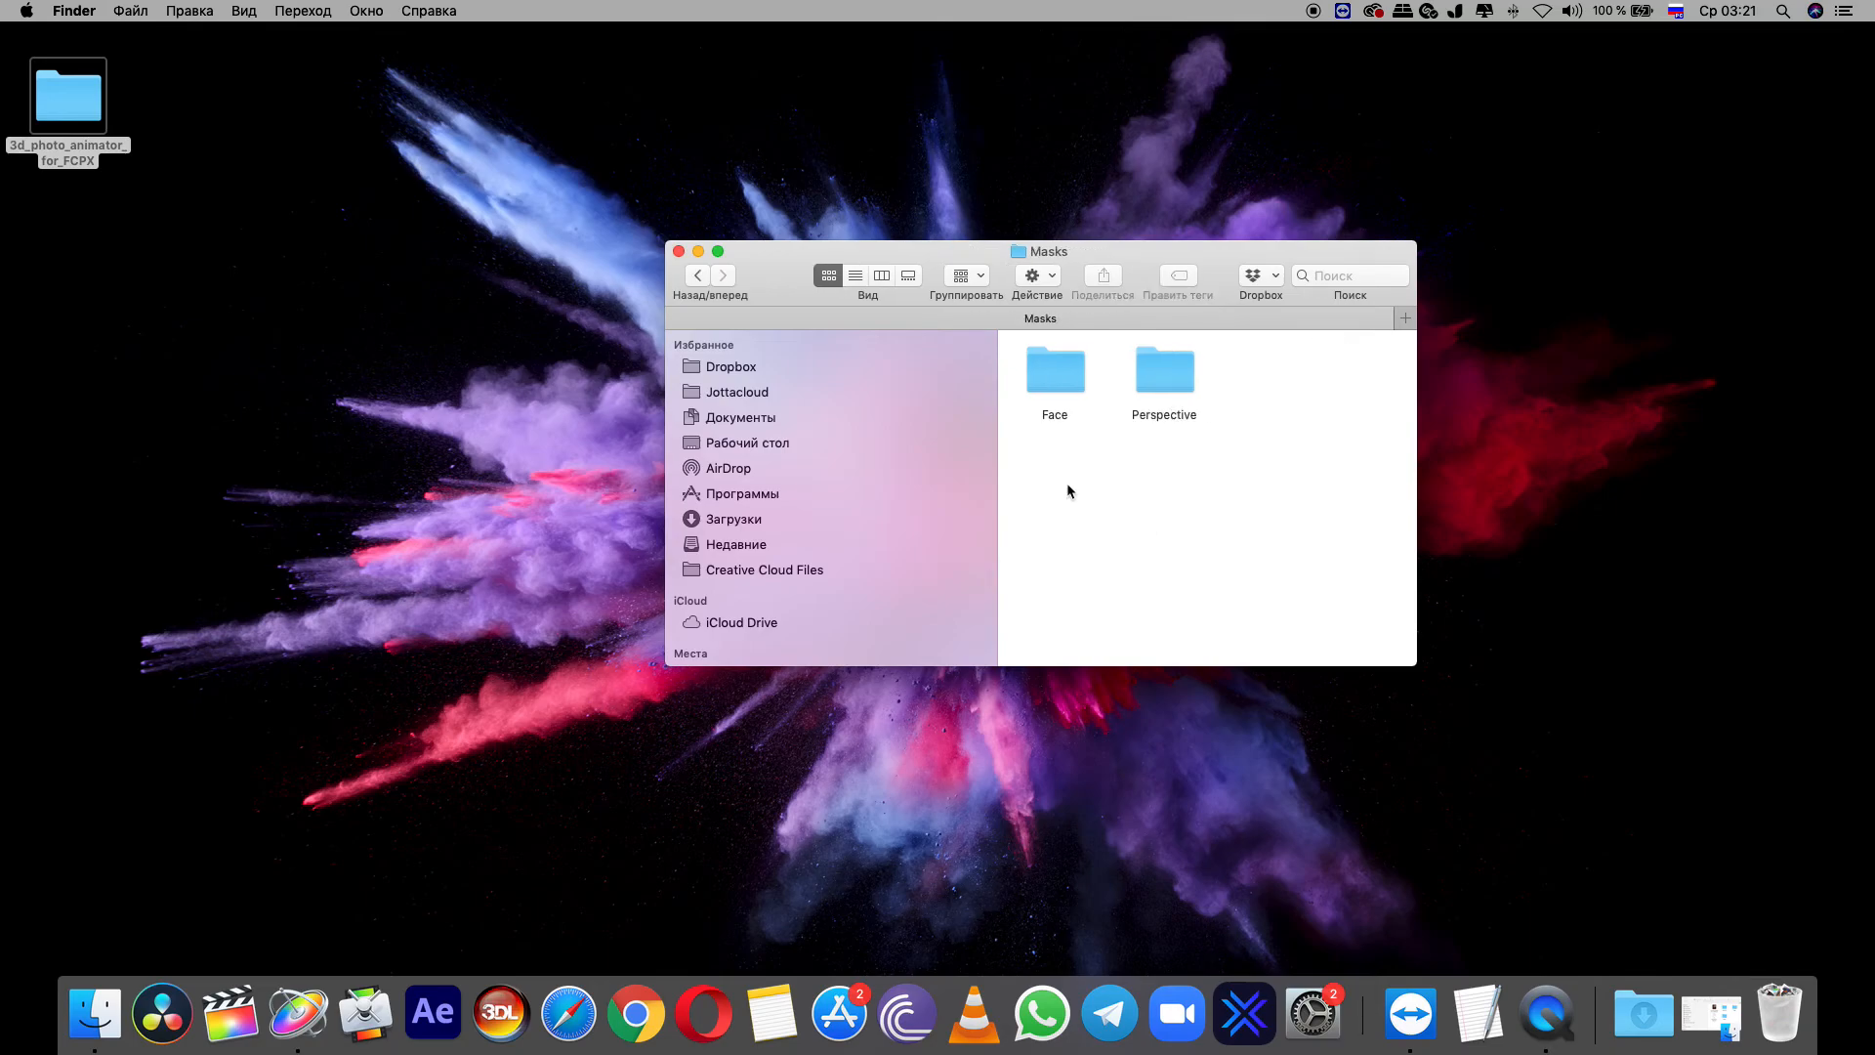
left_click(699, 275)
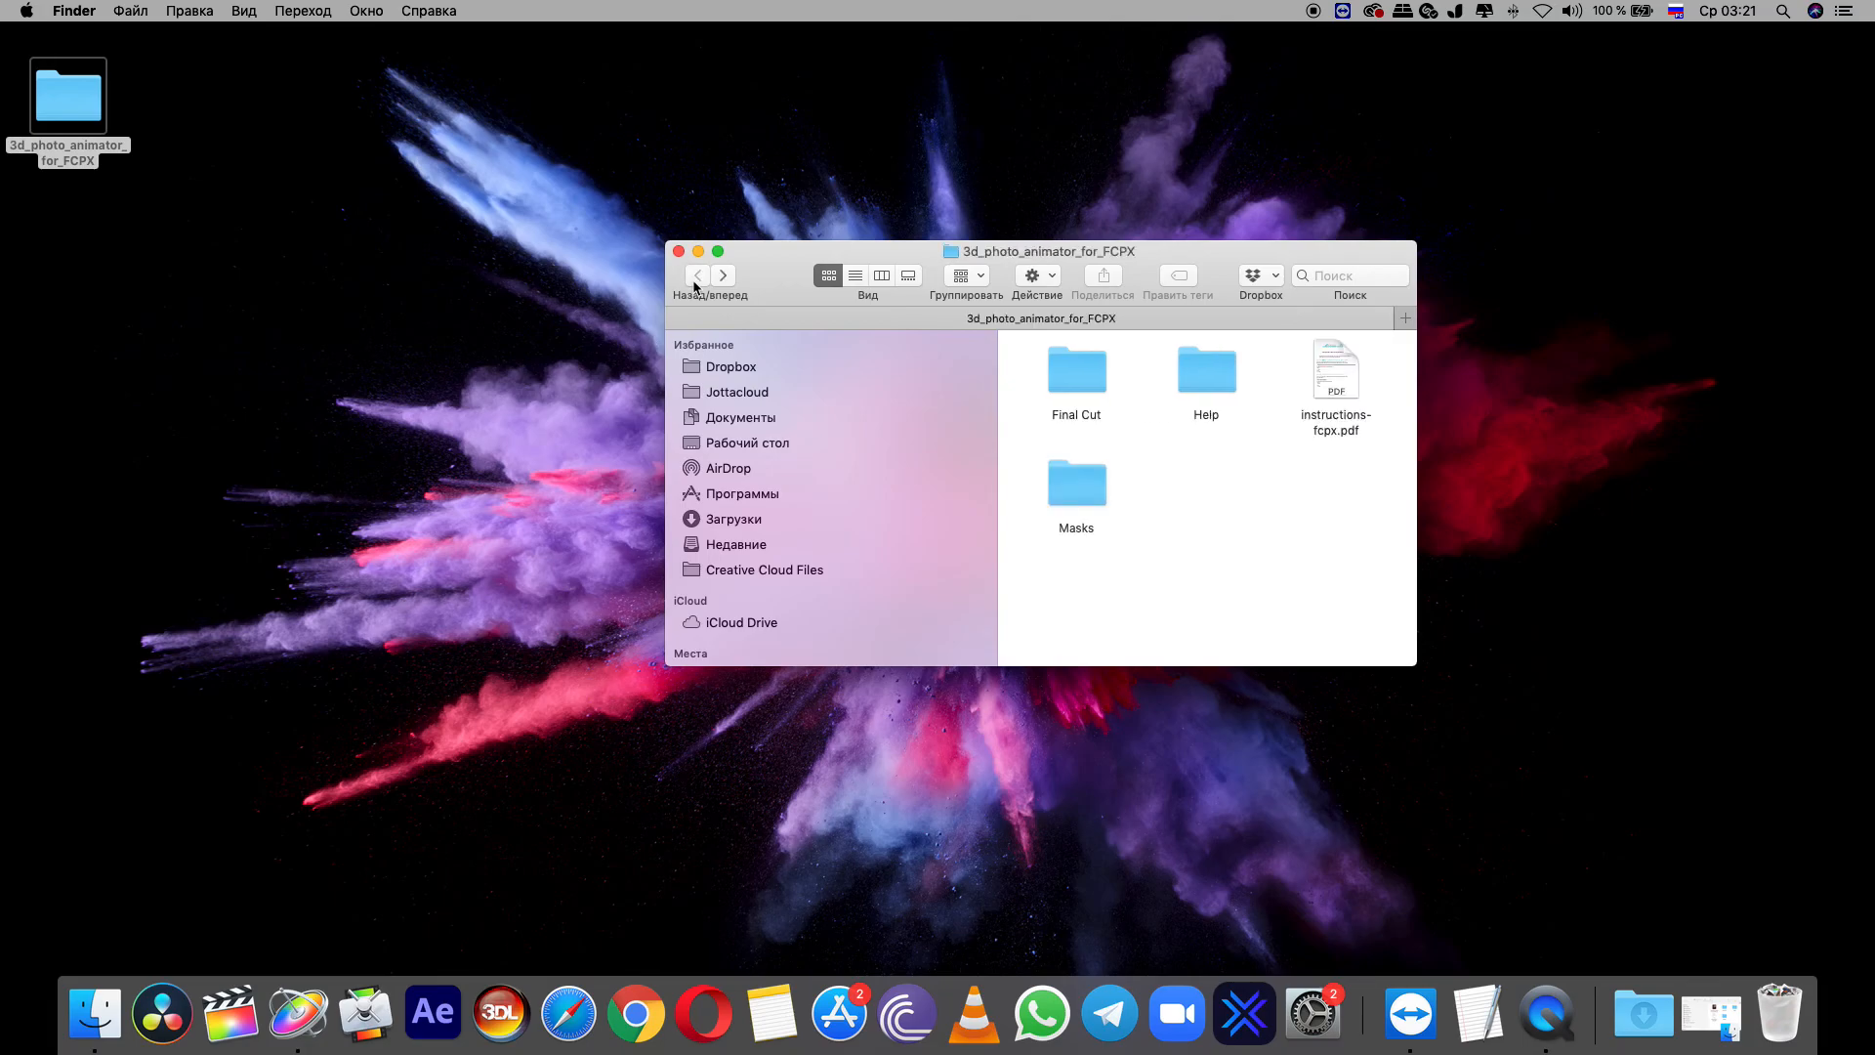
double_click(1074, 485)
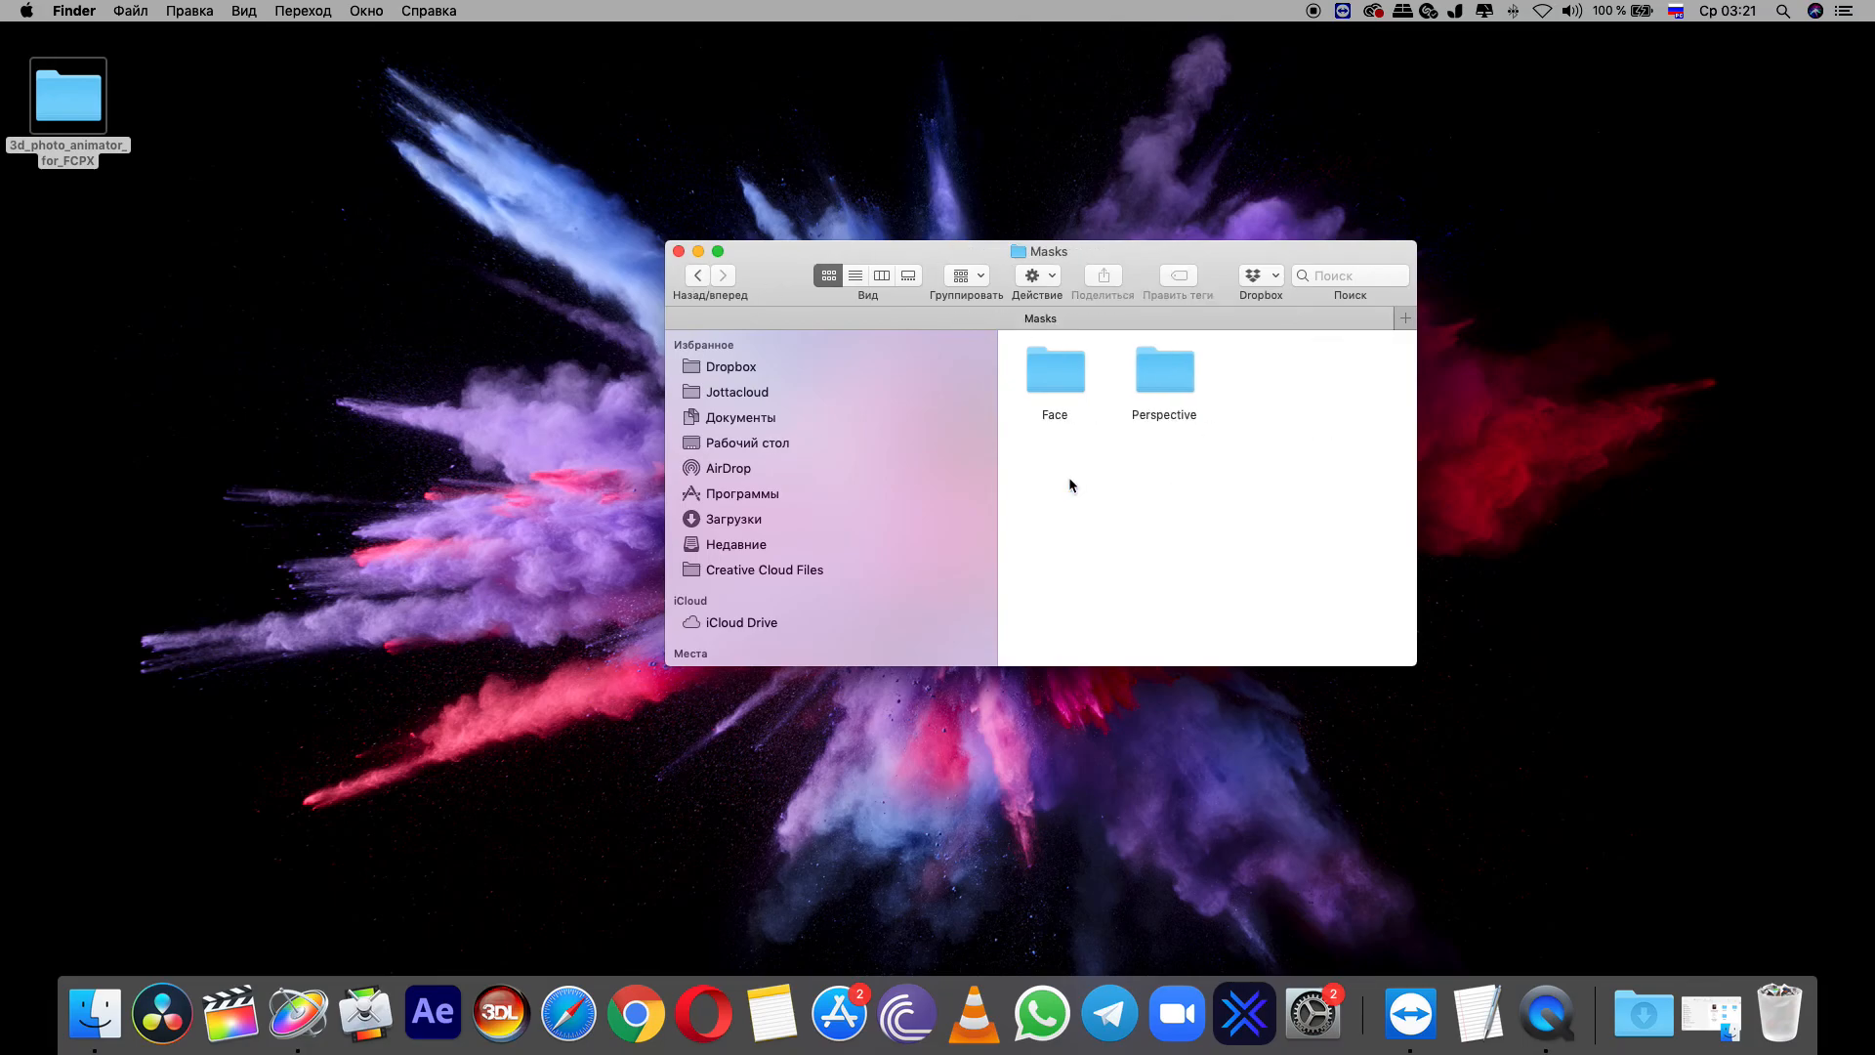
double_click(1052, 371)
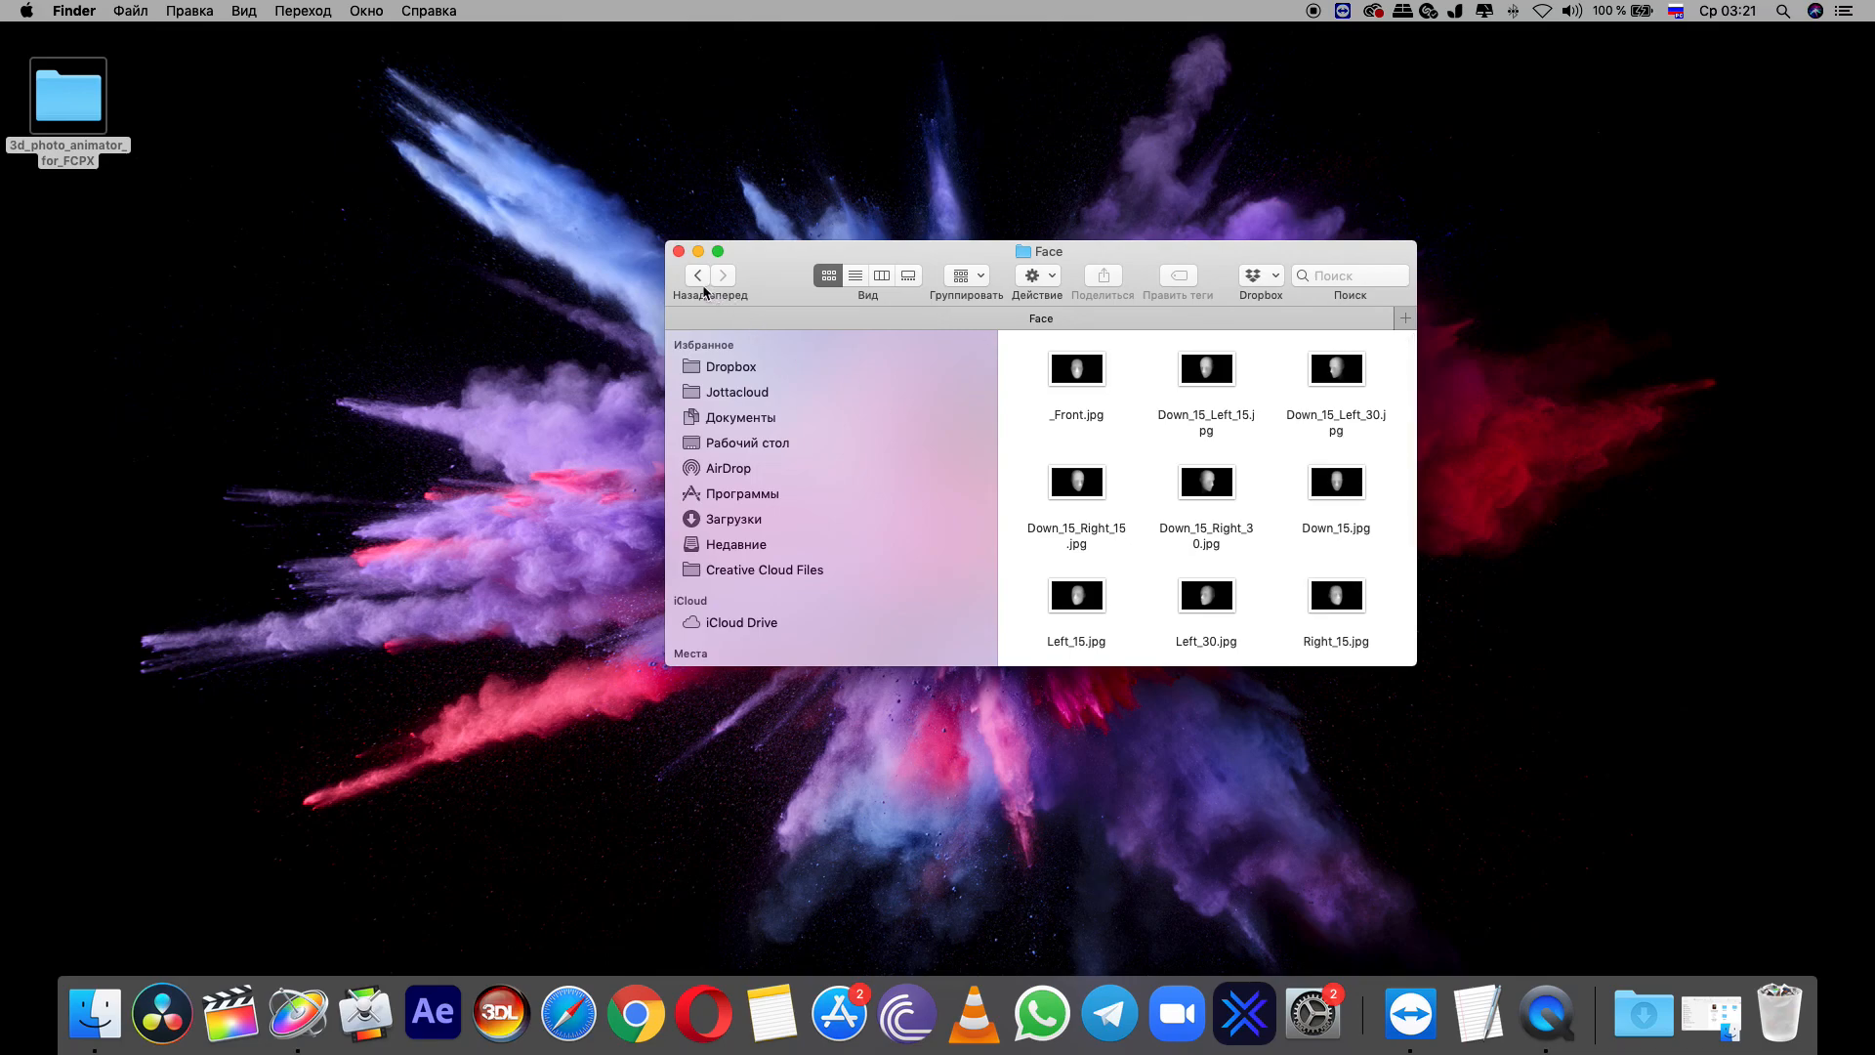
left_click(697, 276)
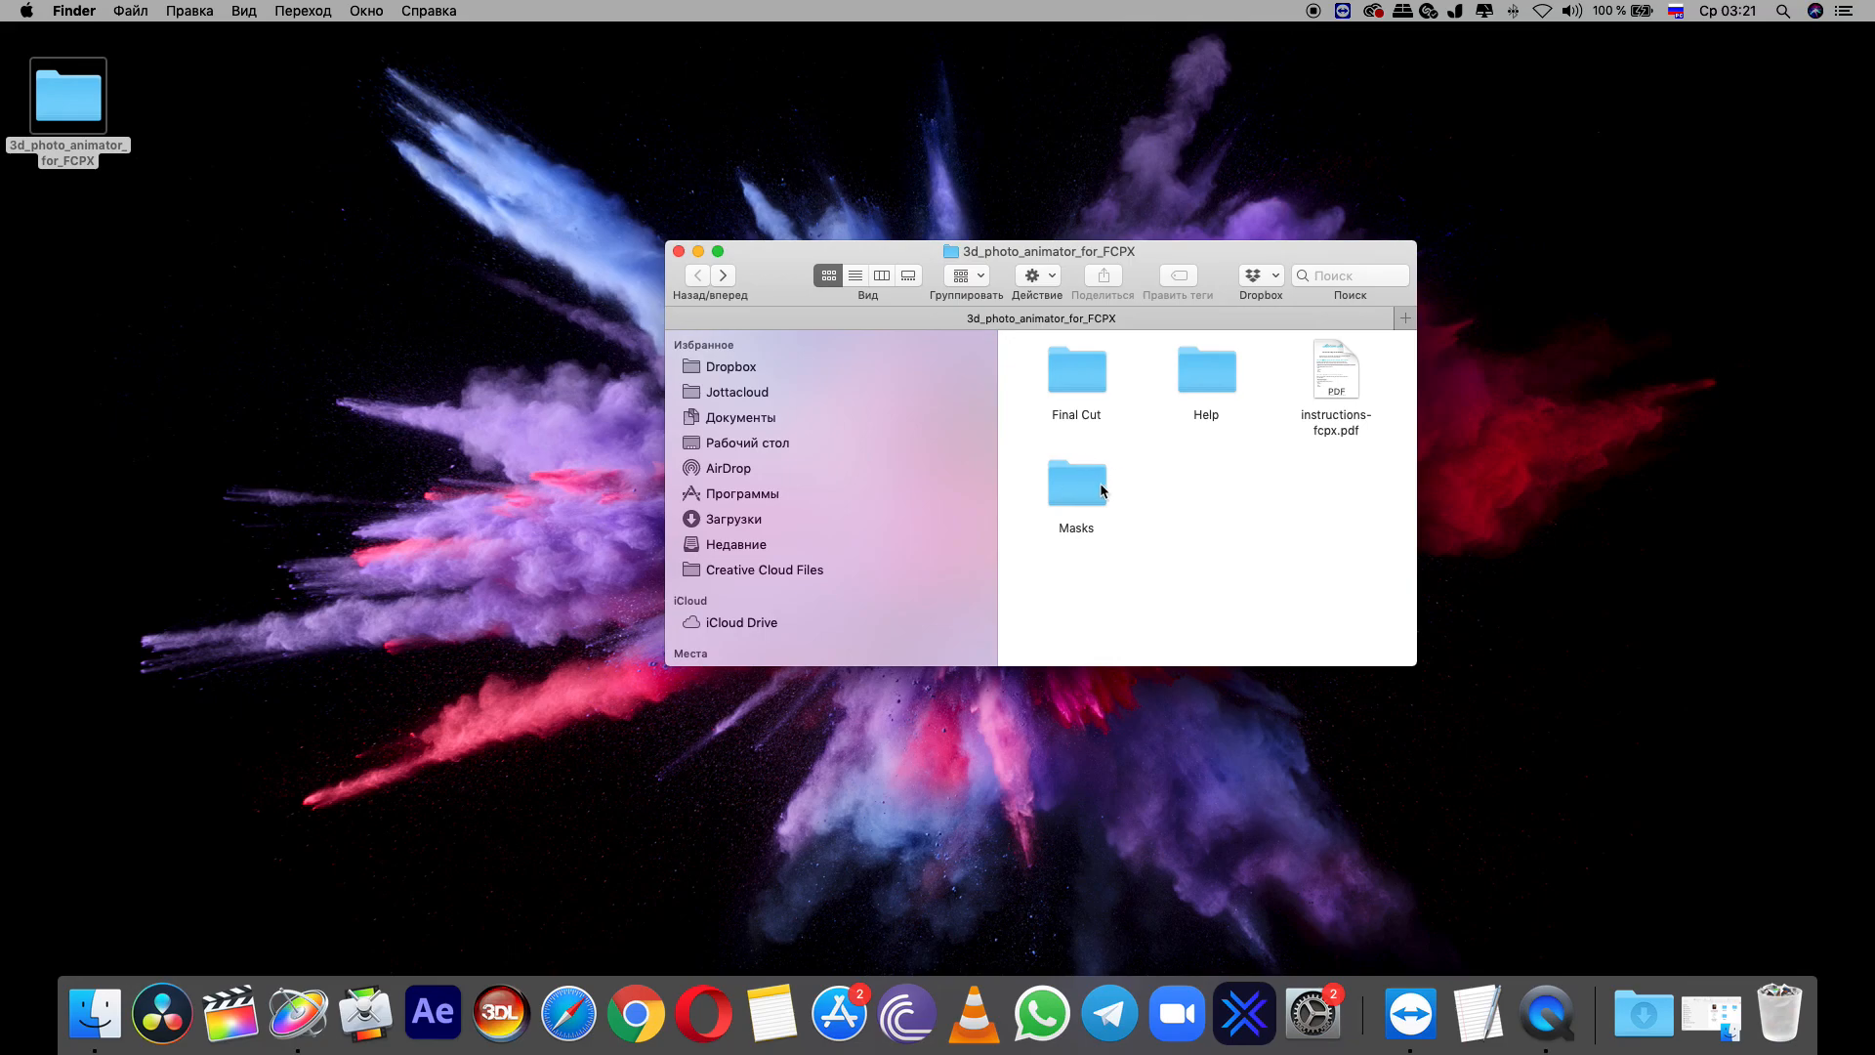
left_click(1074, 489)
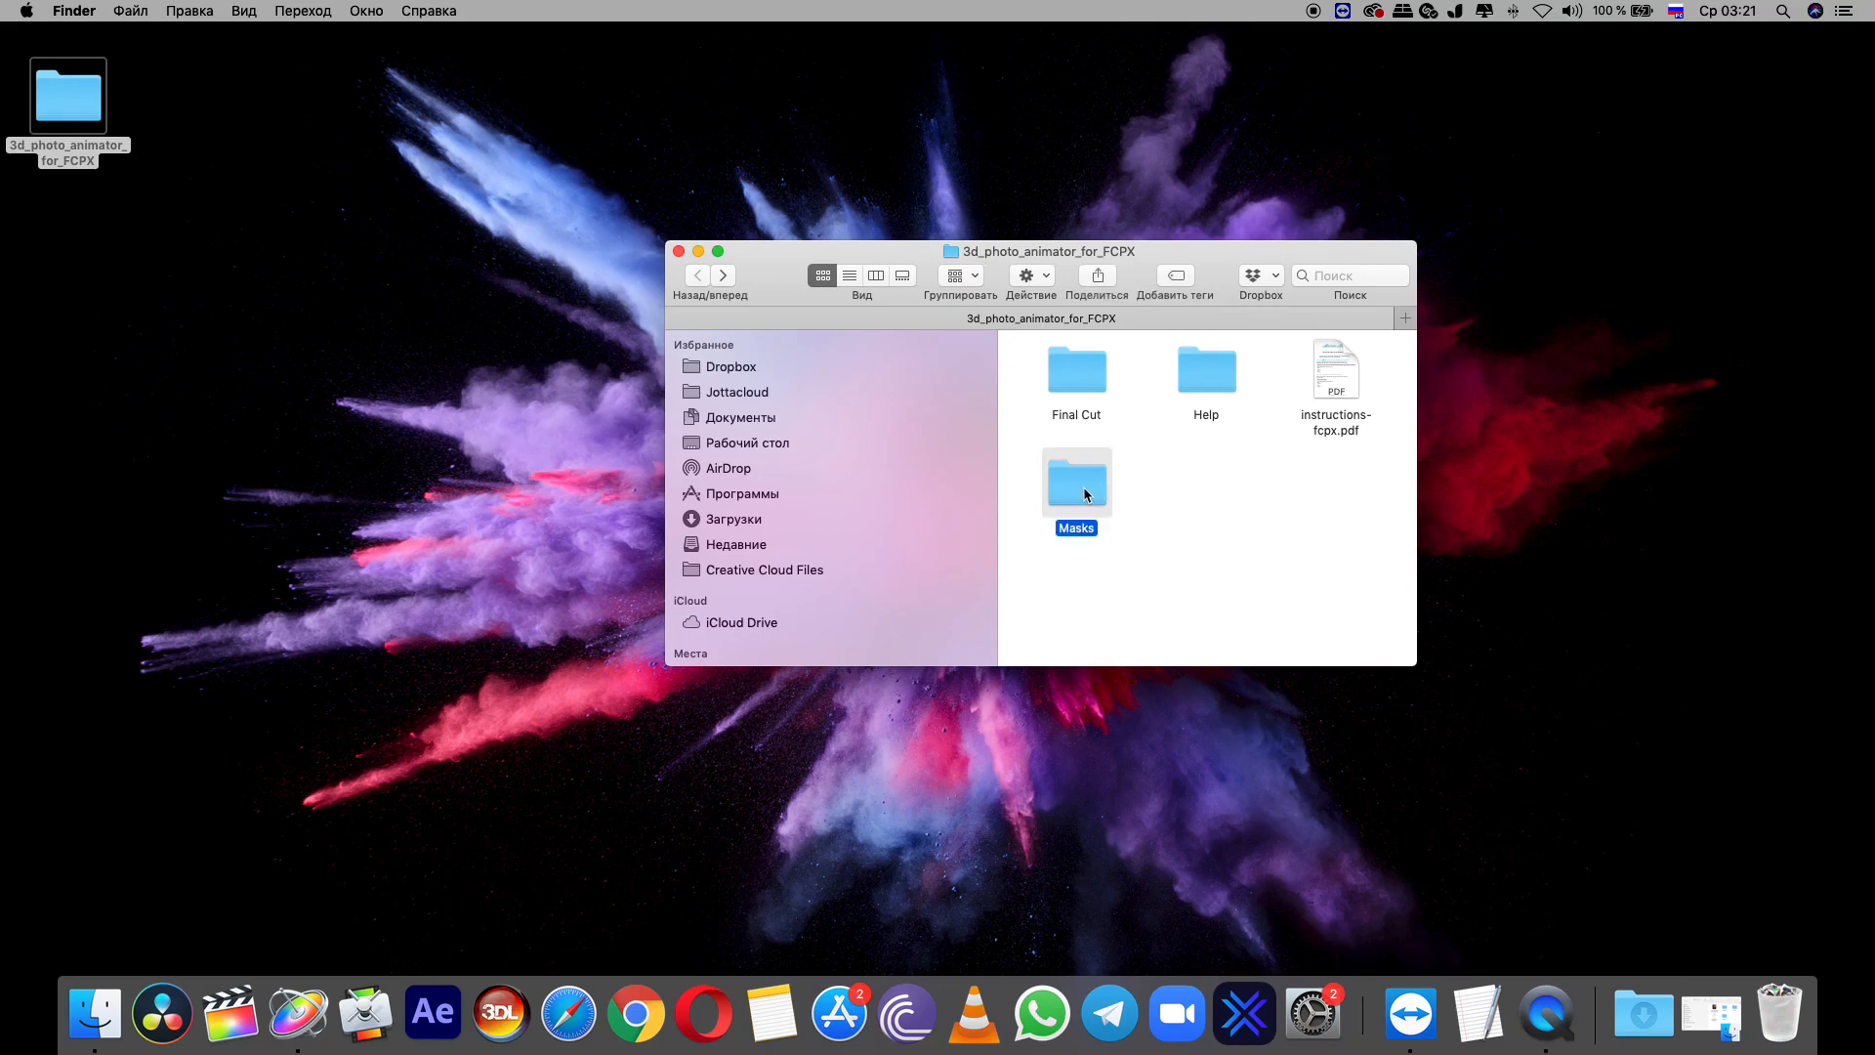